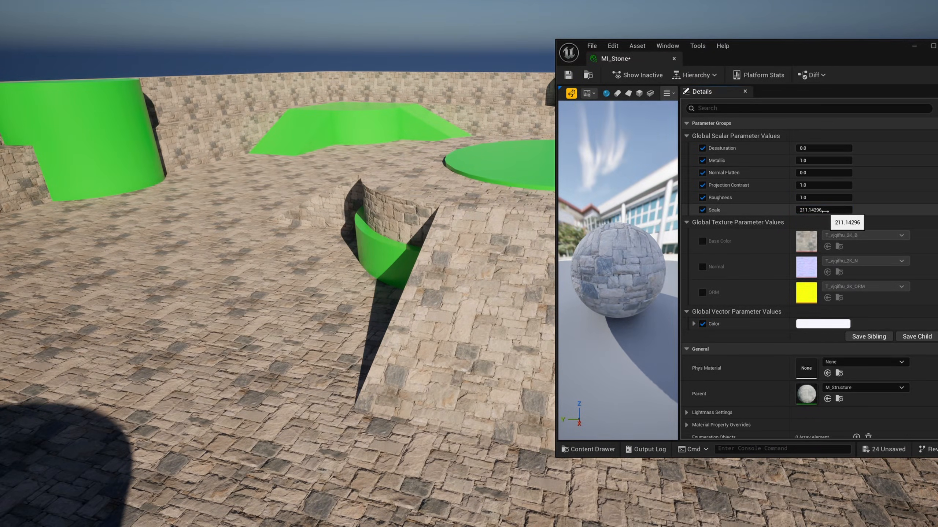
# Step: Nudge MI_Stone's Scale, then slide the plane right so its stone pattern stays aligned with the floor
pyautogui.moveTo(821, 210); pyautogui.dragTo(849, 209)
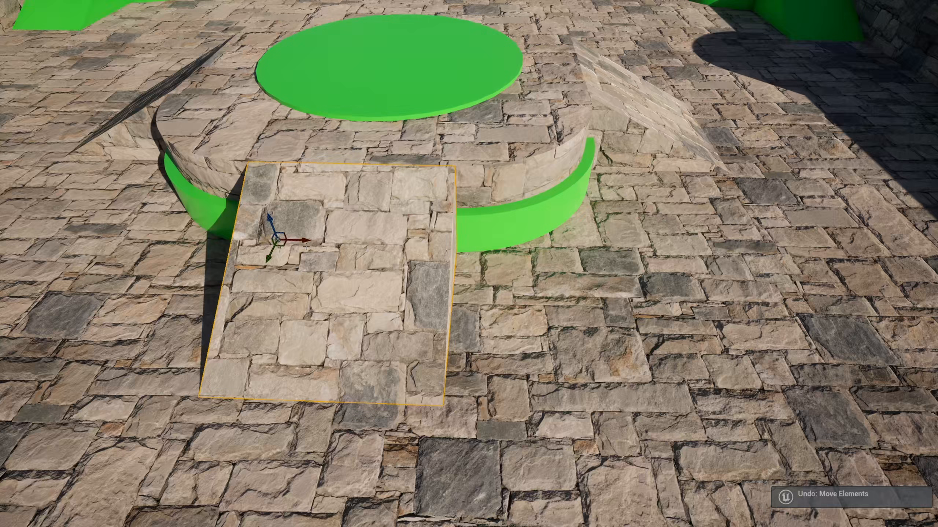
pyautogui.moveTo(281, 236); pyautogui.dragTo(473, 246)
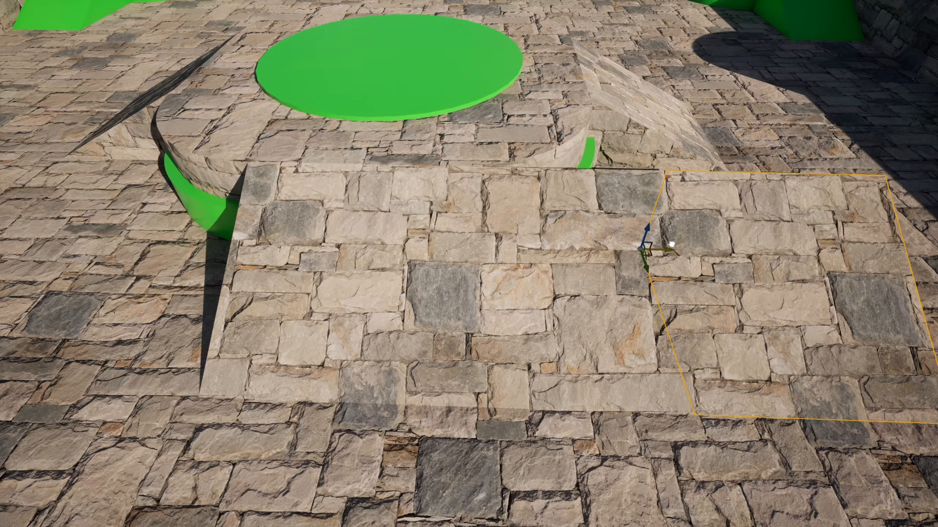
pyautogui.moveTo(468, 264); pyautogui.dragTo(469, 418)
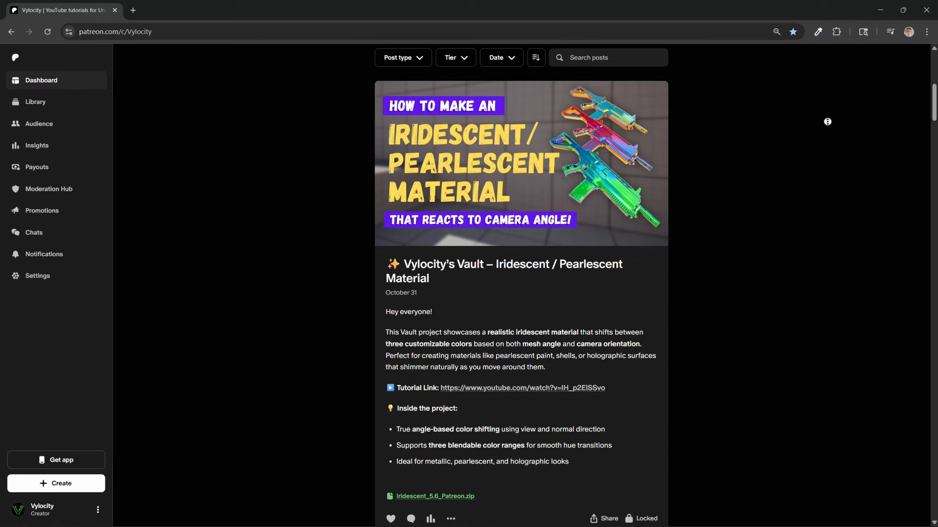
pyautogui.scroll(-3)
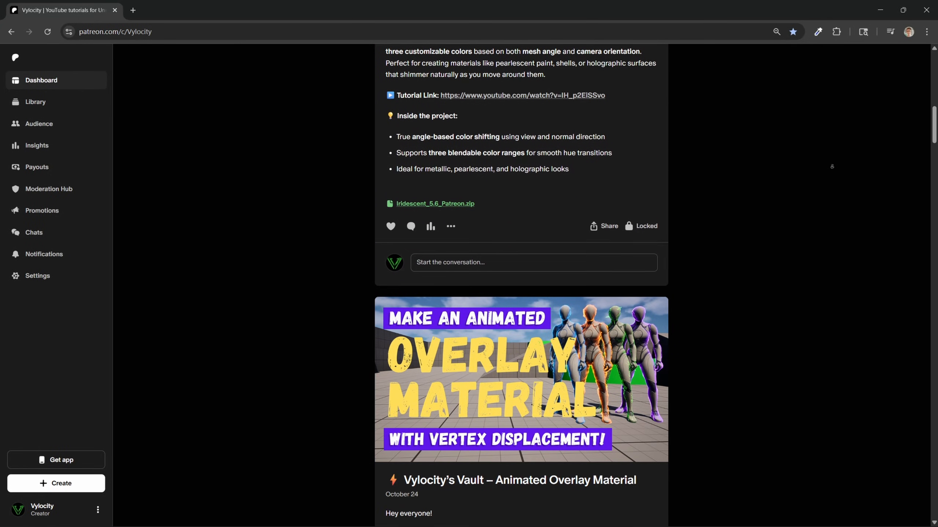
pyautogui.scroll(-3)
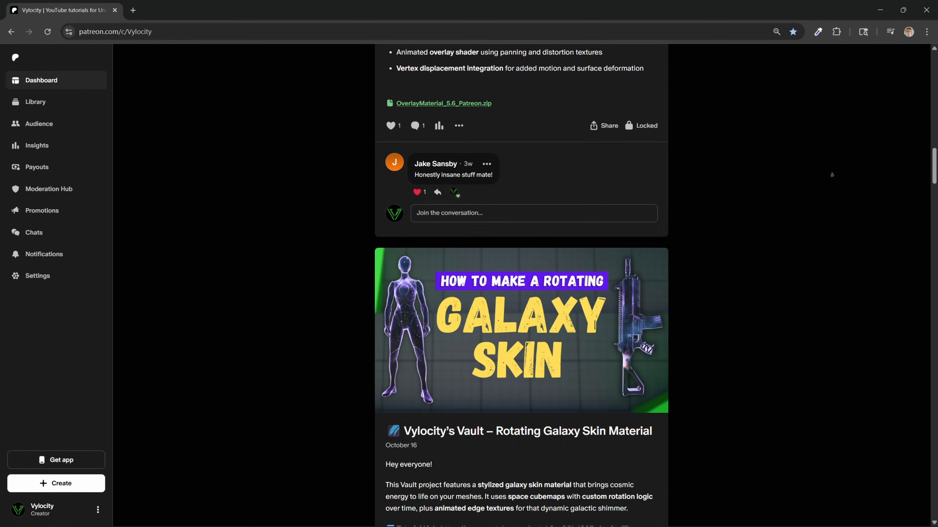
pyautogui.scroll(-3)
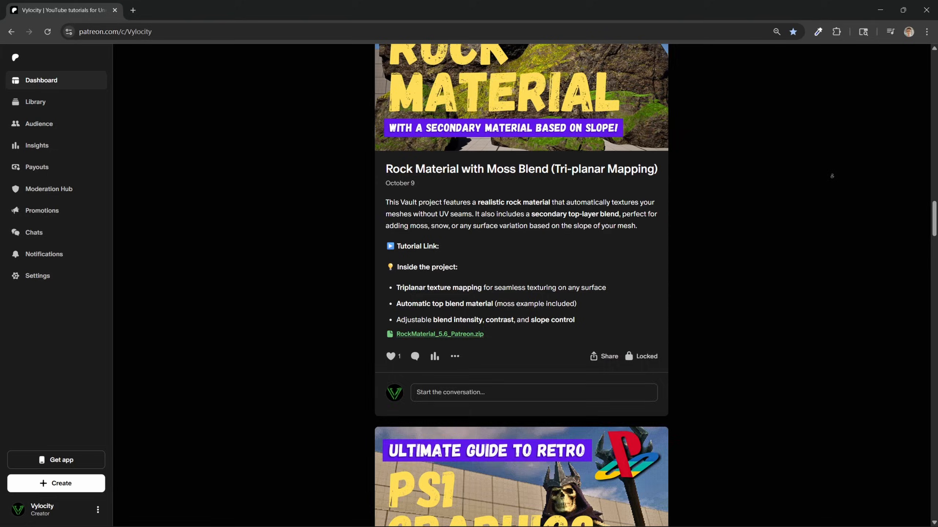
pyautogui.scroll(-3)
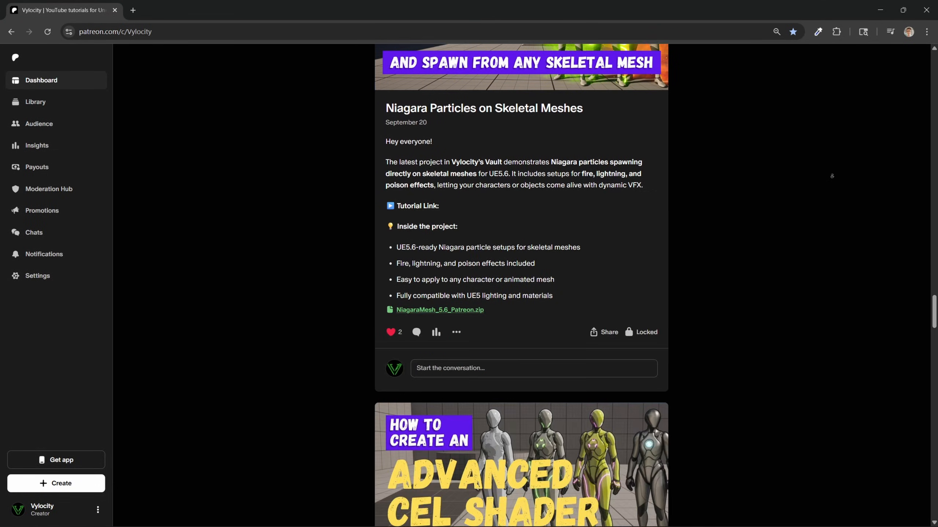
pyautogui.scroll(-3)
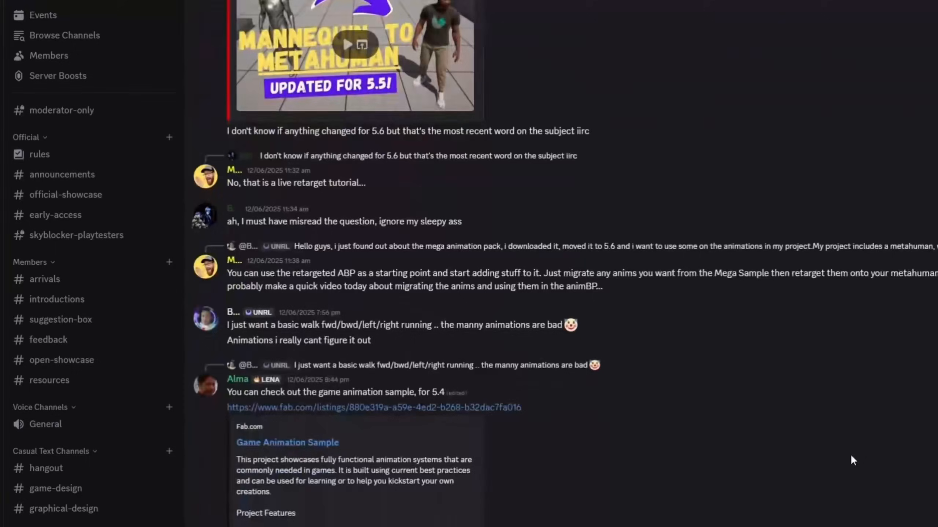
# Step: Browse the #introductions channel of the community Discord server
pyautogui.click(58, 299)
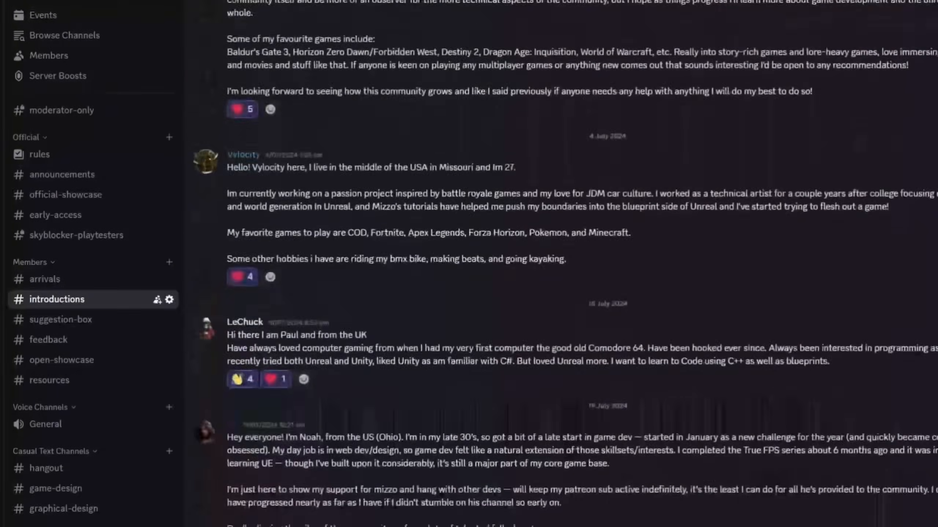
pyautogui.scroll(-3)
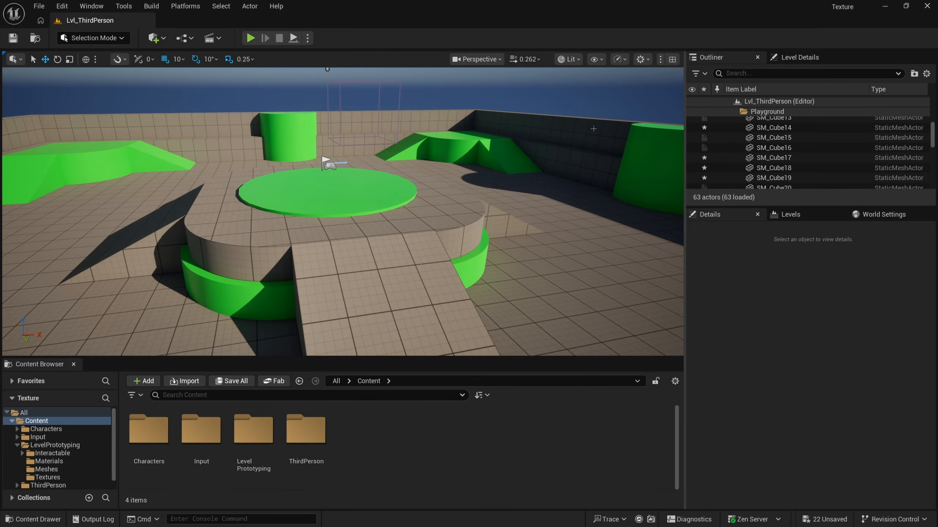
pyautogui.moveTo(579, 133)
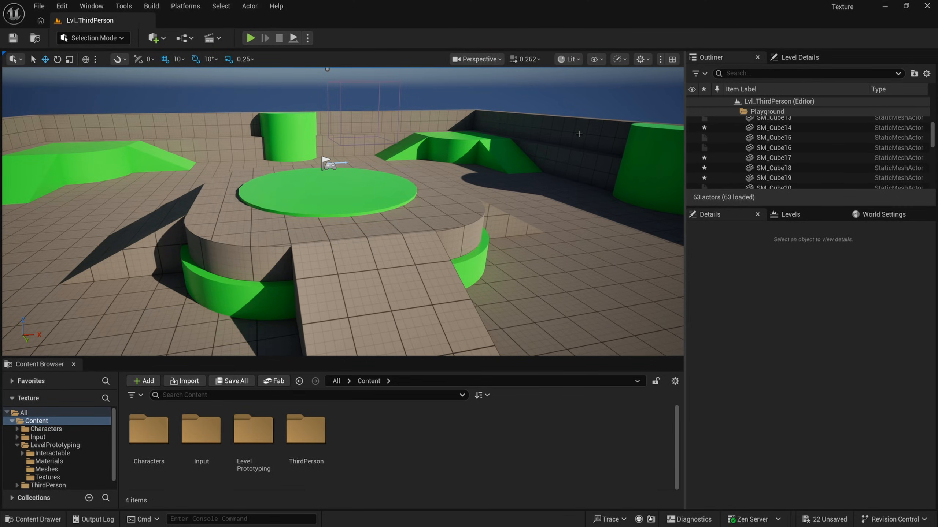
pyautogui.moveTo(551, 143)
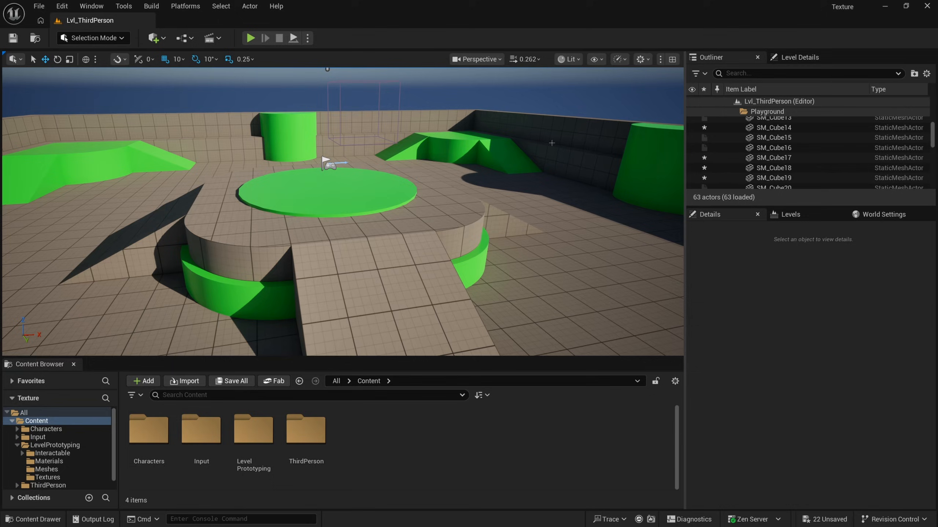
pyautogui.moveTo(530, 144)
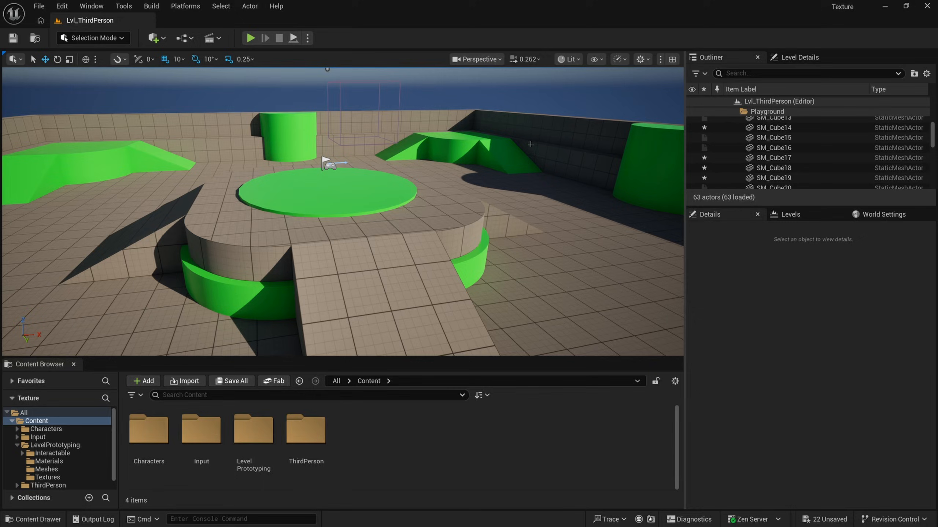
# Step: Open the Fab content store from the Window menu's Get Content section
pyautogui.click(91, 6)
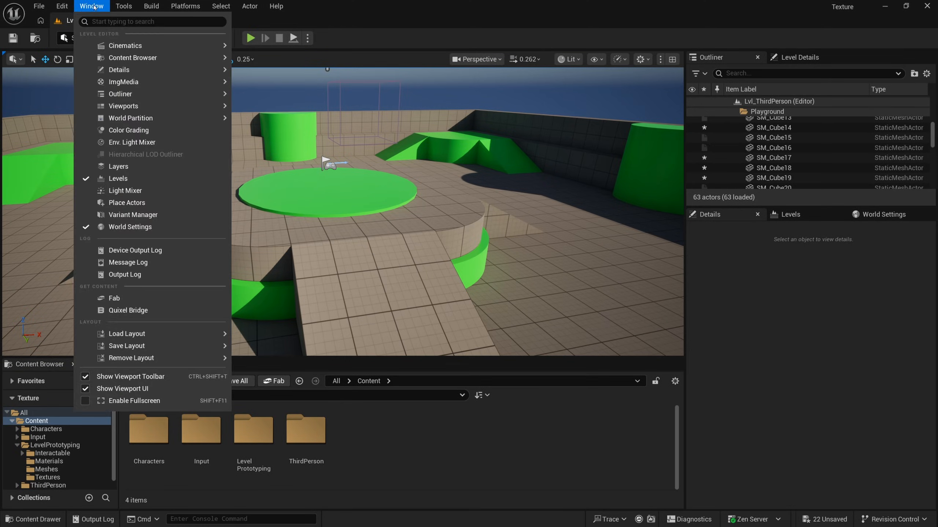
pyautogui.moveTo(114, 298)
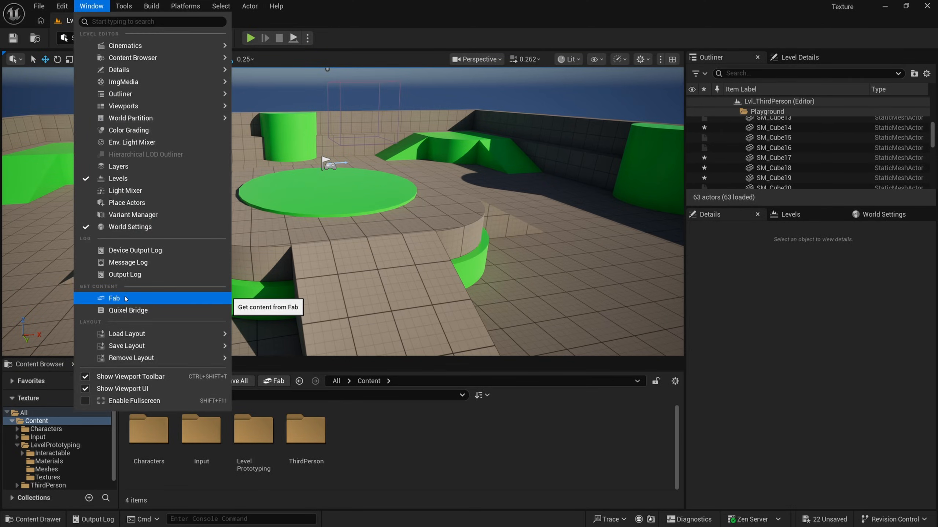
pyautogui.click(113, 298)
pyautogui.write('quixel ston')
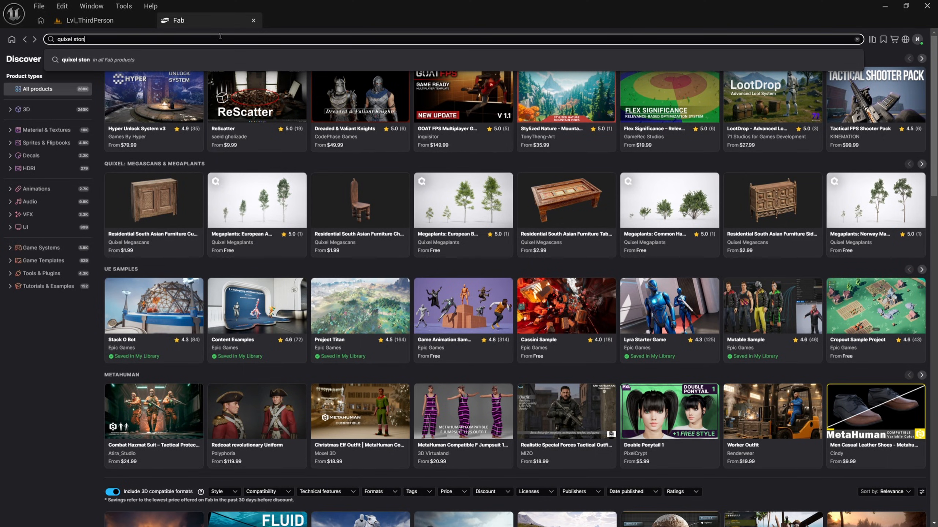
# Step: Search Fab for 'quixel stone', filtered to free Material & Textures products
pyautogui.press('Enter')
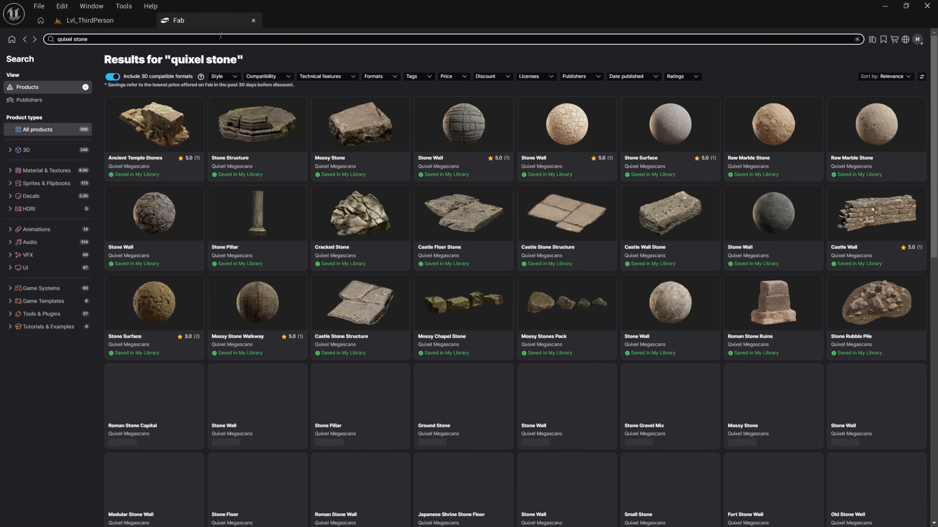
pyautogui.click(452, 77)
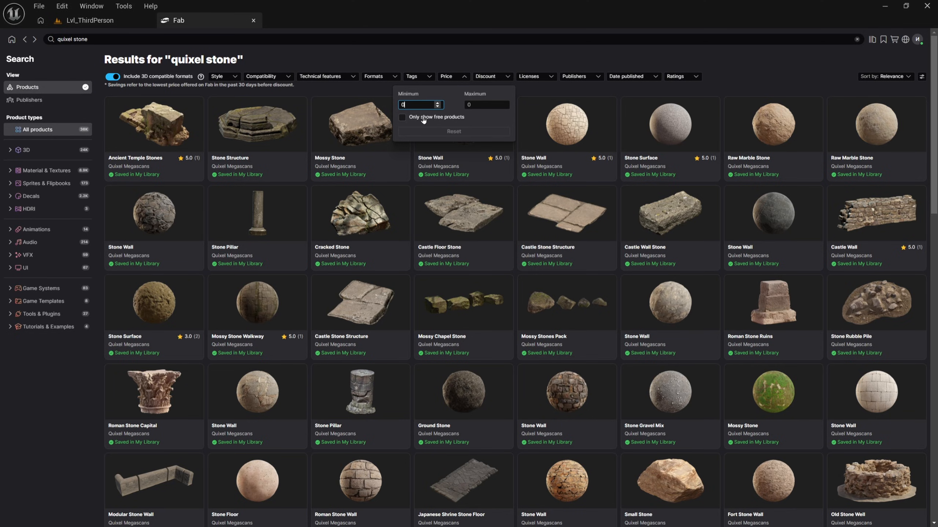
pyautogui.click(402, 116)
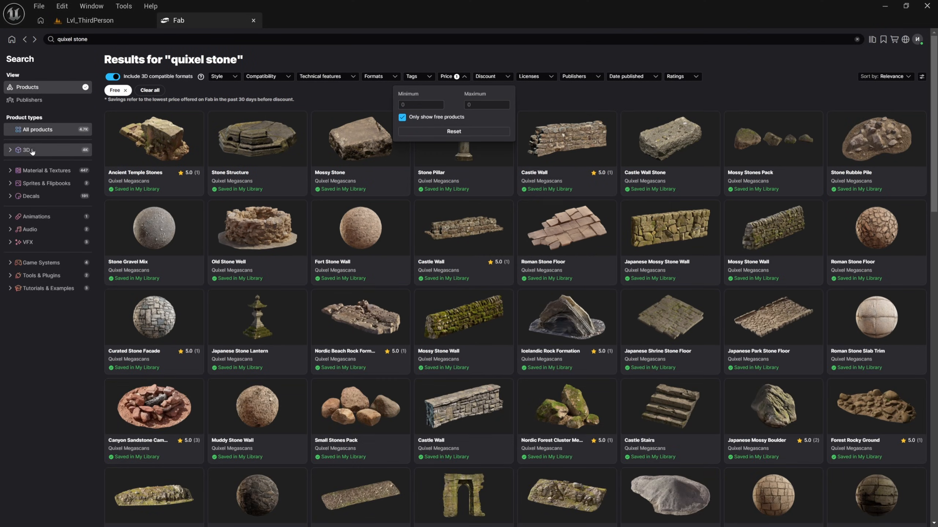
pyautogui.click(47, 170)
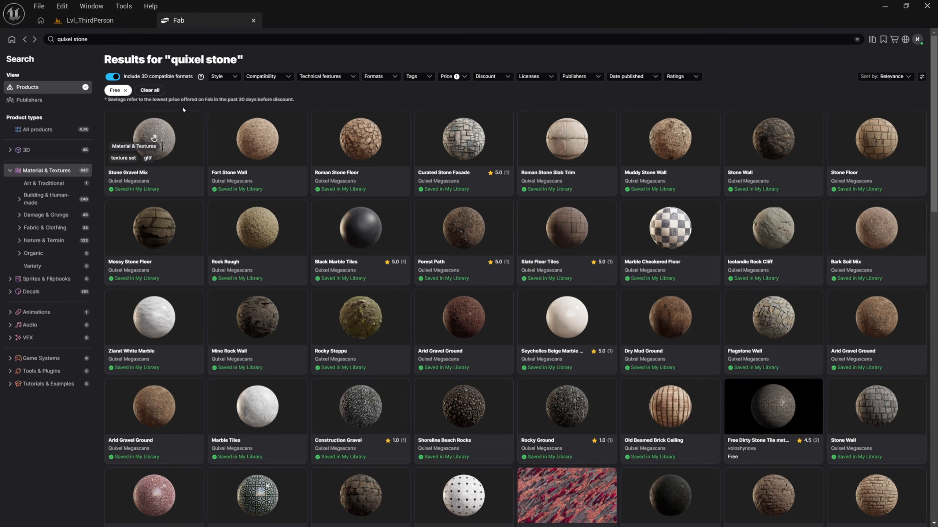
pyautogui.moveTo(463, 138)
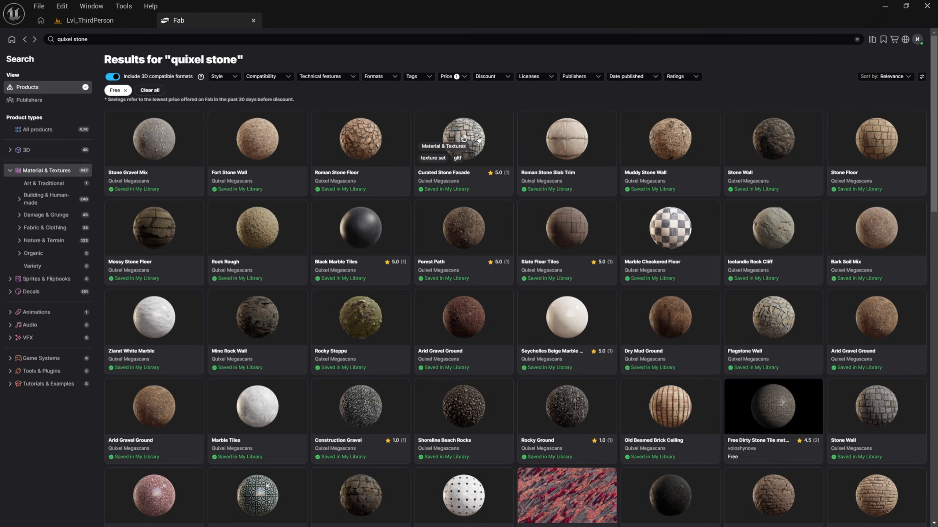
# Step: Open Curated Stone Facade and add its Medium quality version to the project
pyautogui.click(463, 139)
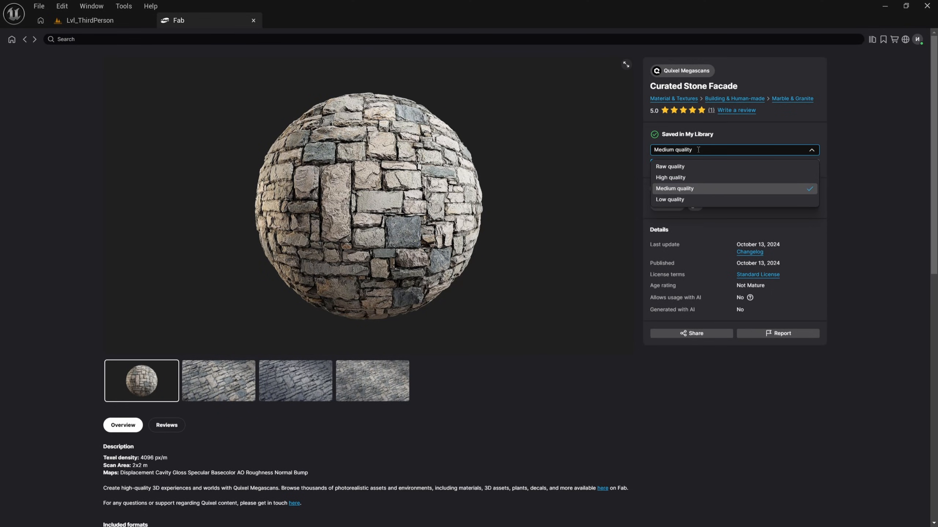
pyautogui.moveTo(670, 166)
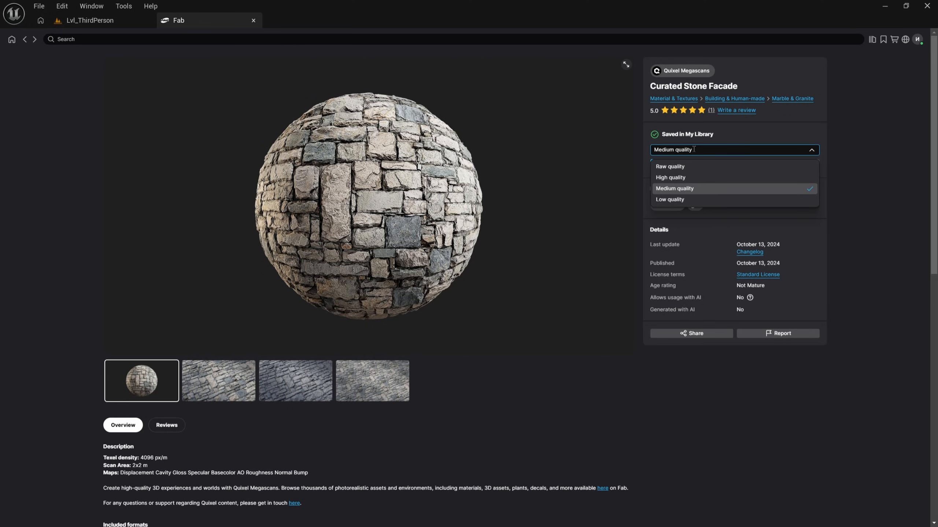
pyautogui.click(734, 149)
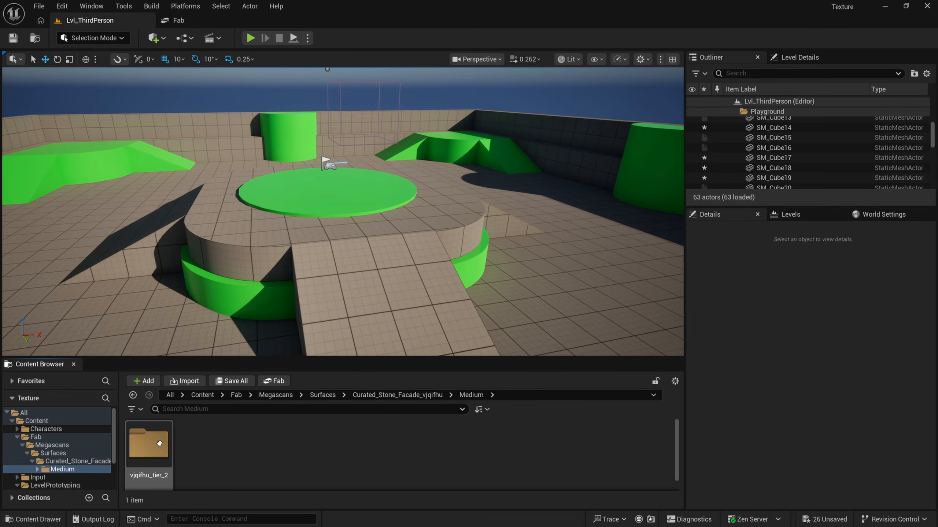
# Step: Browse to the stone facade's Medium Textures folder under Megascans and save all imported assets
pyautogui.doubleClick(148, 444)
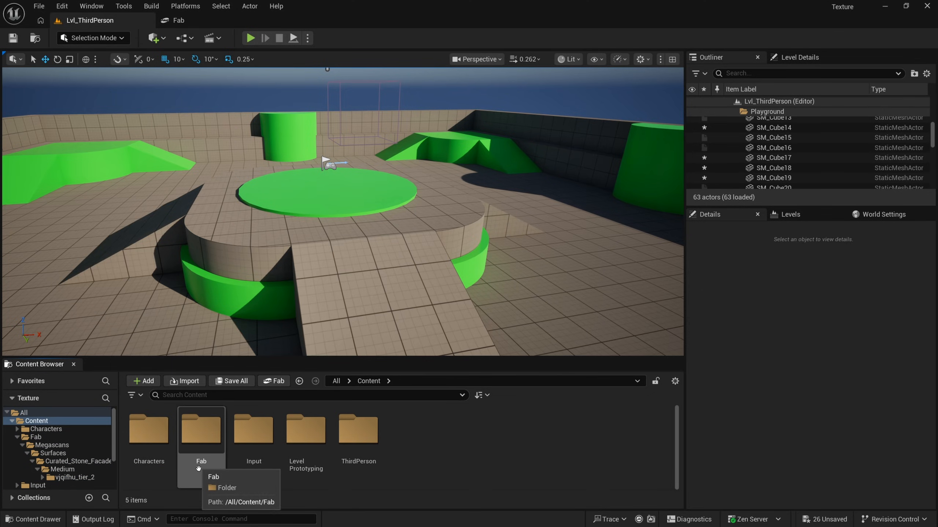
pyautogui.doubleClick(200, 430)
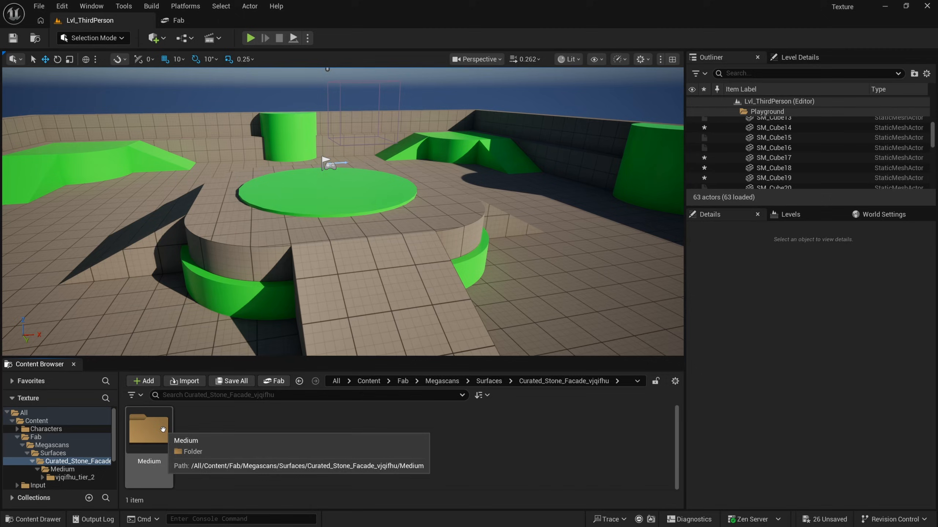
pyautogui.doubleClick(148, 431)
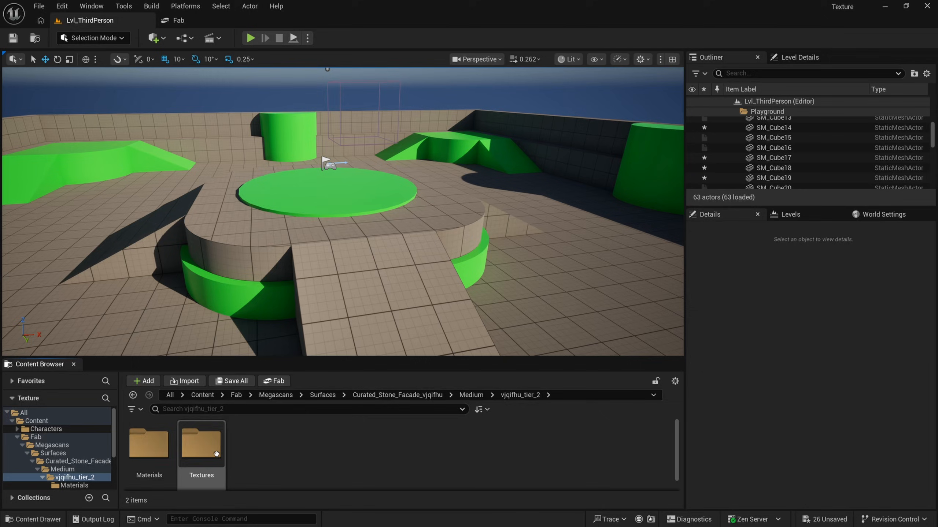
pyautogui.doubleClick(201, 445)
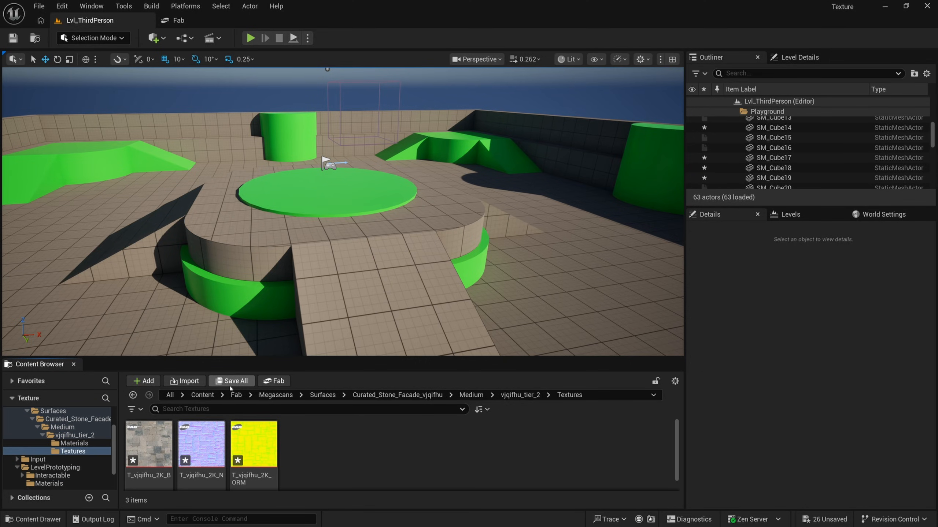
pyautogui.click(235, 381)
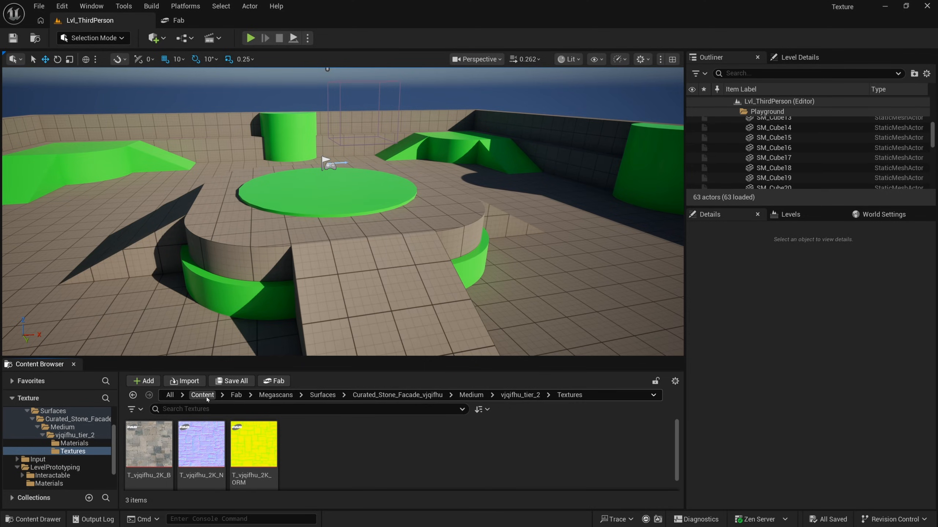
# Step: Create a Materials/Structures folder under Content and go into Structures
pyautogui.click(144, 381)
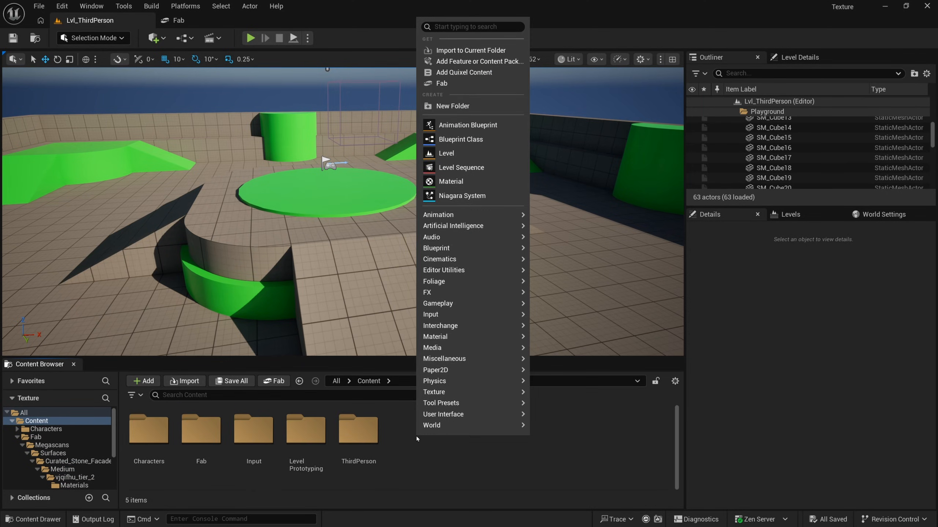
pyautogui.moveTo(452, 105)
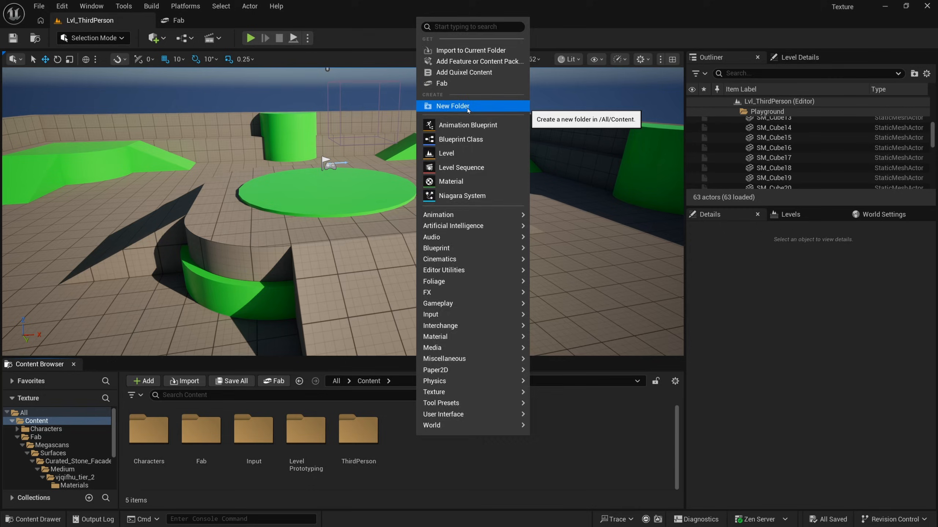
pyautogui.click(453, 105)
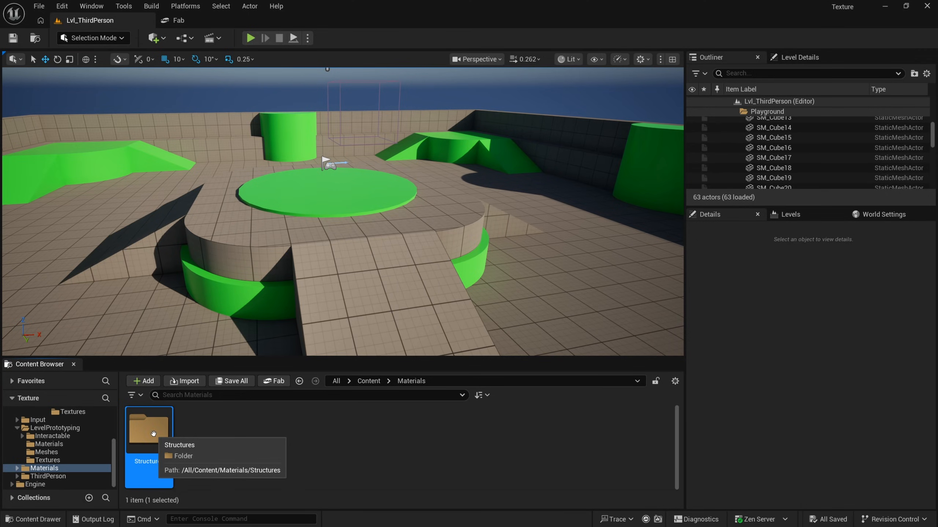
pyautogui.doubleClick(148, 430)
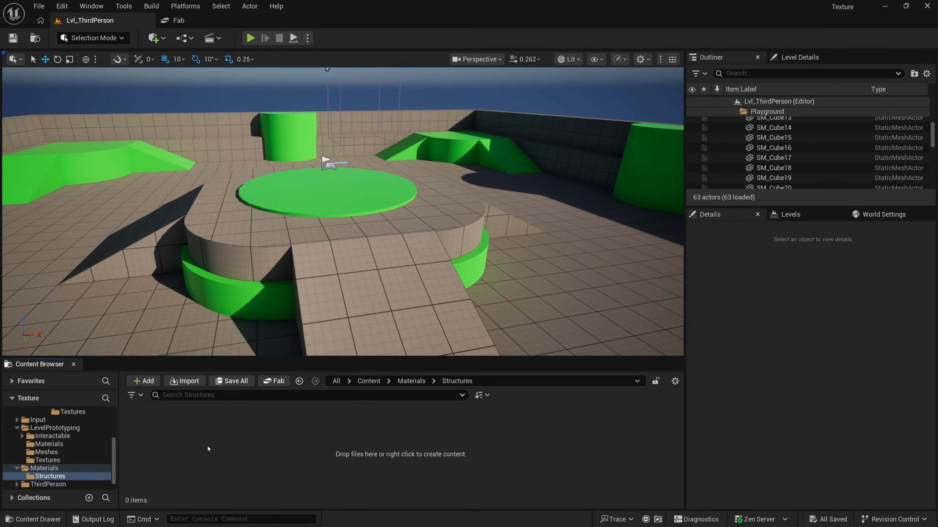
pyautogui.moveTo(211, 432)
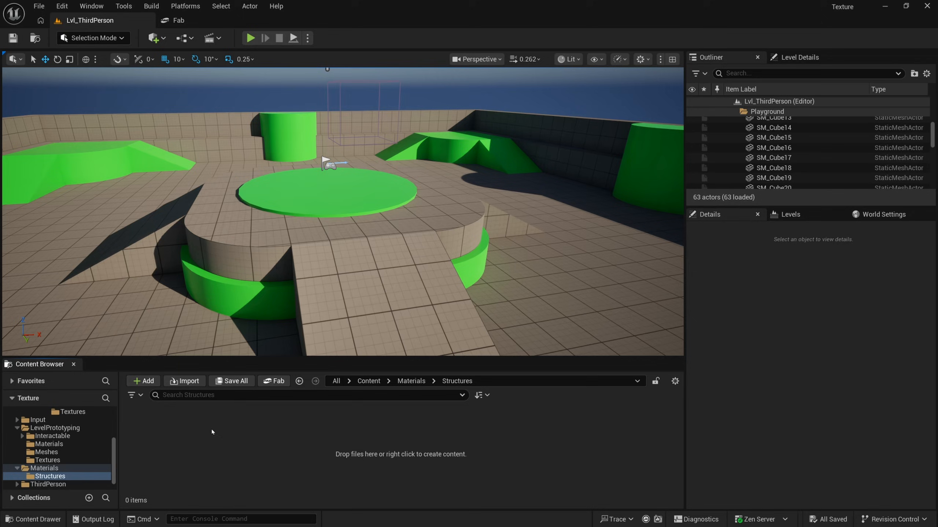
pyautogui.moveTo(132, 432)
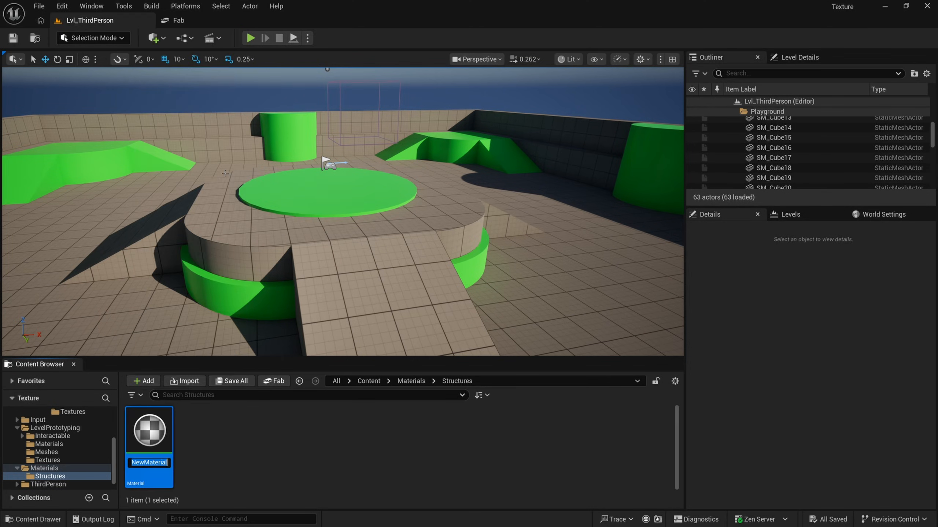
# Step: Name the new material M_Structure and open it in the material editor
pyautogui.write('M_S')
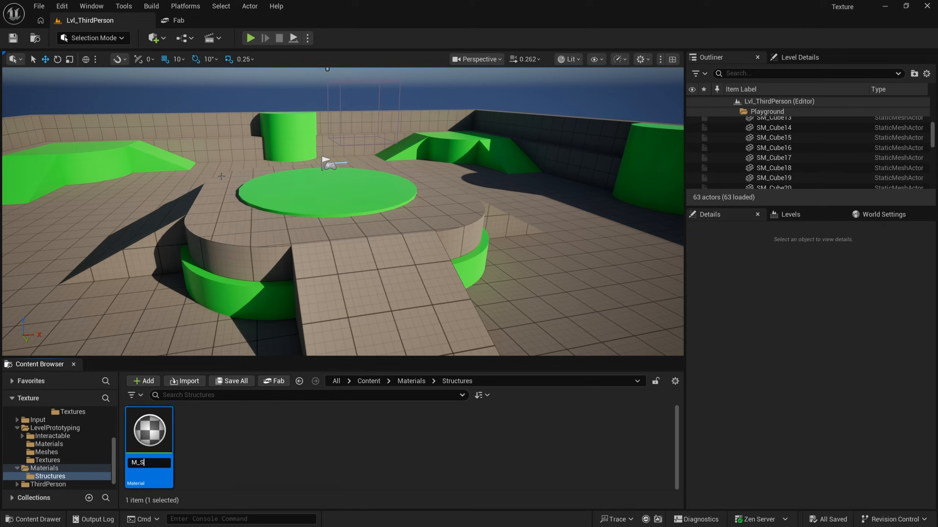
pyautogui.write('tructure')
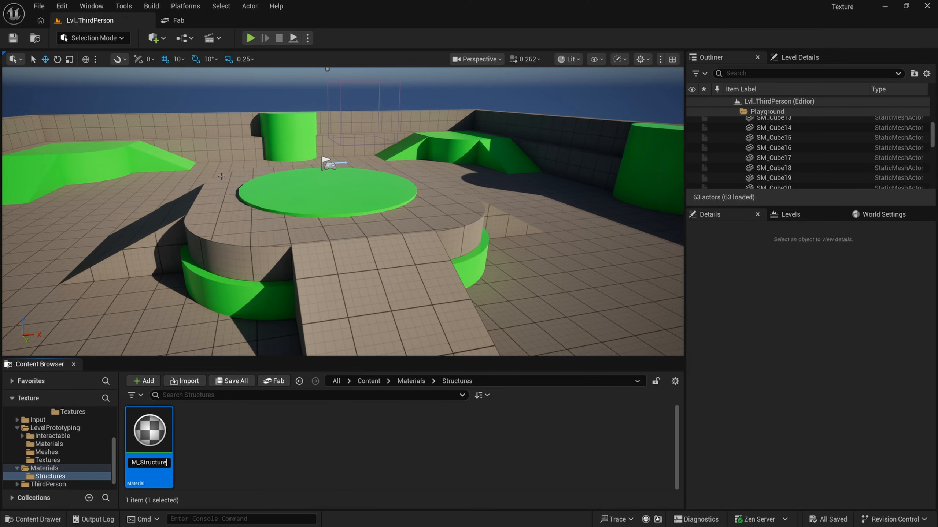
pyautogui.press('enter')
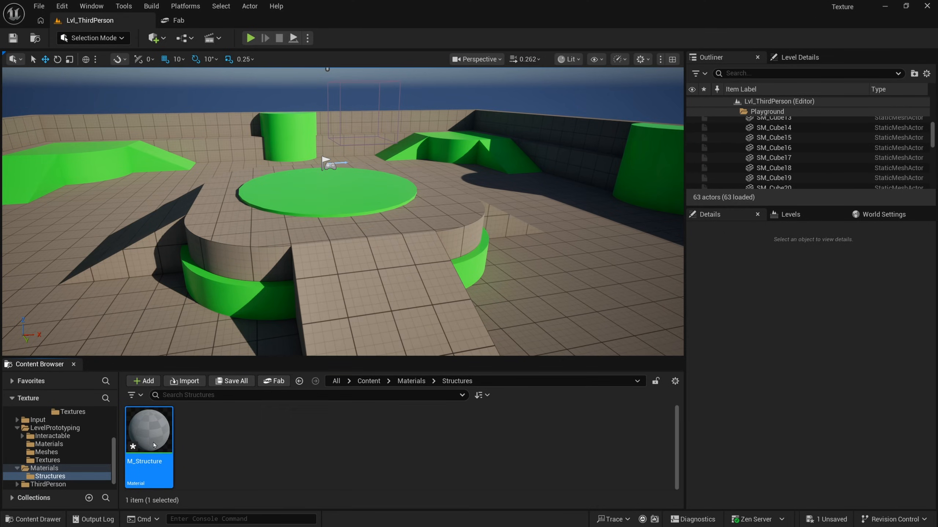
pyautogui.doubleClick(148, 429)
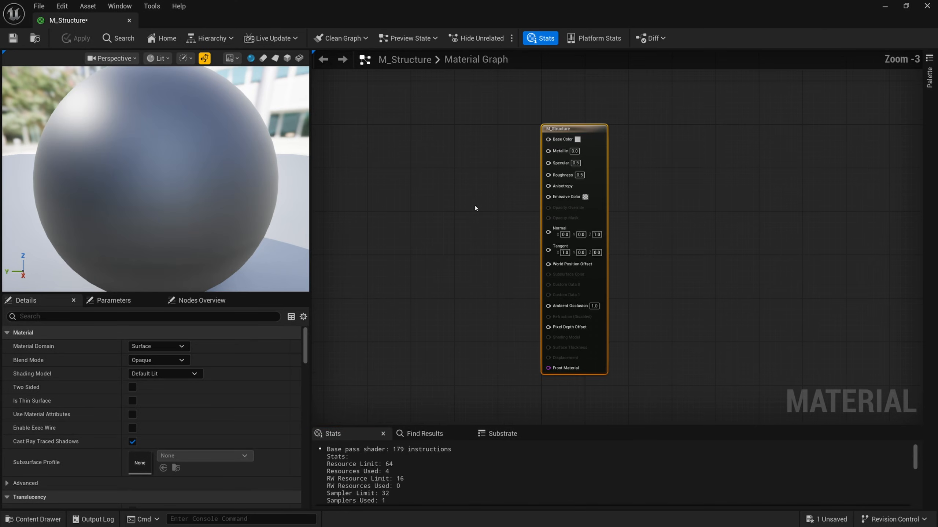
# Step: Narrow the preview panel and search the graph menu for a WorldAlignedTexture node
pyautogui.moveTo(310, 219); pyautogui.dragTo(185, 219)
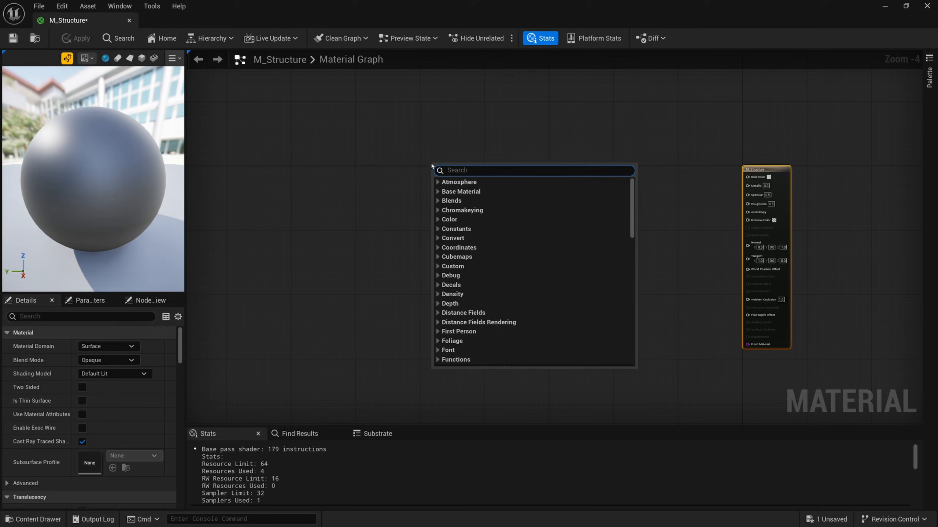
pyautogui.write('world aligne')
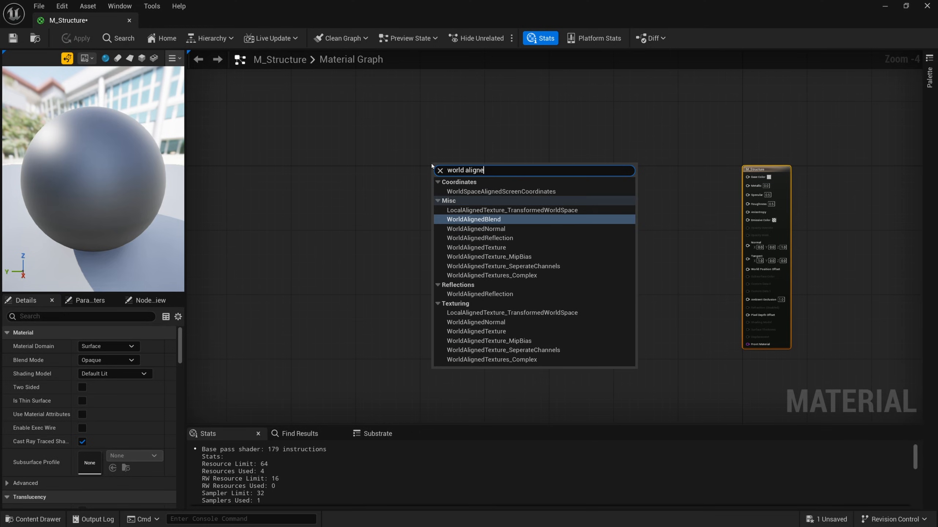
pyautogui.write('d')
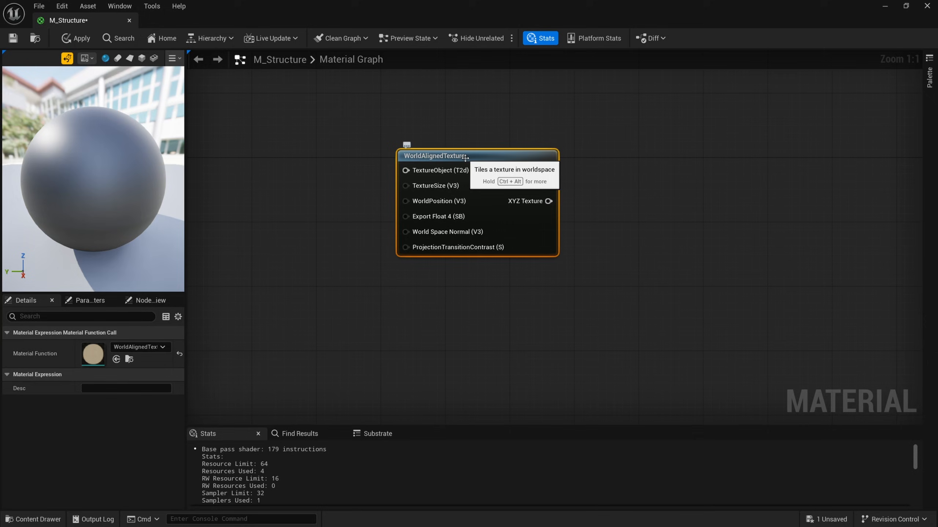
pyautogui.moveTo(493, 182)
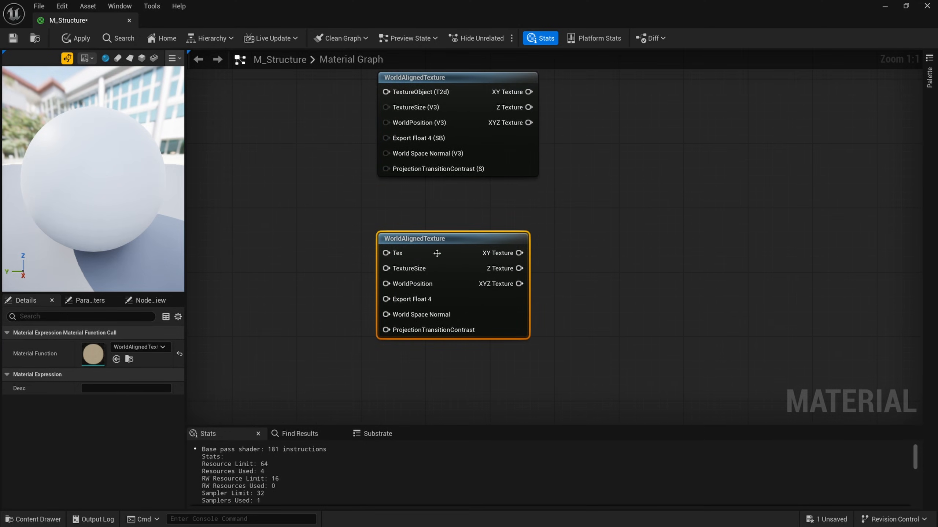
# Step: Place a WorldAlignedNormal node and a TextureObject node in the M_Structure graph
pyautogui.write('world algin')
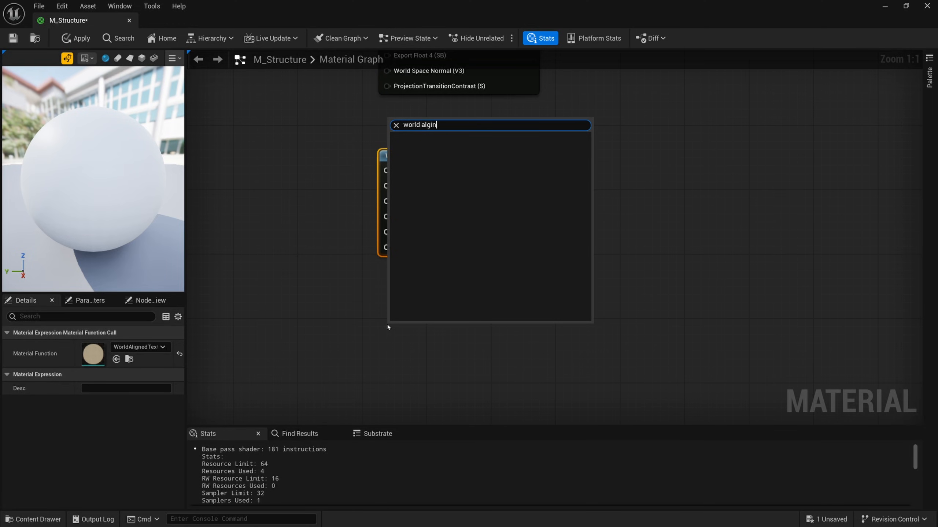
pyautogui.press('Backspace')
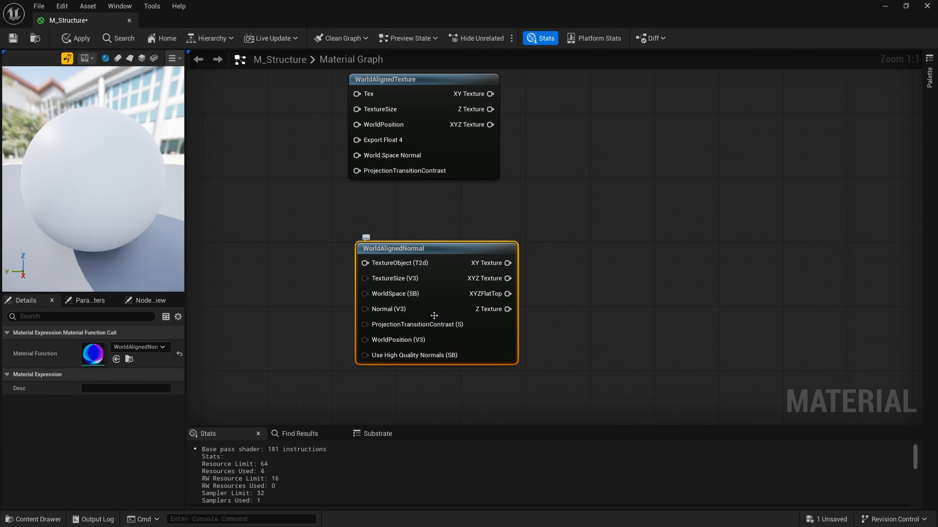
pyautogui.moveTo(435, 315)
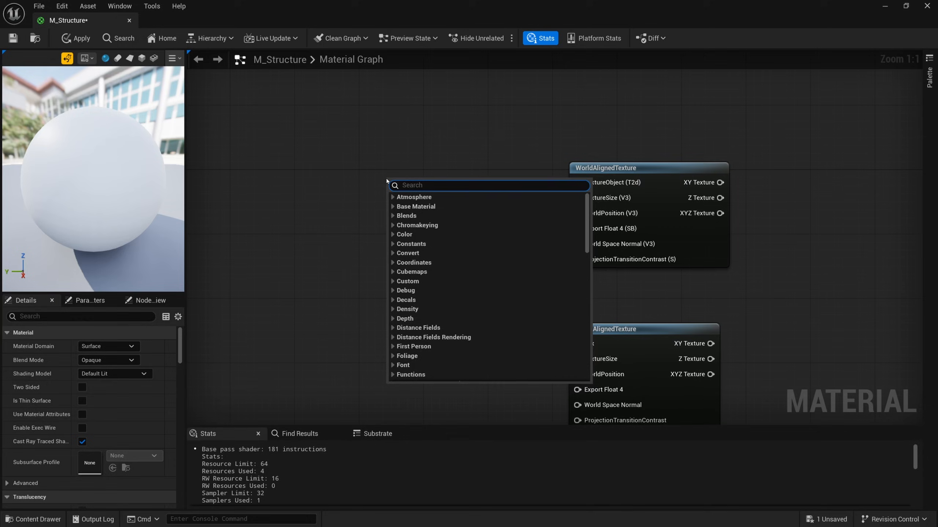
pyautogui.write('texture object')
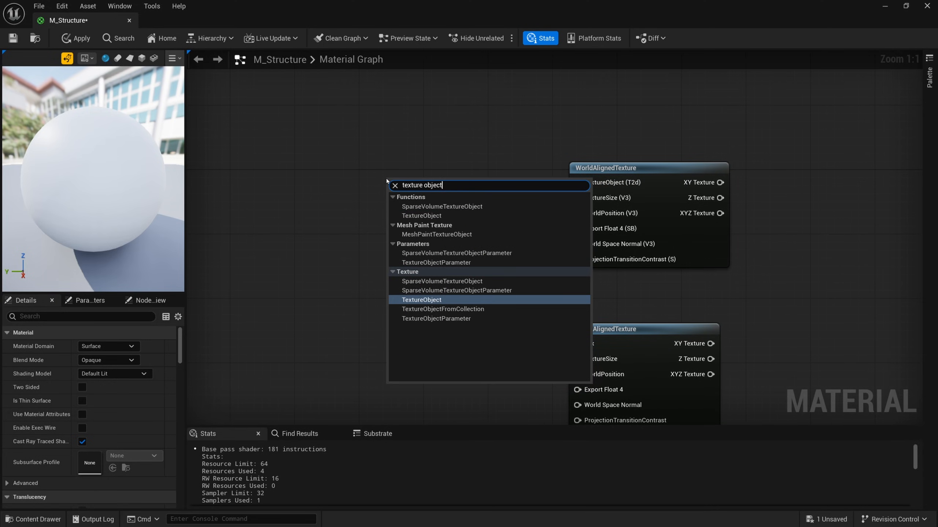
pyautogui.click(422, 300)
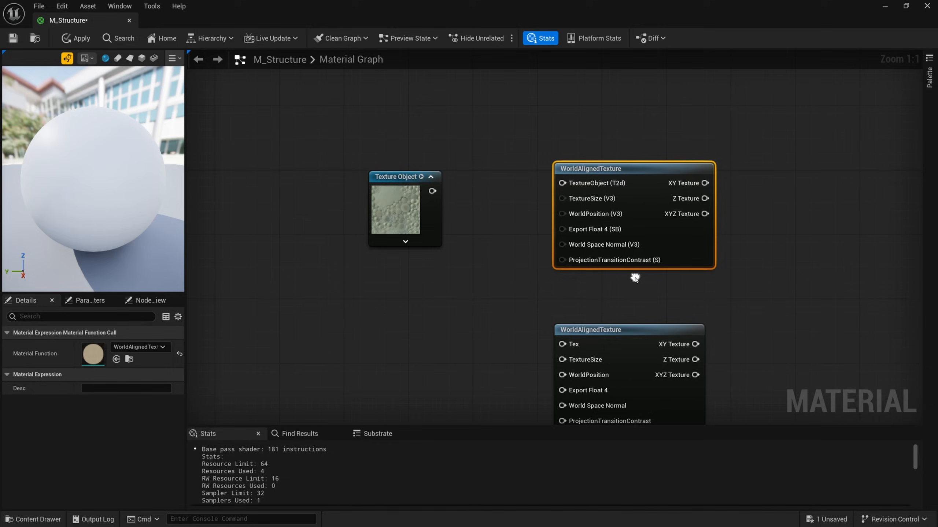
pyautogui.moveTo(640, 189)
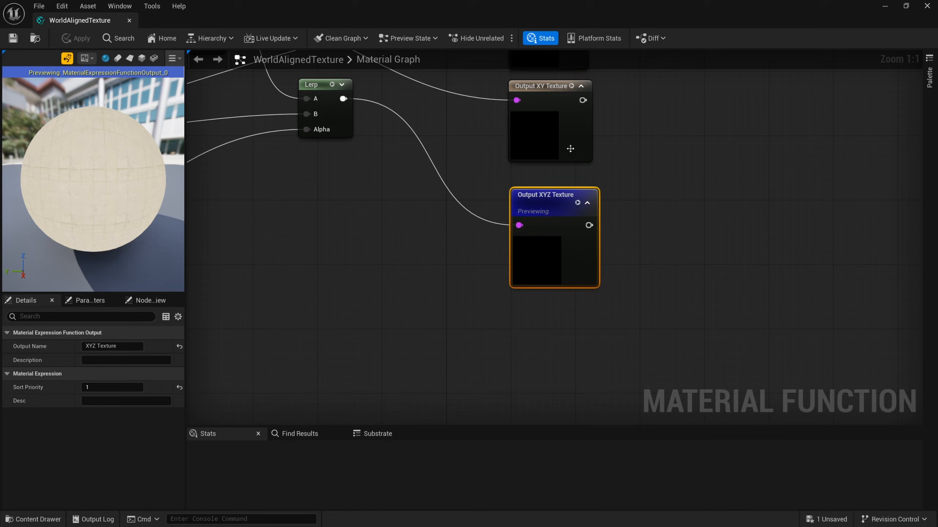
# Step: Look inside the WorldAlignedTexture function and select one of its Texture Sample nodes
pyautogui.scroll(-3)
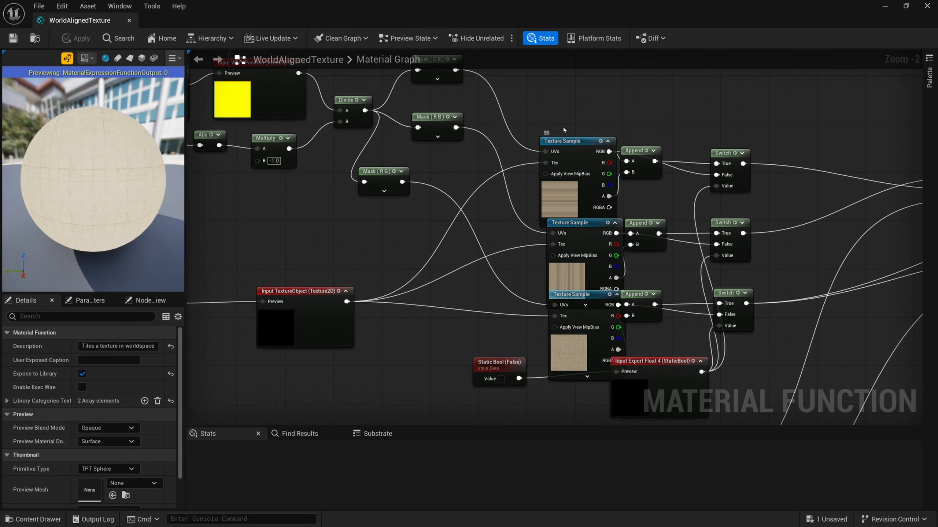
pyautogui.click(568, 222)
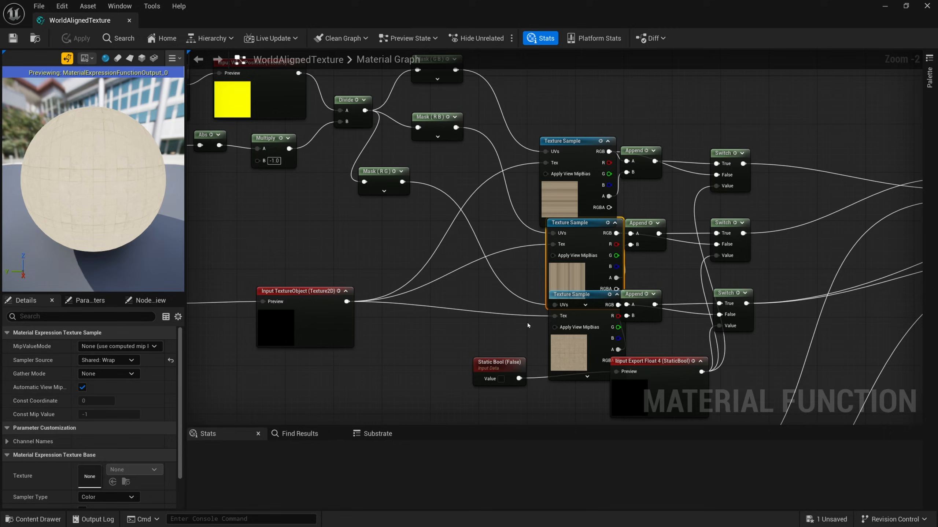
pyautogui.scroll(-3)
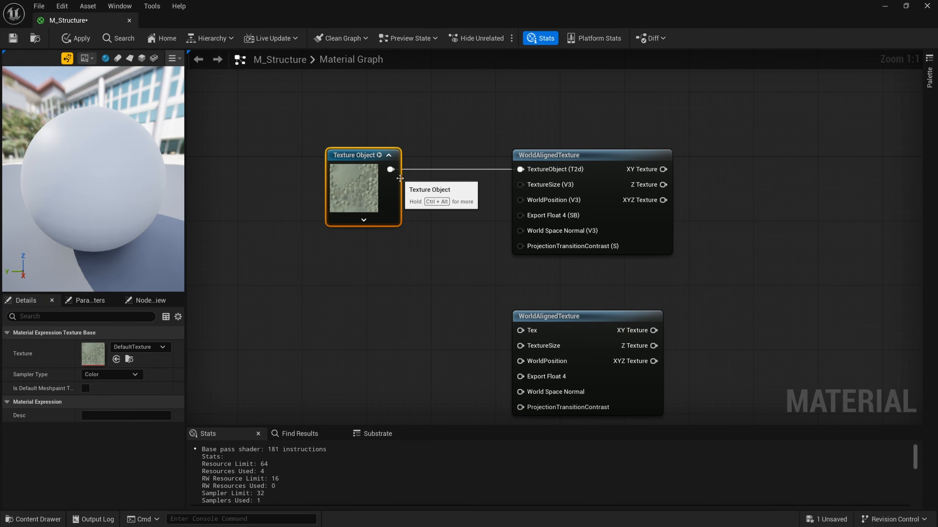
pyautogui.moveTo(378, 221)
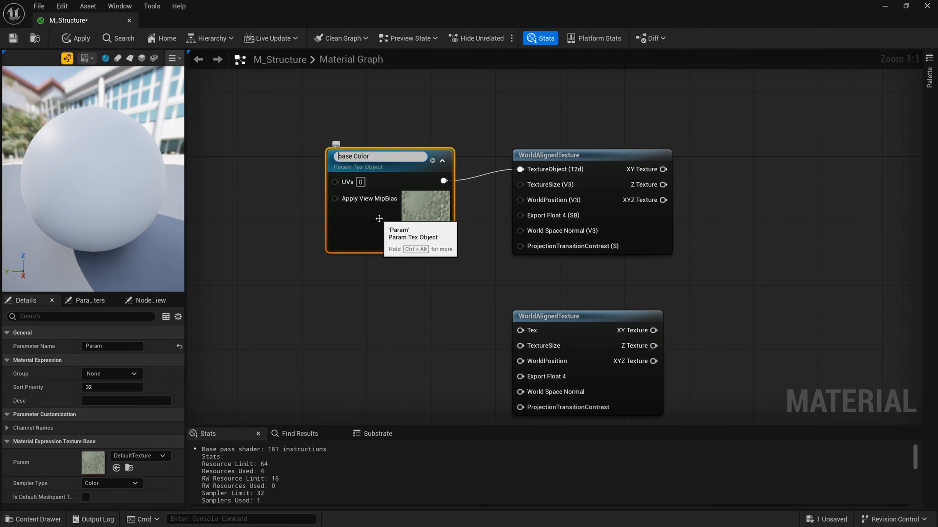
# Step: Name the two texture parameters Base Color and ORM
pyautogui.write('Base Color')
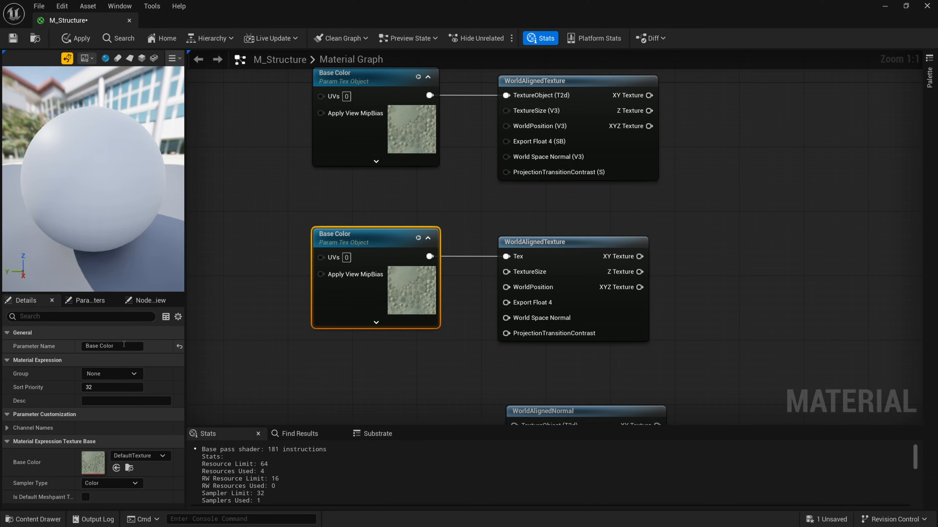
pyautogui.write('ORM')
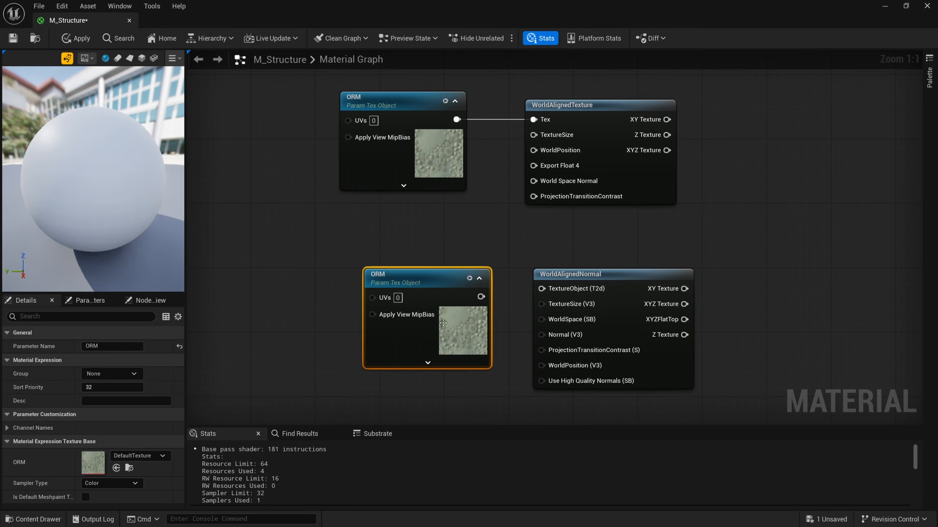
# Step: Nudge the lower texture parameter node down and rename it Normal
pyautogui.moveTo(443, 323); pyautogui.dragTo(418, 307)
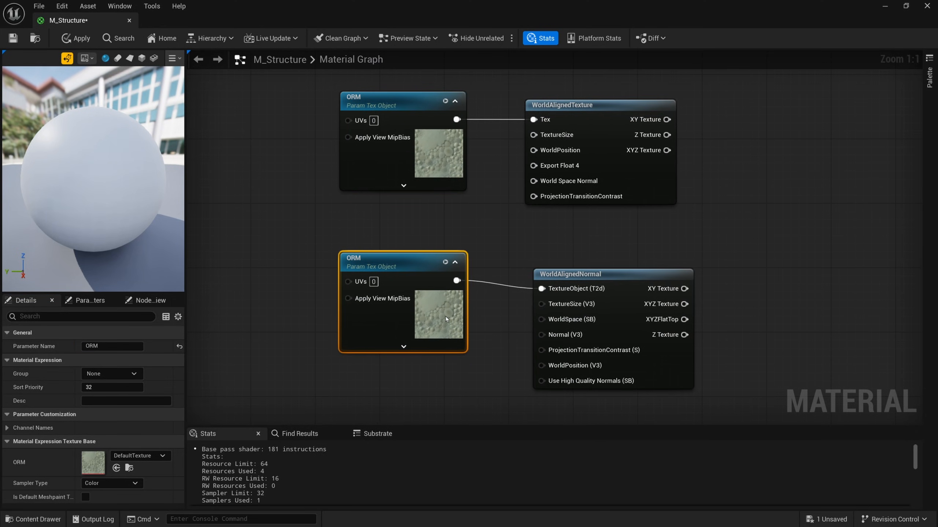
pyautogui.write('No')
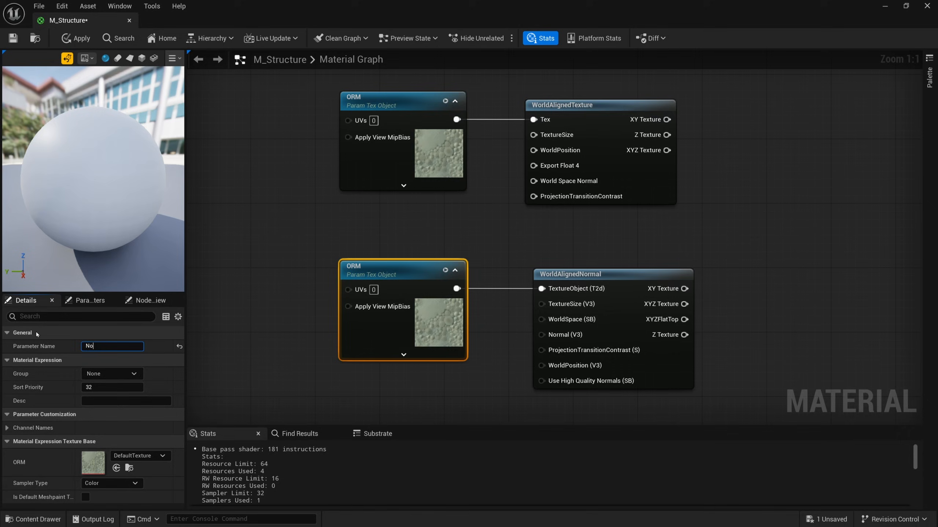
pyautogui.write('Normal')
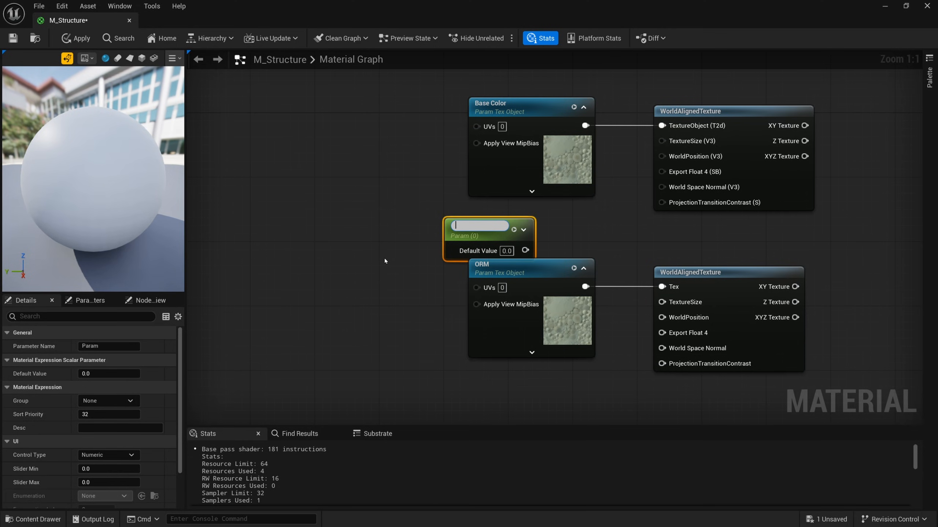
# Step: Add a Scale scalar parameter of 400 driving the world-aligned TextureSize
pyautogui.write('Scale')
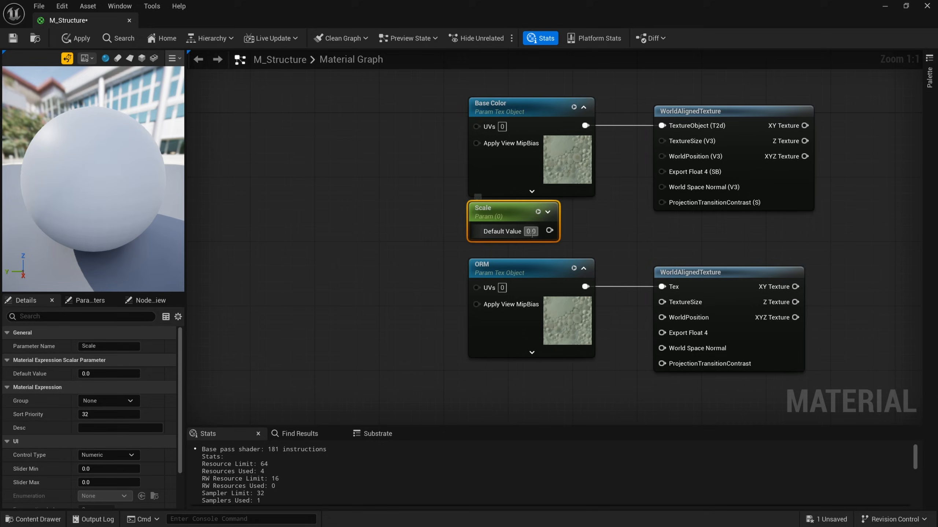
pyautogui.write('400.0')
pyautogui.write('P')
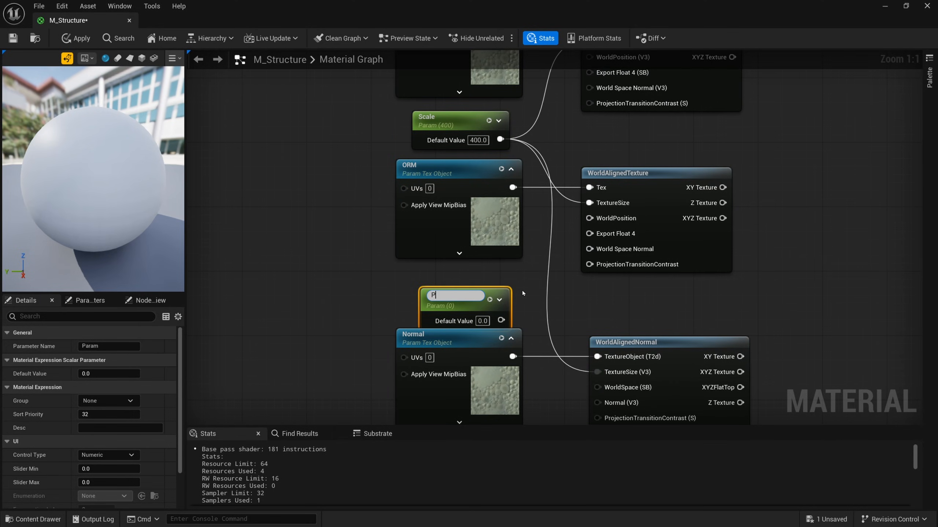
# Step: Add a Projection Contrast parameter of 1.0 wired to ProjectionTransitionContrast
pyautogui.write('rojection Contrast')
pyautogui.click(481, 321)
pyautogui.write('1')
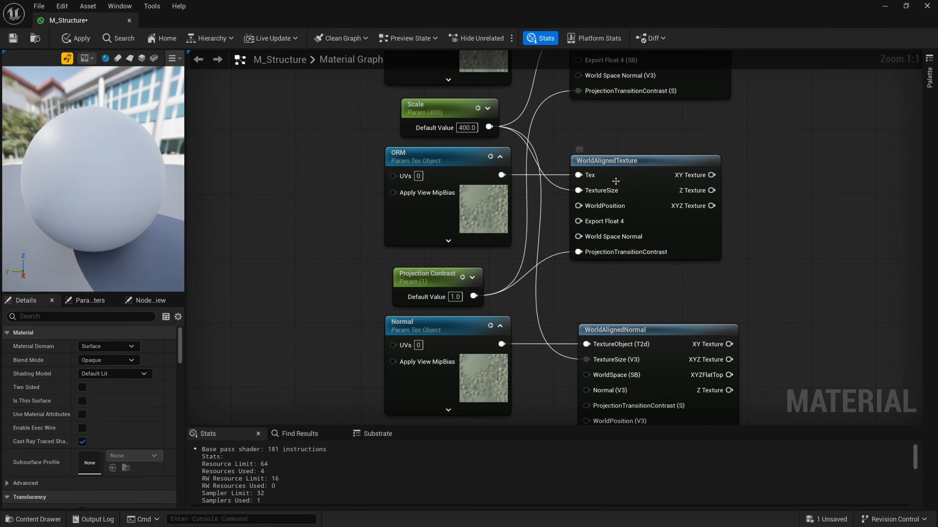
pyautogui.scroll(-3)
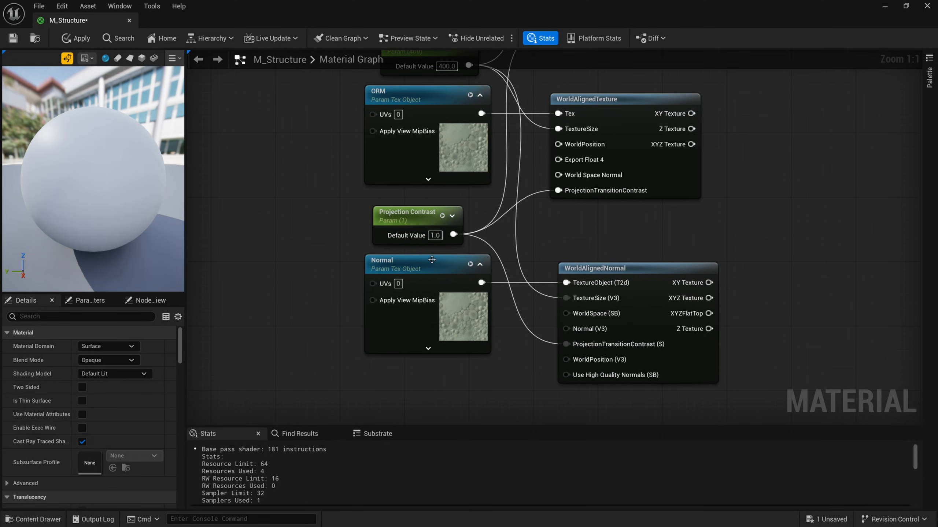
pyautogui.click(407, 211)
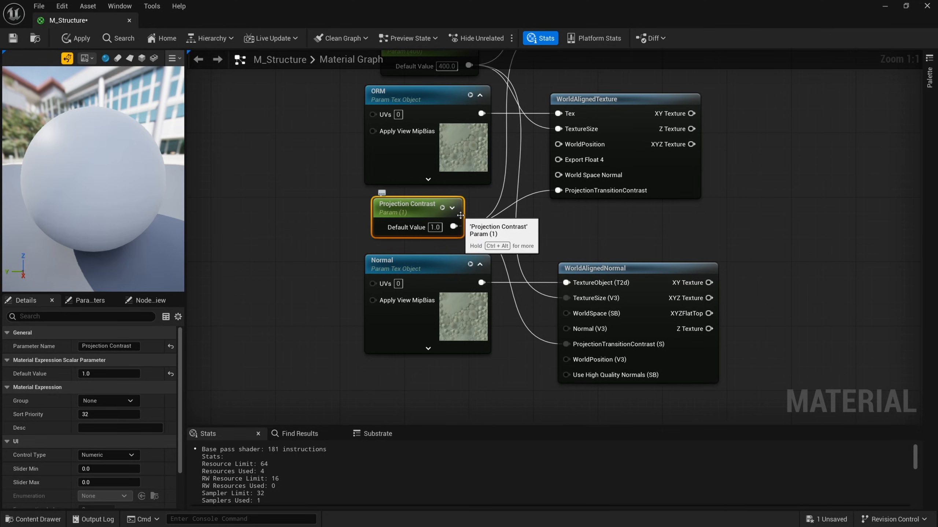
pyautogui.moveTo(526, 229)
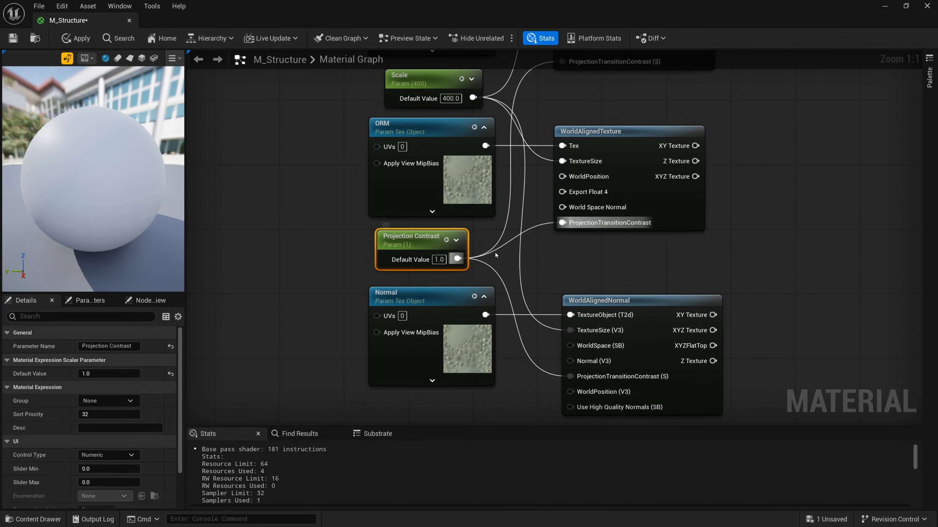
pyautogui.scroll(-3)
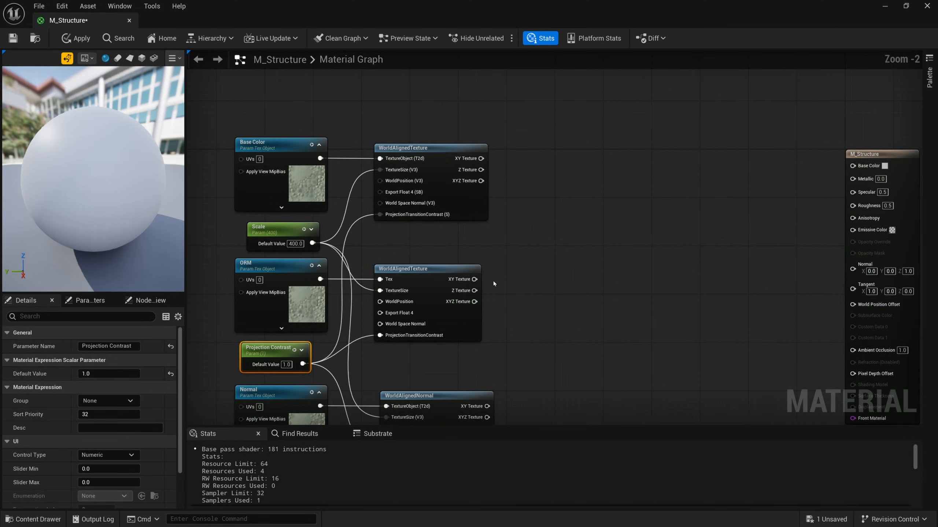
pyautogui.click(401, 127)
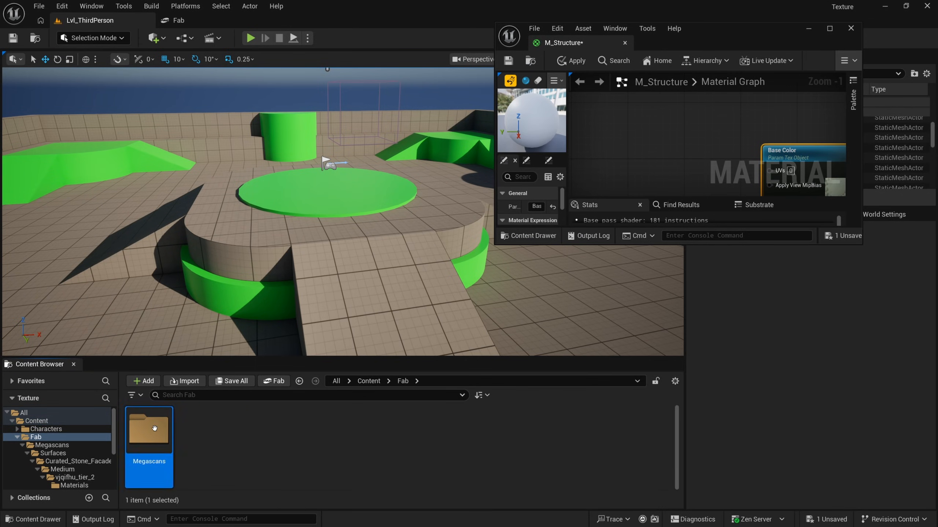
# Step: Browse Megascans > Curated_Stone_Facade > Medium textures for the Base Color and ORM slots
pyautogui.doubleClick(147, 429)
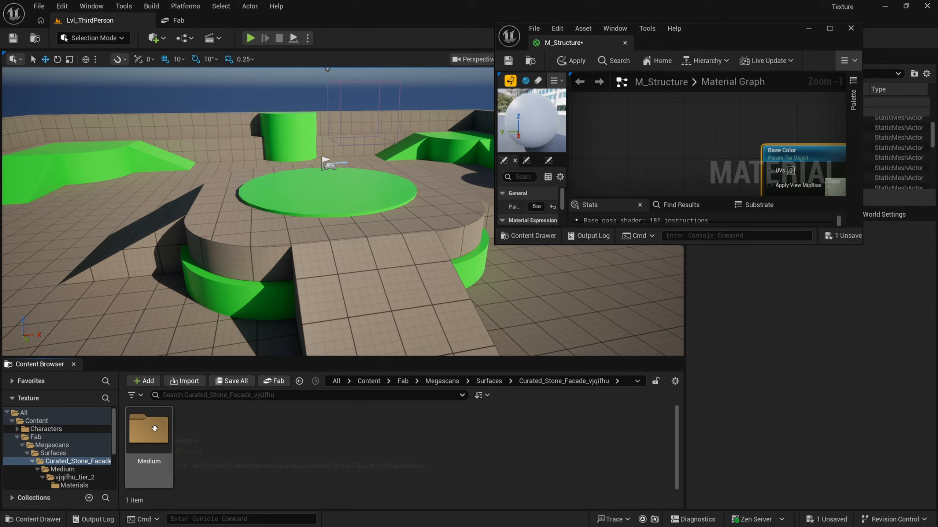
pyautogui.doubleClick(148, 429)
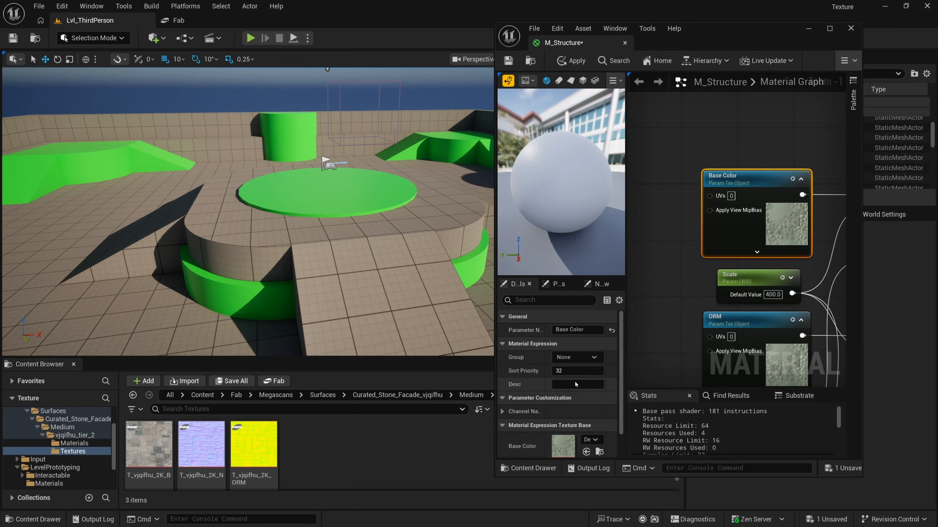
pyautogui.scroll(-3)
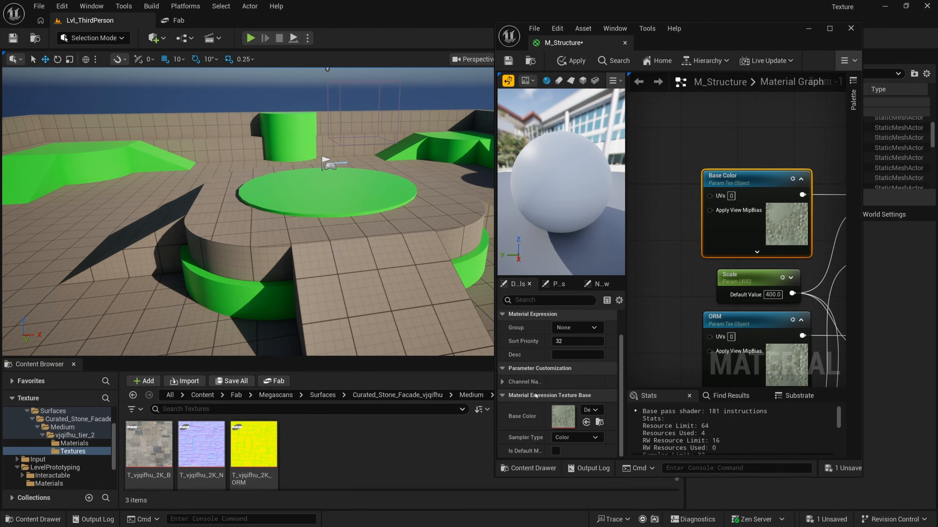
pyautogui.moveTo(148, 442)
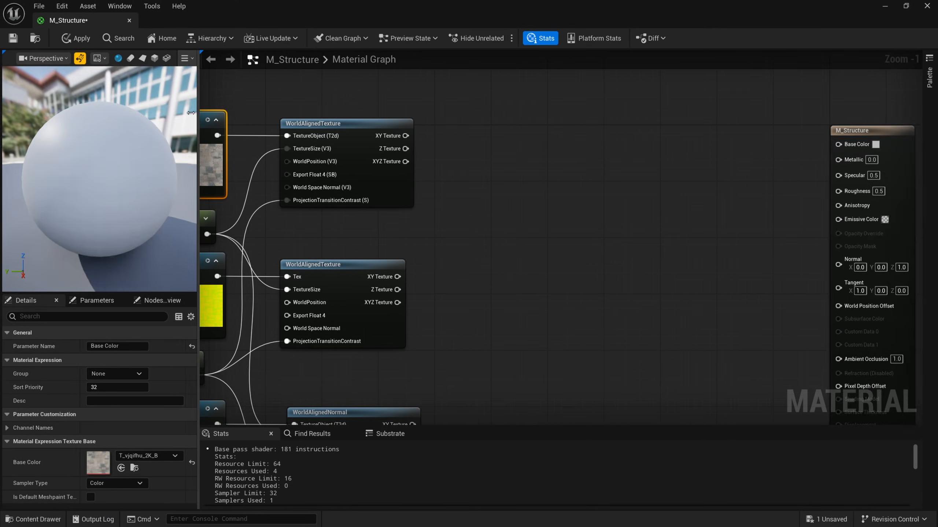
# Step: Desaturate the base XYZ texture with a Desaturation scalar parameter on Fraction
pyautogui.scroll(-3)
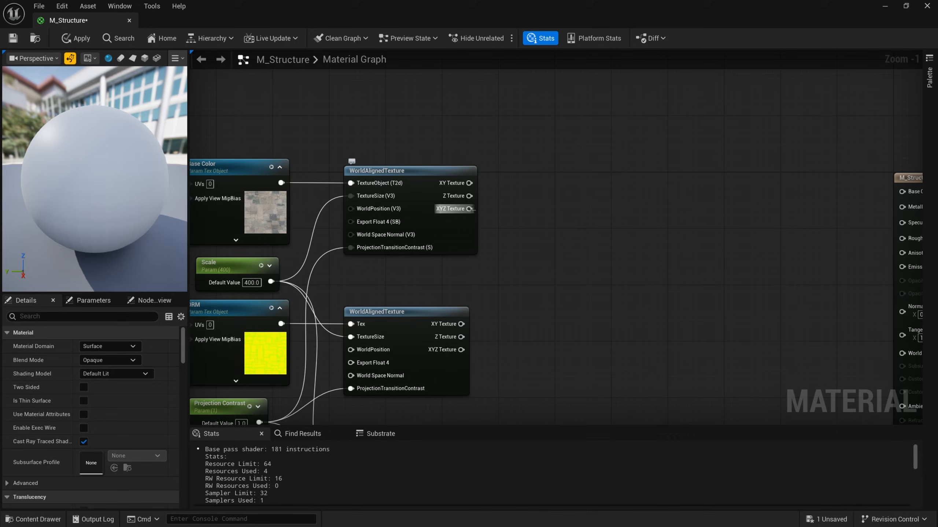
pyautogui.moveTo(468, 209); pyautogui.dragTo(501, 212)
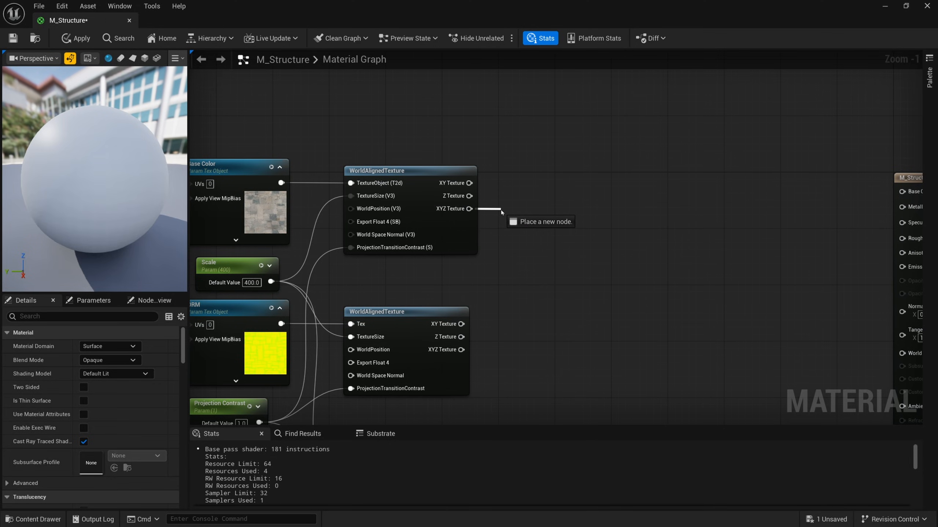
pyautogui.write('de')
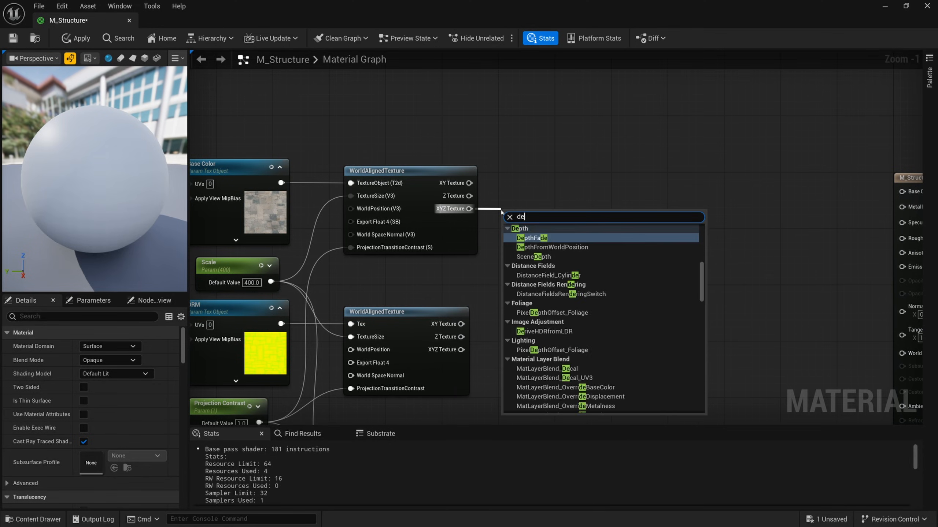
pyautogui.click(528, 238)
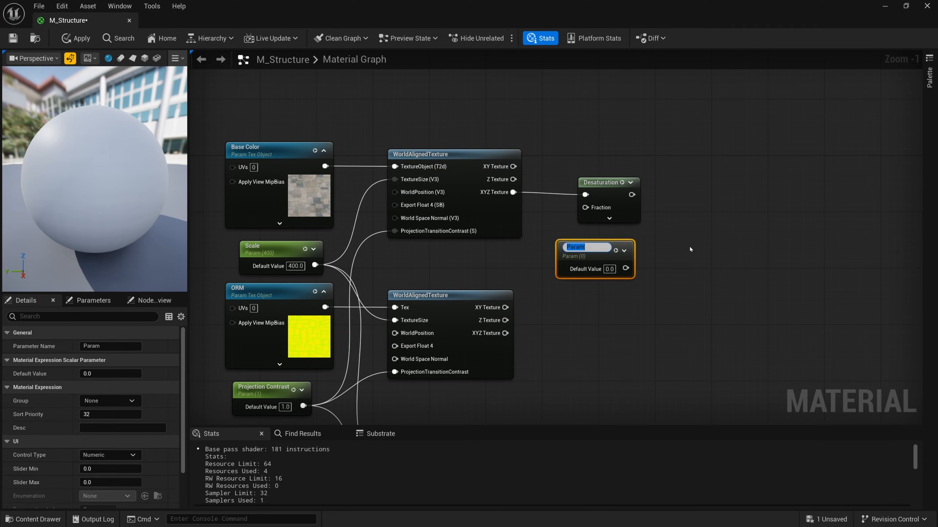
pyautogui.write('Desatu')
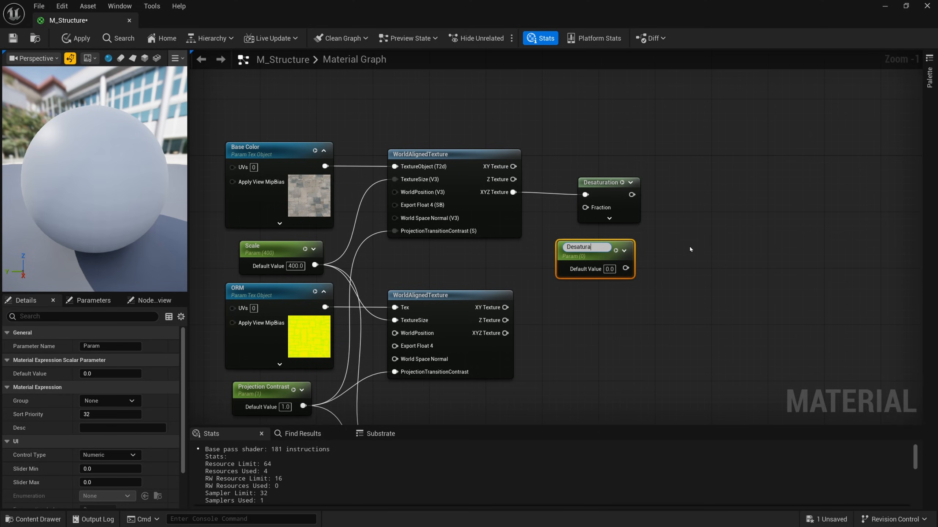
pyautogui.press('Enter')
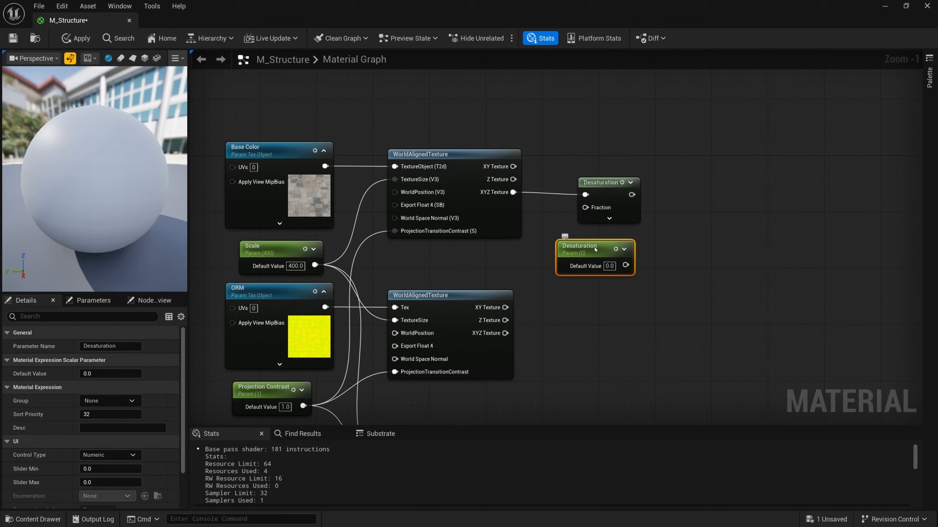
pyautogui.moveTo(595, 249); pyautogui.dragTo(580, 249)
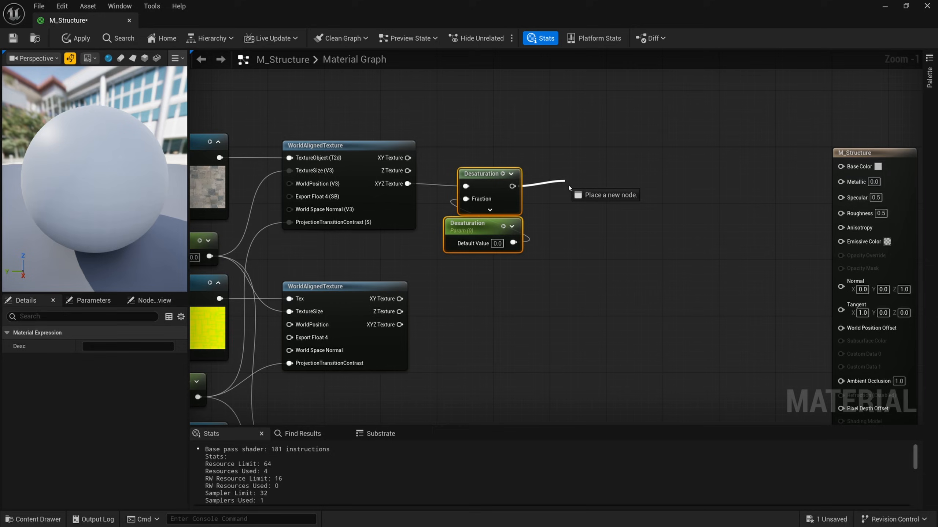
# Step: Multiply the desaturated colour by a white Color vector parameter into Base Color
pyautogui.write('multipl')
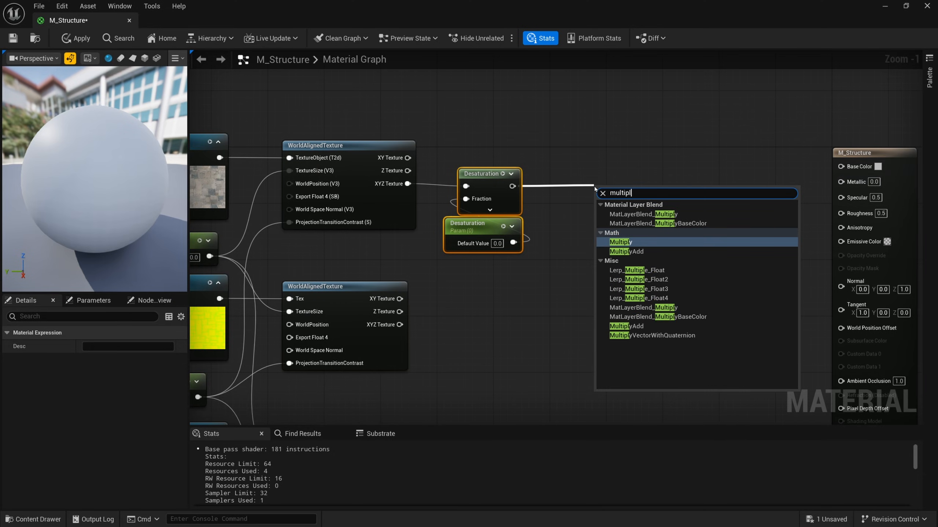
pyautogui.click(620, 242)
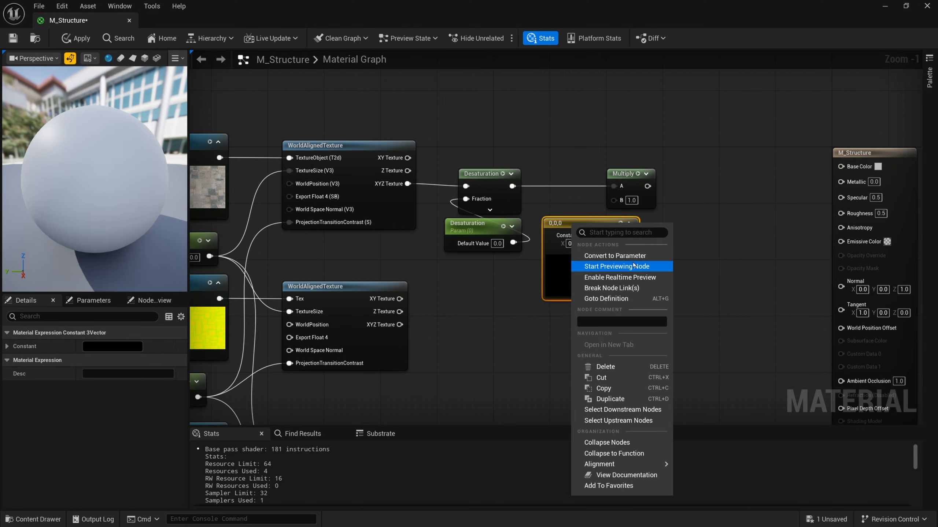
pyautogui.click(613, 255)
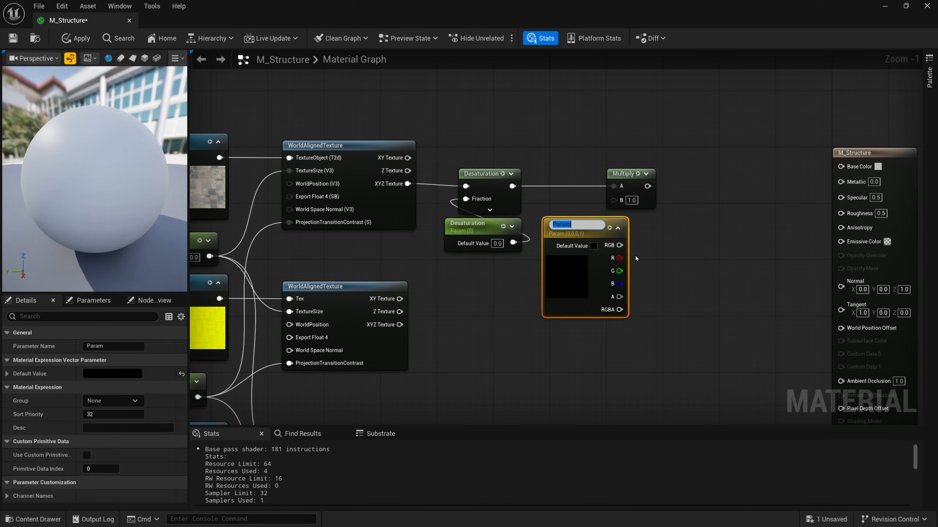
pyautogui.write('C')
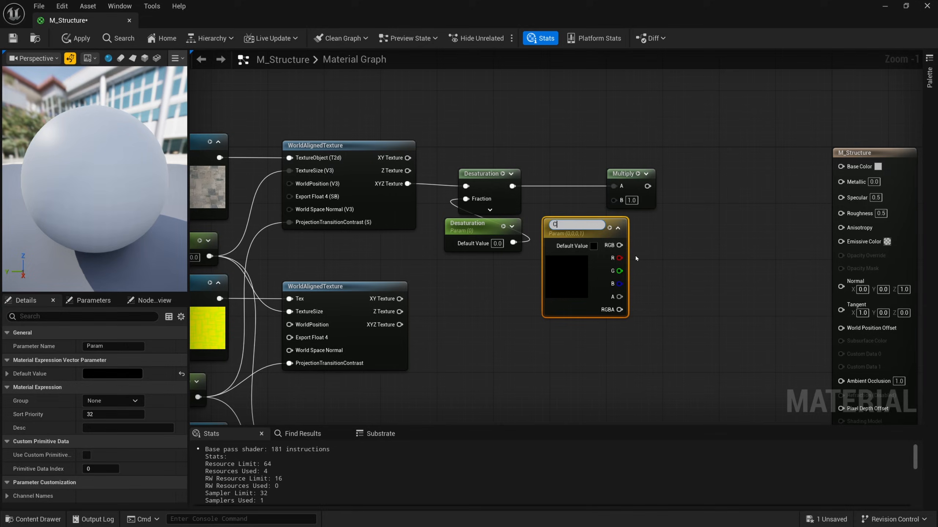
pyautogui.write('Color')
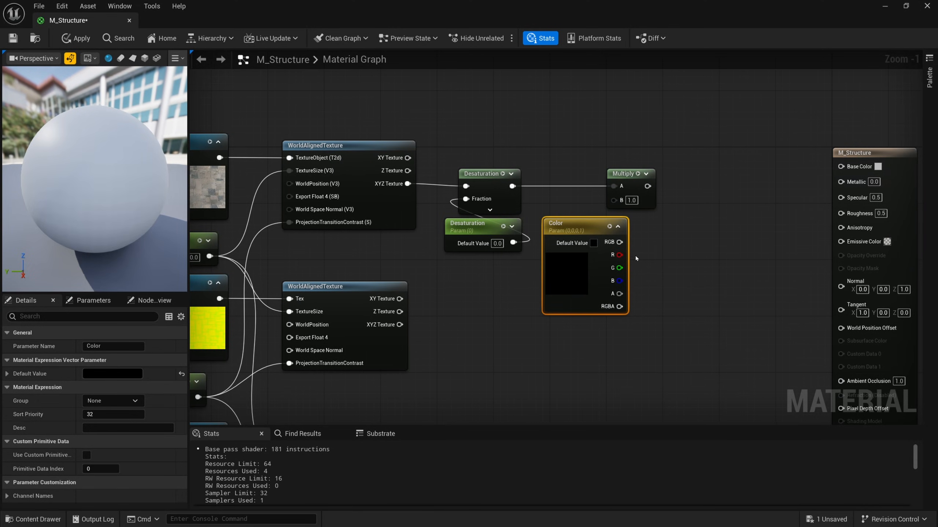
pyautogui.click(679, 174)
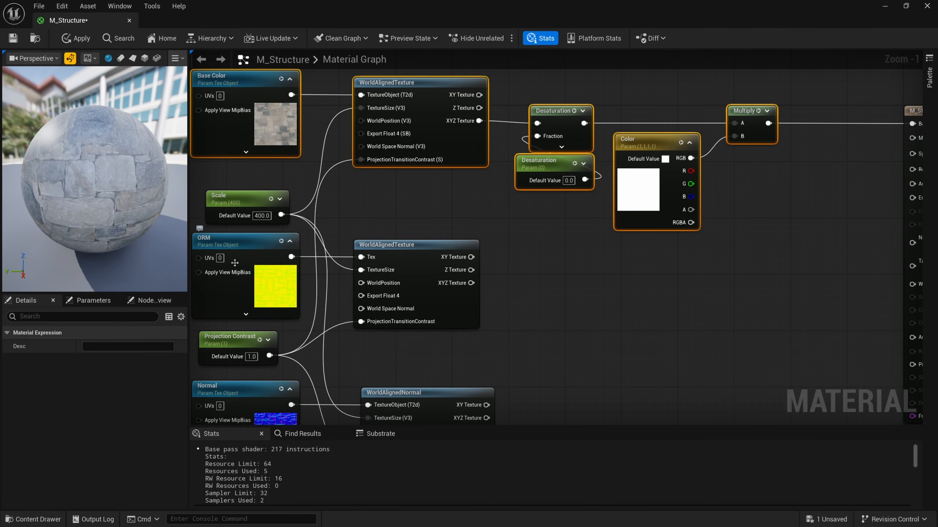
# Step: View the ORM texture's red AO, green roughness and blue metallic channels, then close it
pyautogui.click(246, 238)
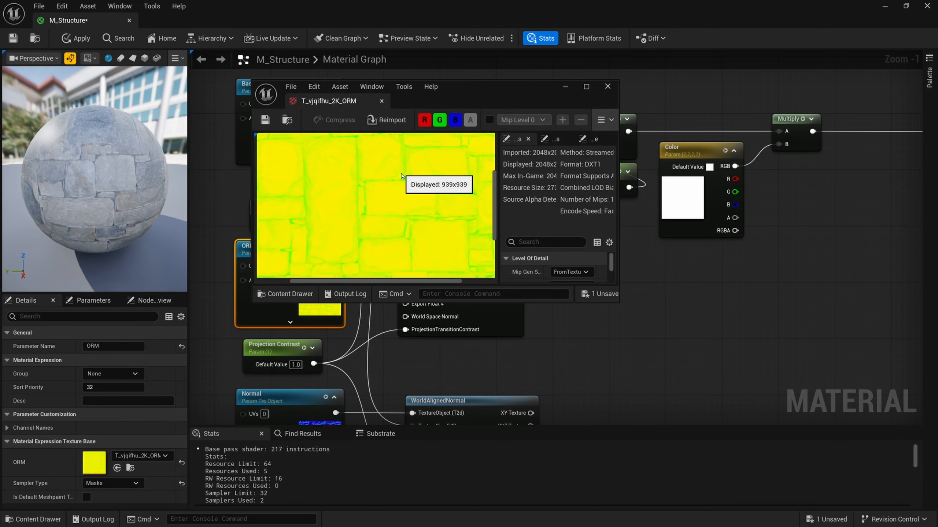
pyautogui.click(439, 120)
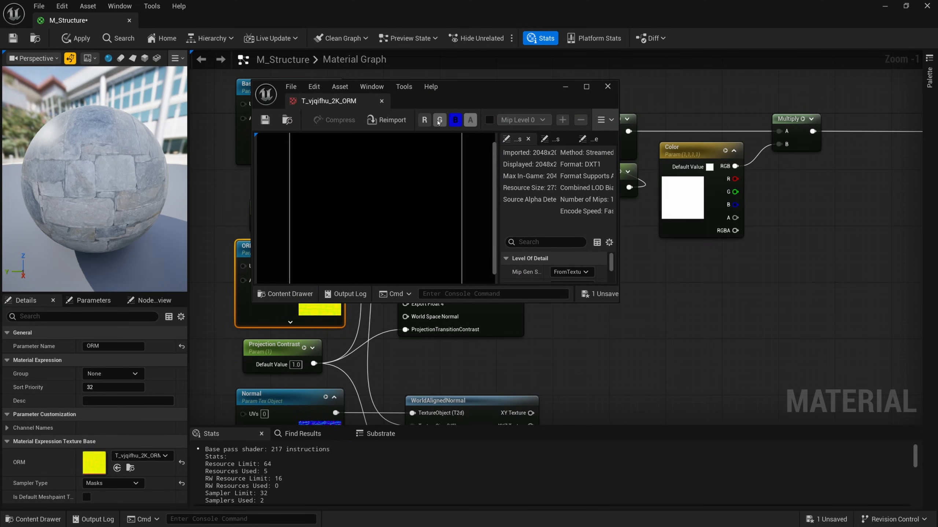
pyautogui.click(425, 120)
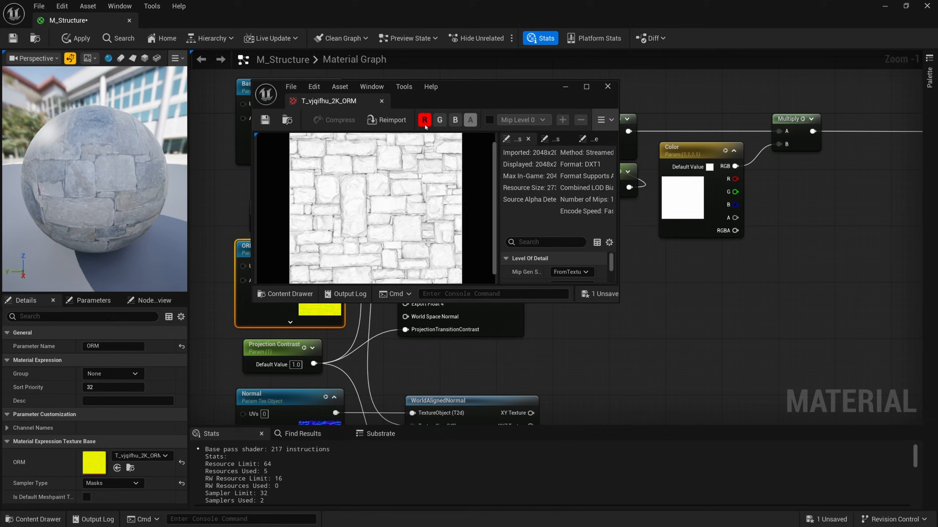
pyautogui.click(439, 120)
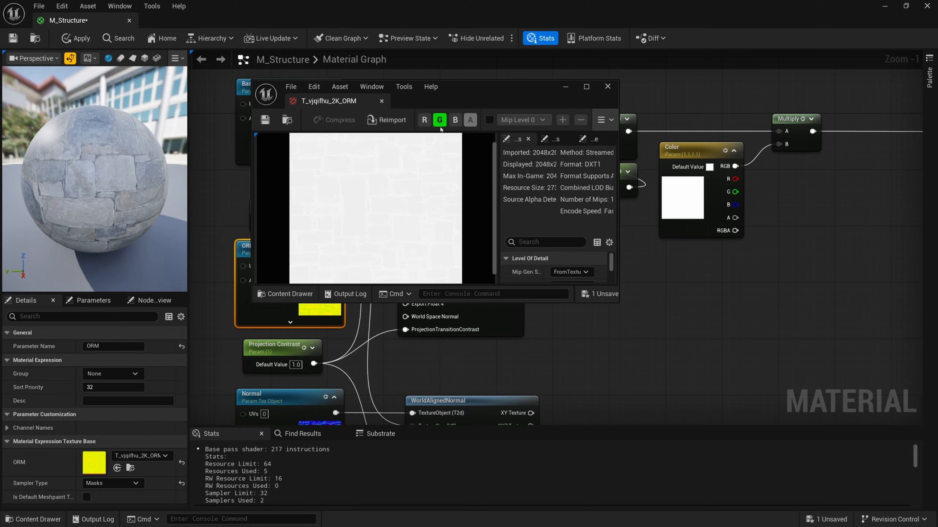
pyautogui.click(454, 120)
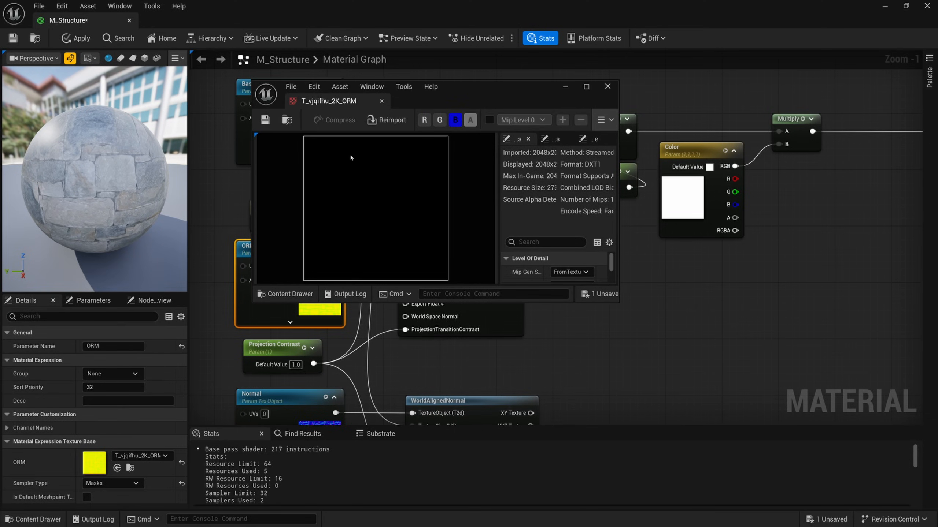
pyautogui.moveTo(380, 101)
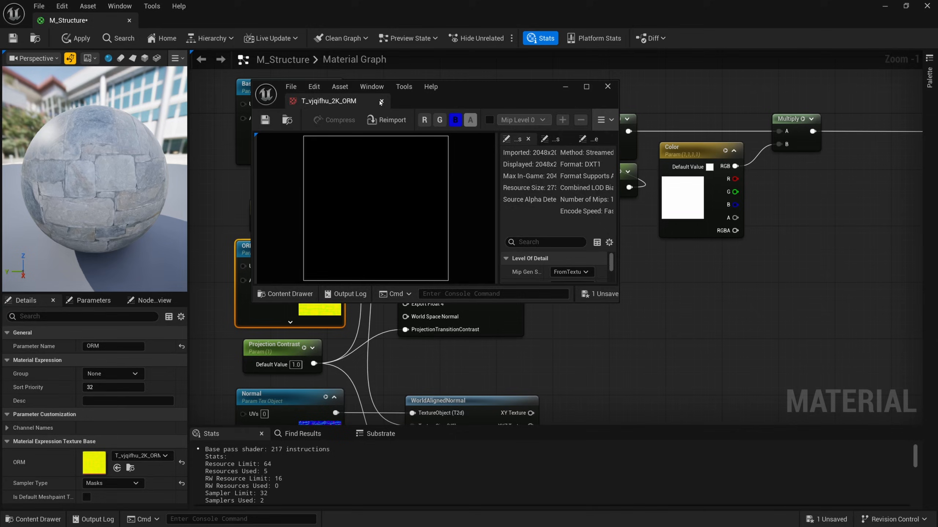
pyautogui.click(608, 86)
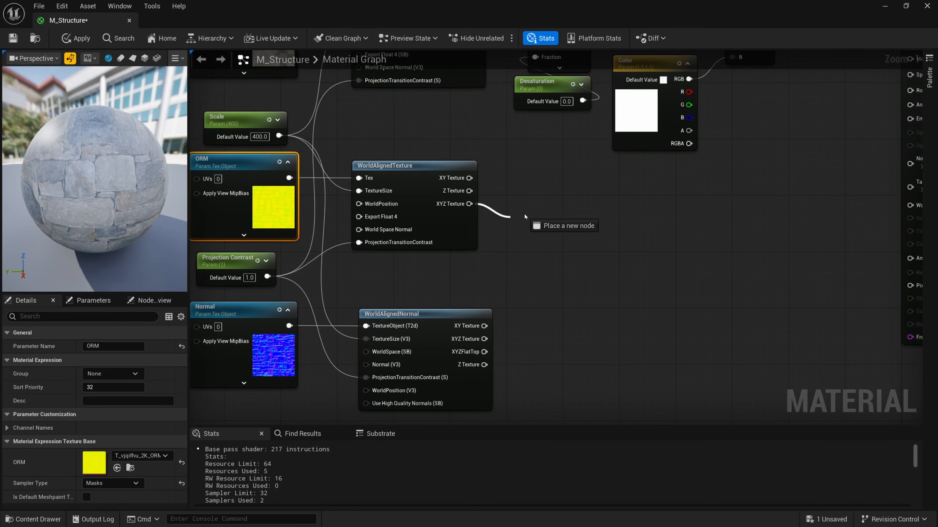
# Step: Split the ORM texture; red to Ambient Occlusion, green times a Roughness parameter (1.0)
pyautogui.write('split')
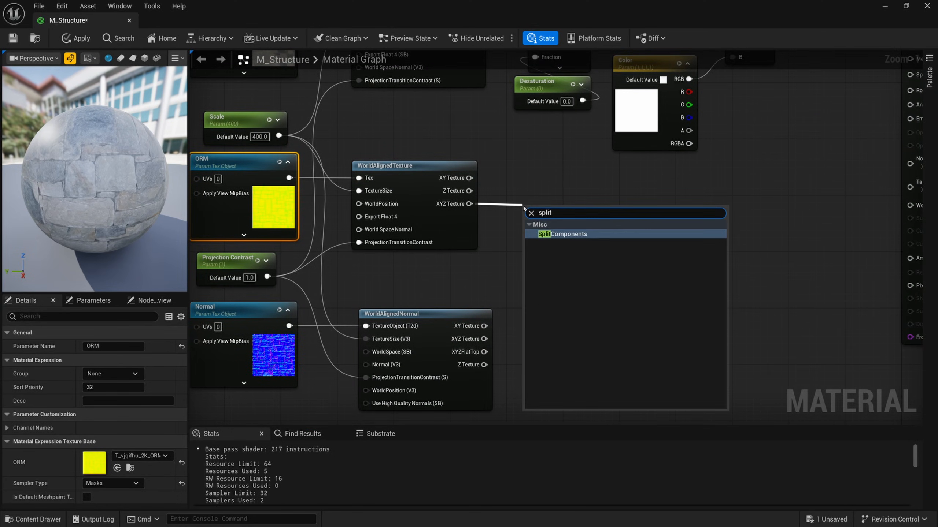
pyautogui.click(562, 234)
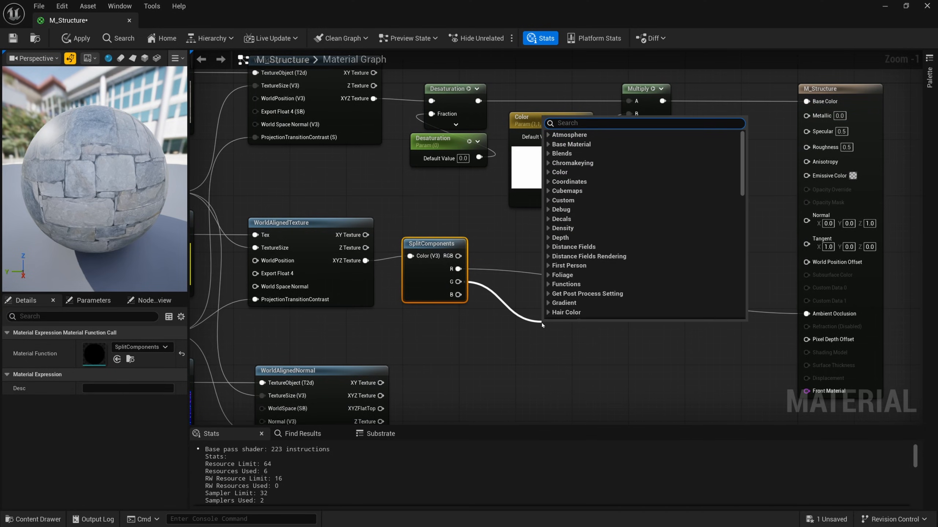
pyautogui.write('multipl')
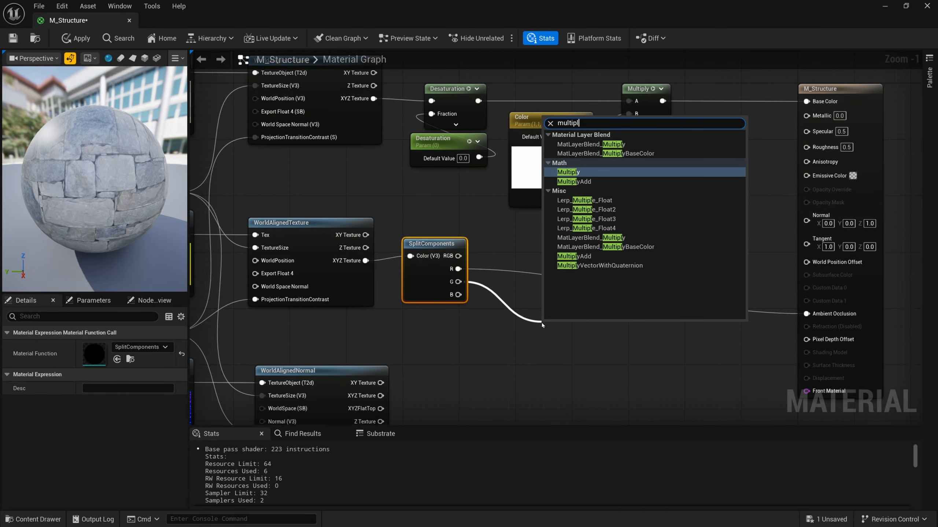
pyautogui.click(567, 172)
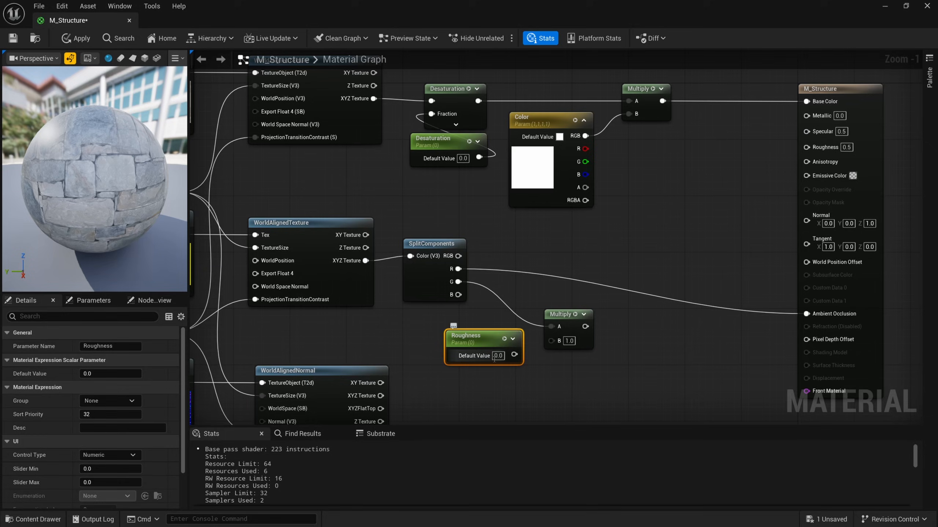
pyautogui.write('1.0')
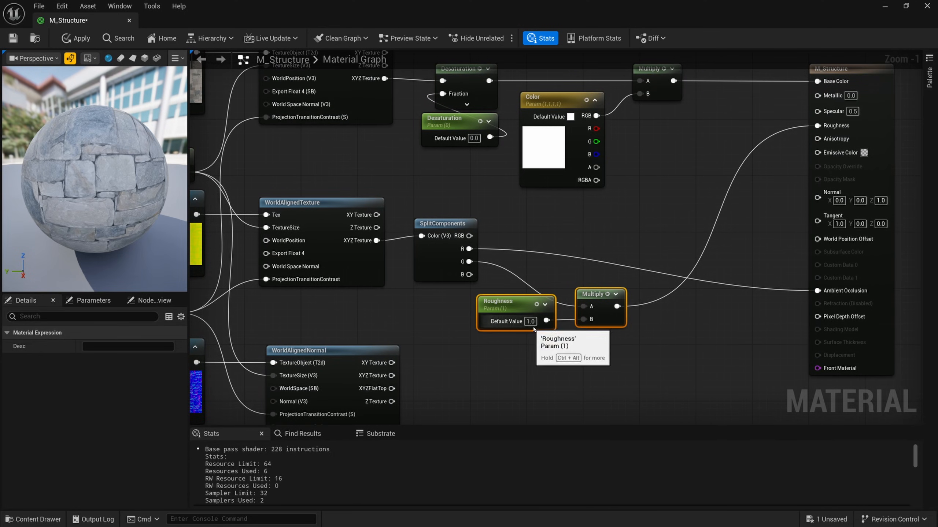
# Step: Duplicate the multiplier as a Metallic parameter on the blue channel into Metallic
pyautogui.moveTo(514, 302); pyautogui.dragTo(529, 217)
pyautogui.write('m')
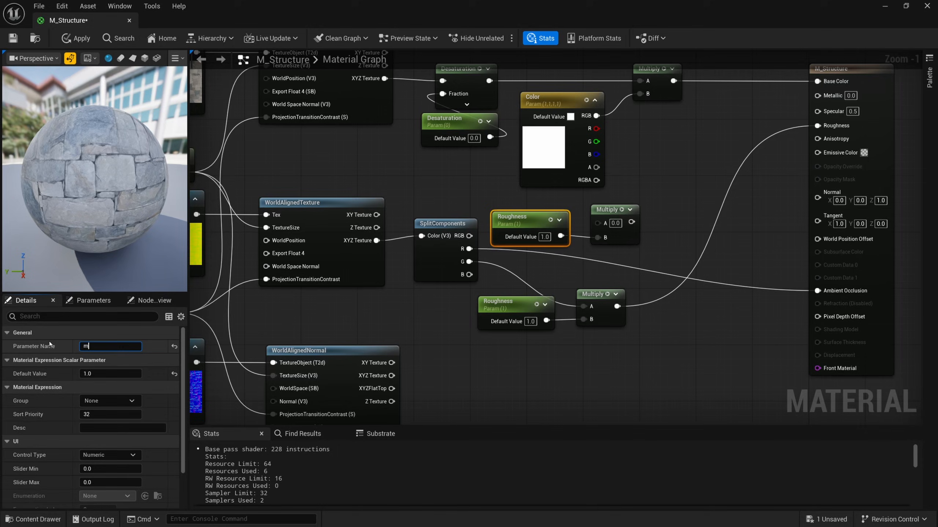
pyautogui.write('etallic')
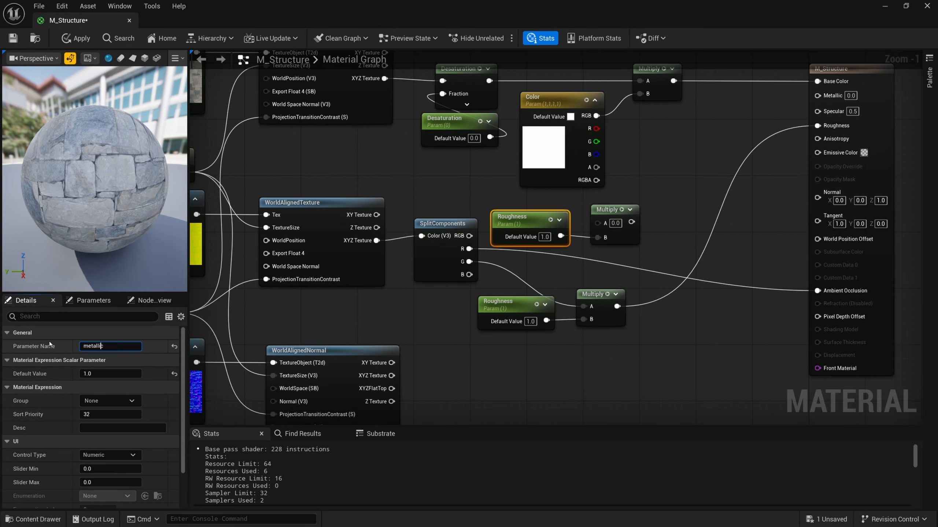
pyautogui.write('Metallic')
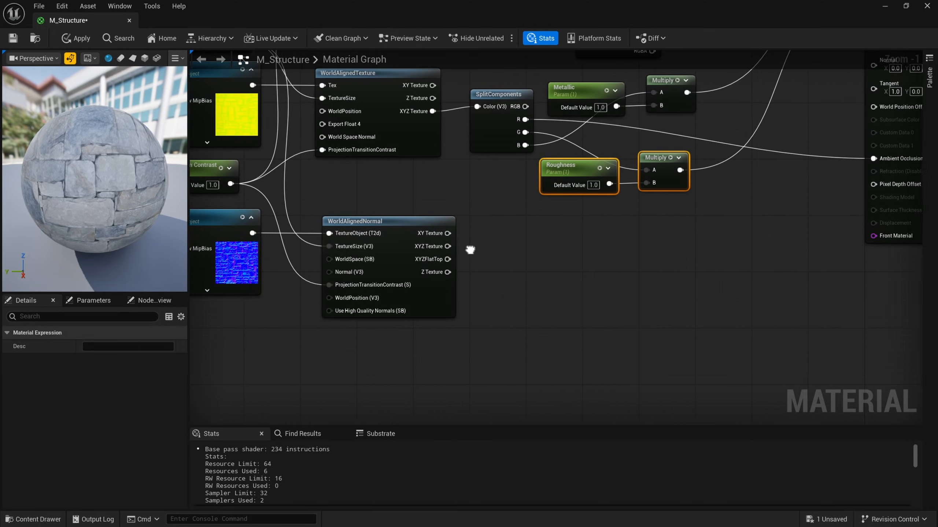
pyautogui.moveTo(434, 246)
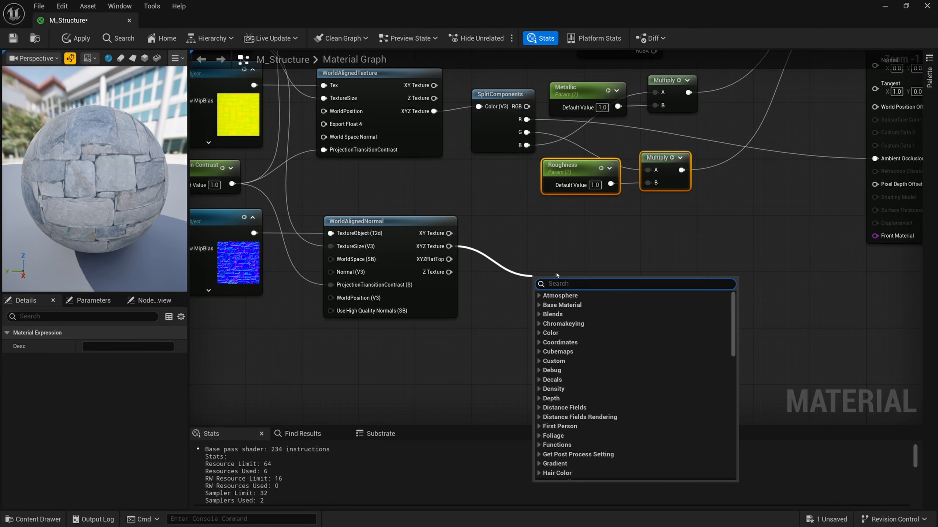
# Step: Feed the world-aligned normal through FlattenNormal with a Normal Flatten scalar parameter
pyautogui.write('flatten')
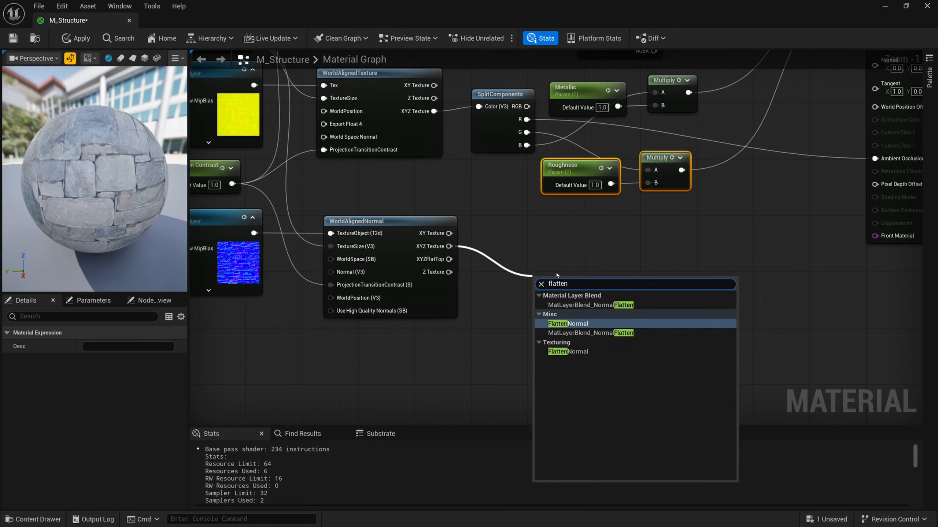
pyautogui.click(568, 324)
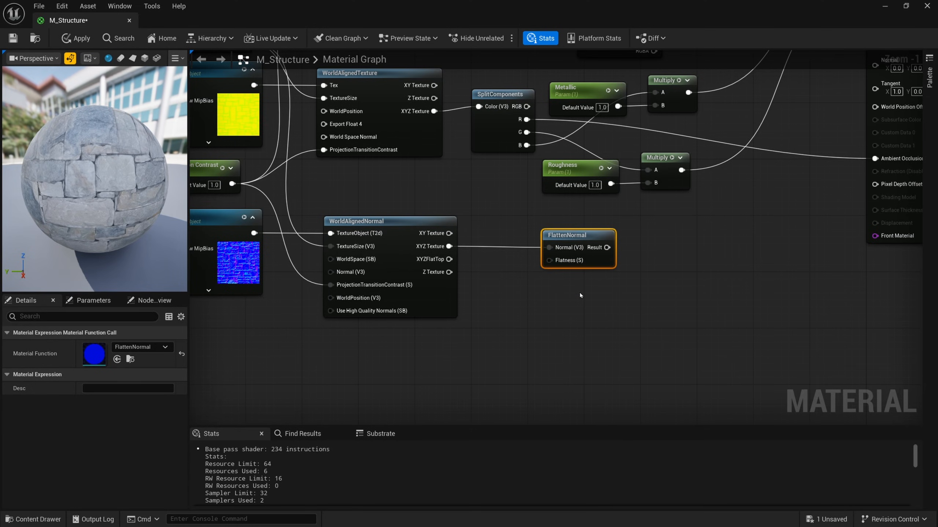
pyautogui.moveTo(584, 302)
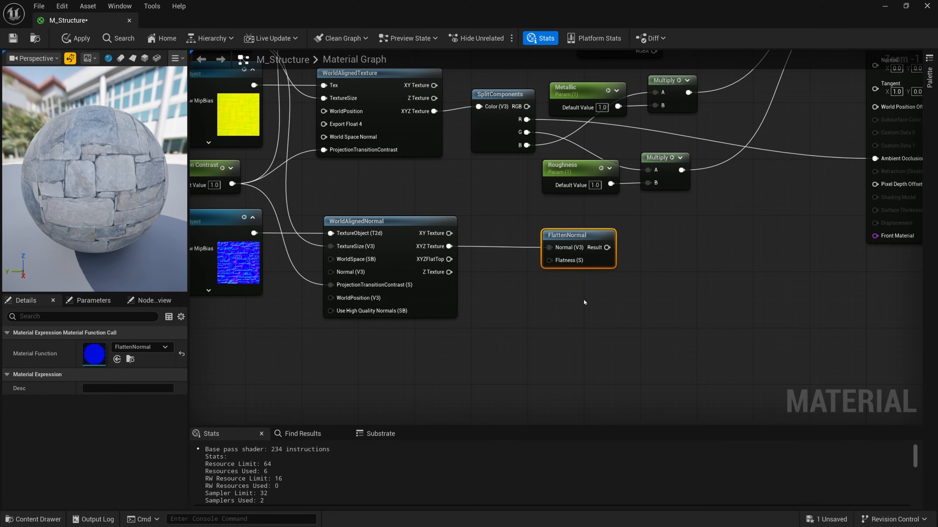
pyautogui.moveTo(544, 275)
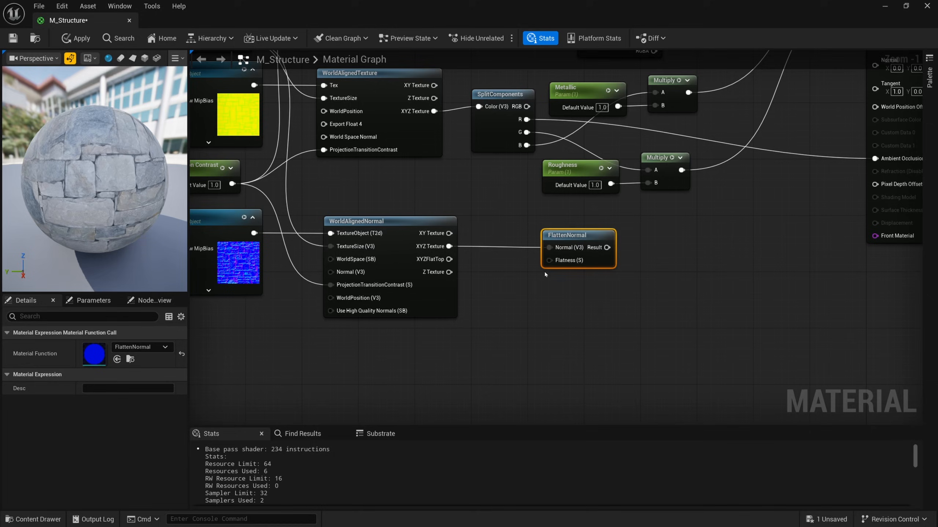
pyautogui.moveTo(559, 260)
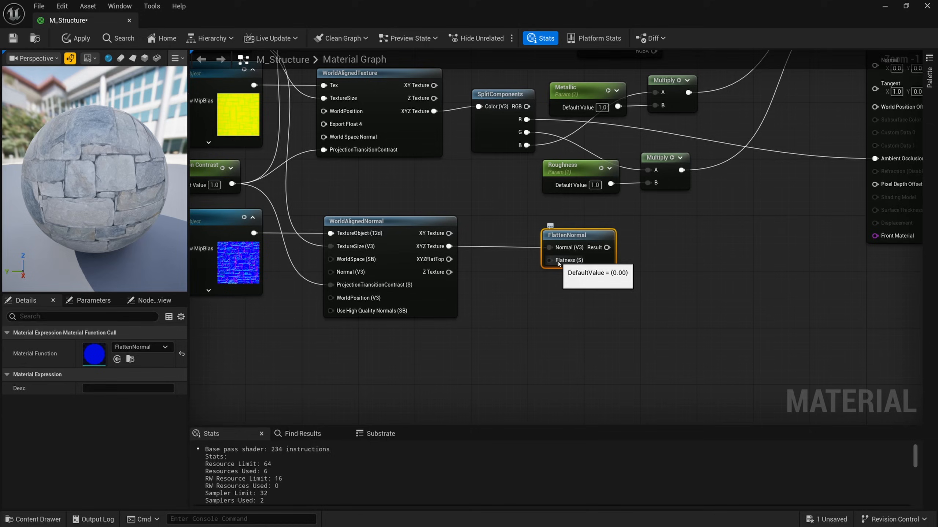
pyautogui.moveTo(503, 278)
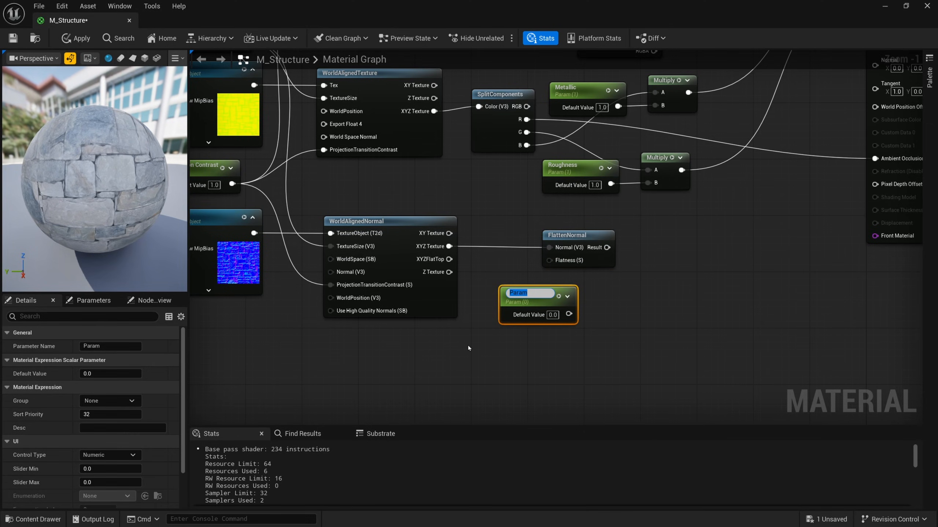
pyautogui.write('No')
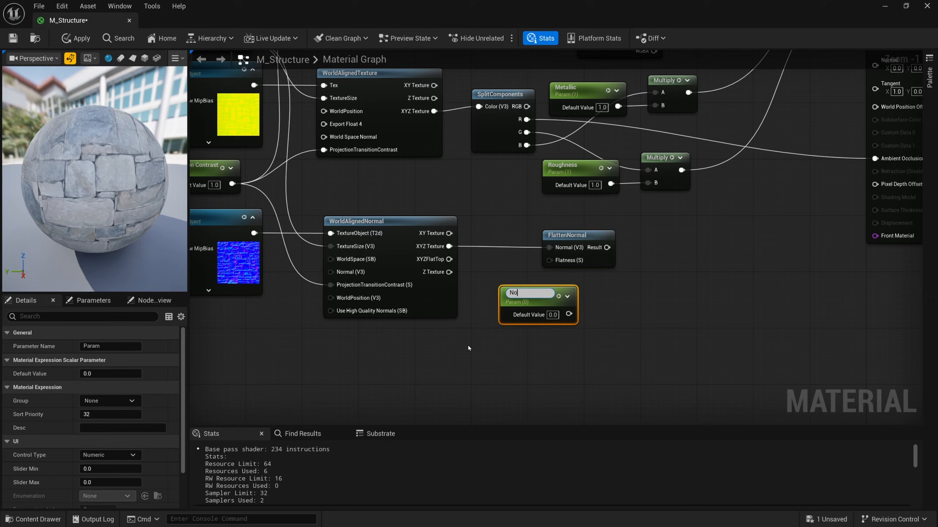
pyautogui.write('Normal Flatten')
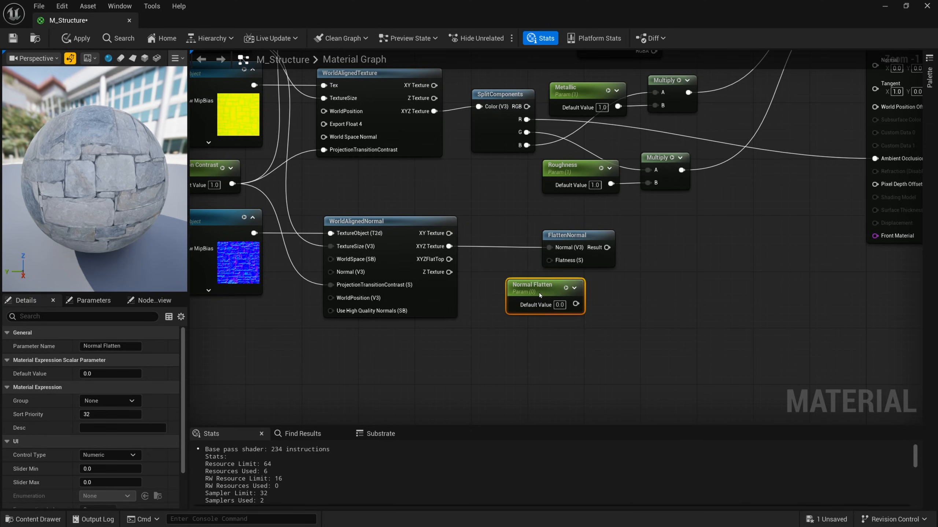
pyautogui.moveTo(531, 284); pyautogui.dragTo(551, 278)
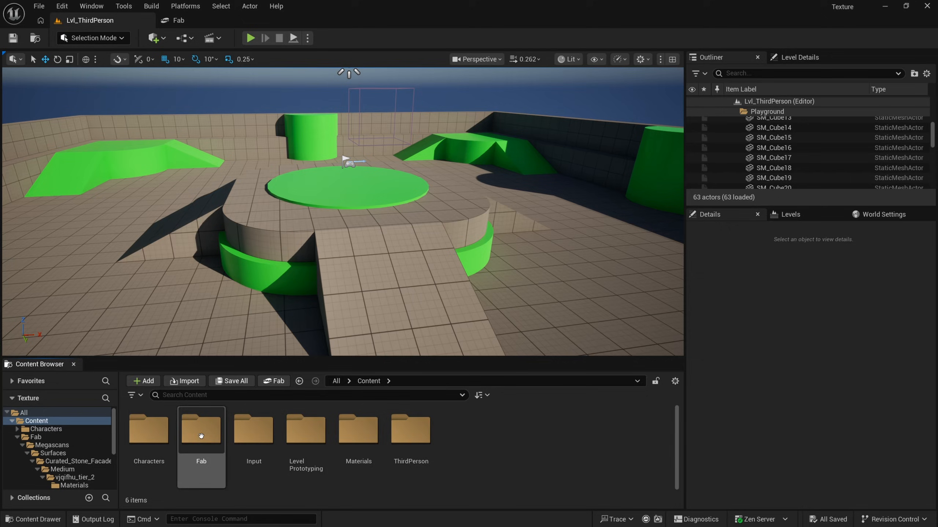
# Step: Create material instance MI_Stone from M_Structure and open it for editing
pyautogui.doubleClick(357, 429)
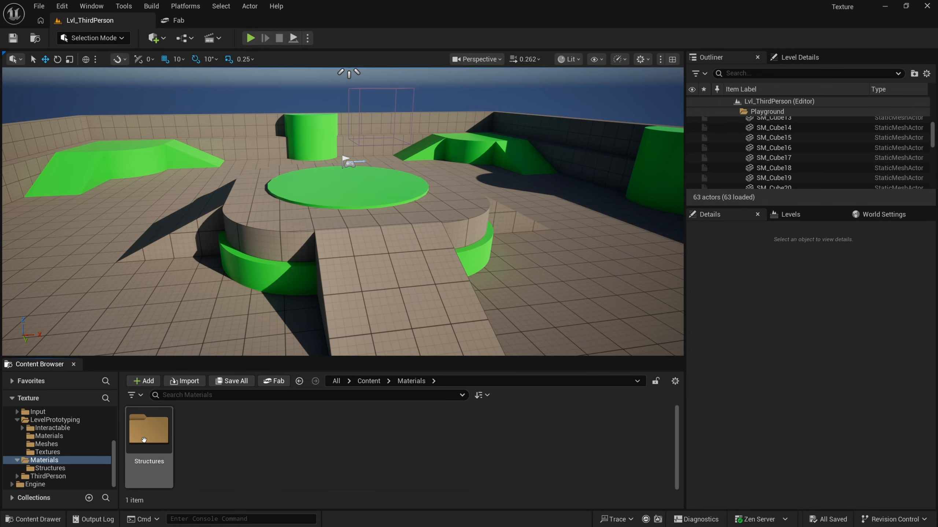
pyautogui.rightClick(141, 431)
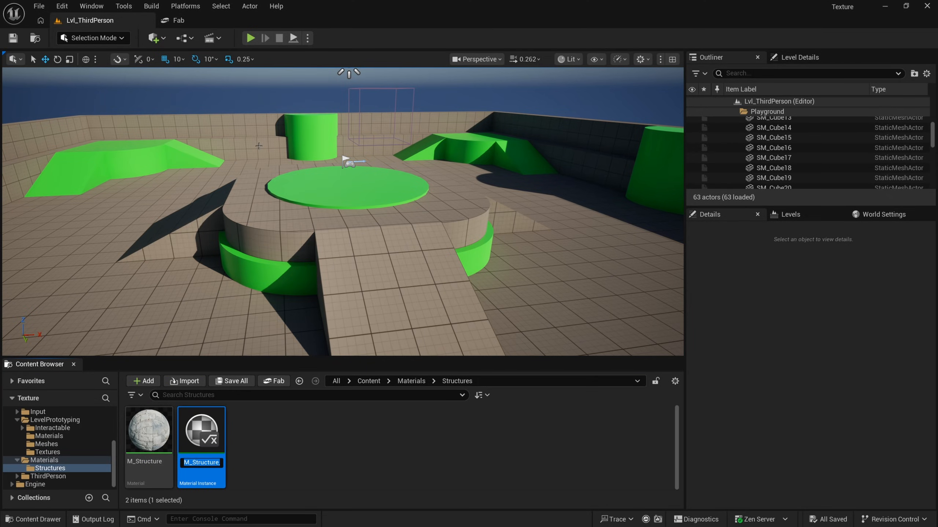
pyautogui.write('MI_Stone')
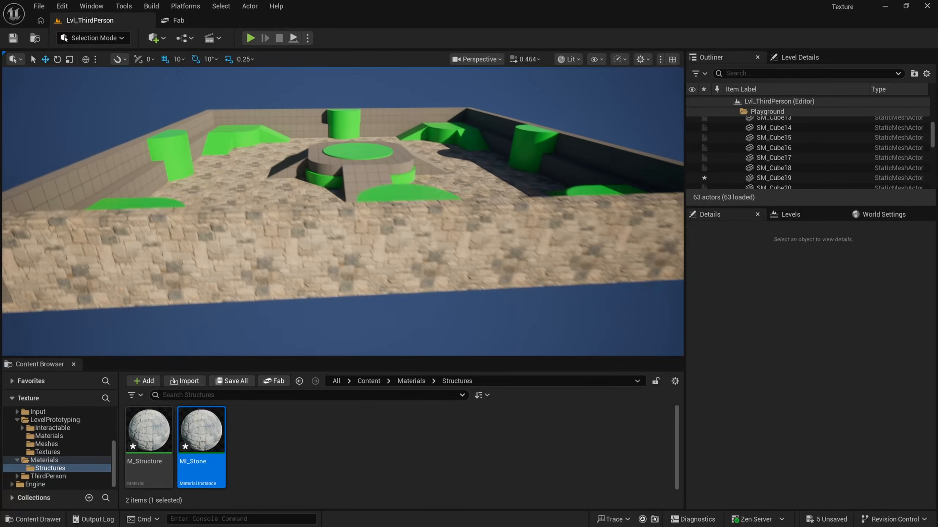
pyautogui.click(323, 240)
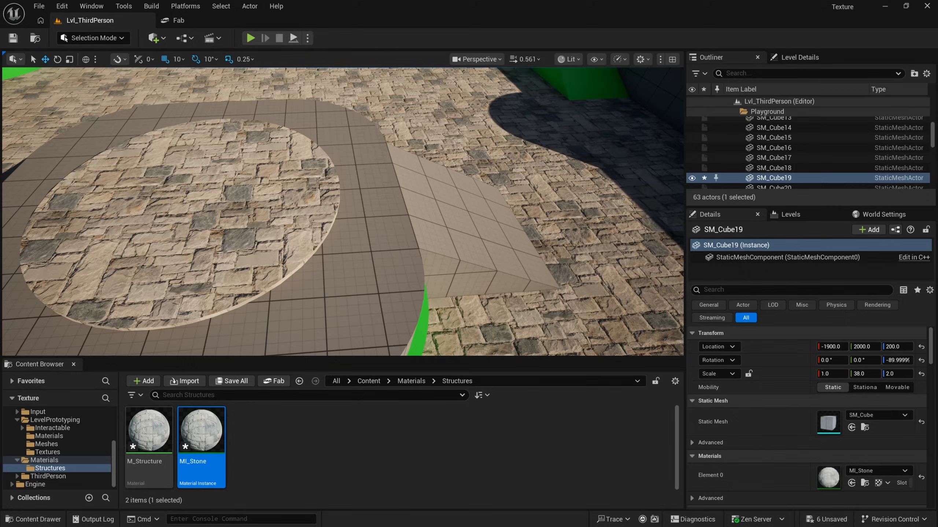
pyautogui.doubleClick(201, 429)
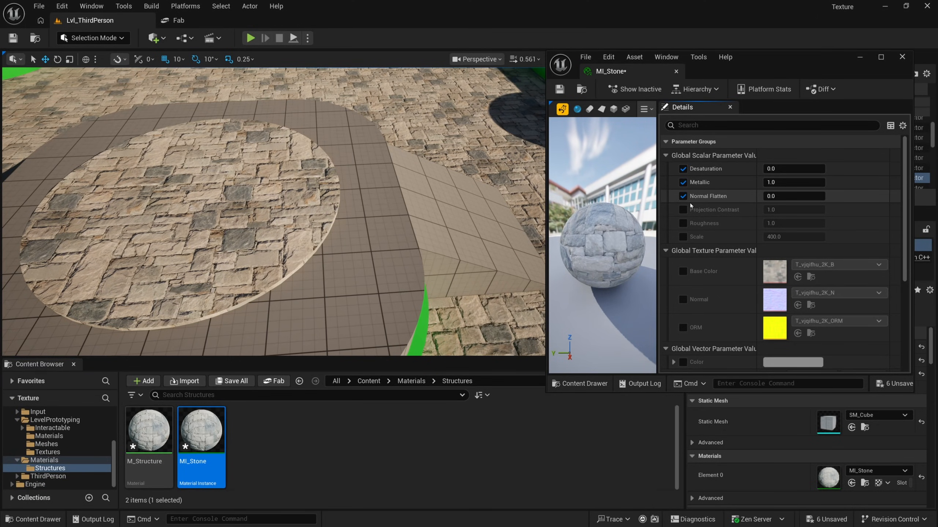
# Step: Override all MI_Stone scalar parameters and Color, raising Normal Flatten to 1.0, keeping white
pyautogui.click(682, 223)
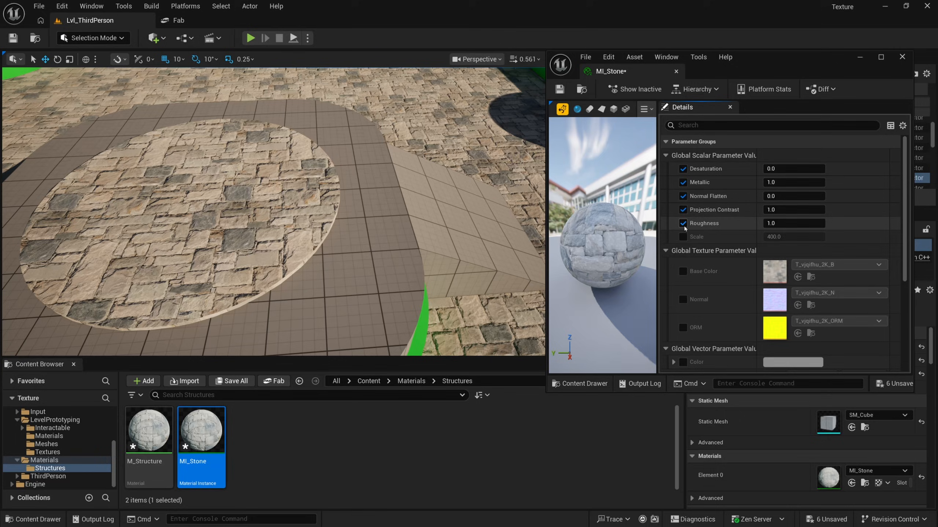
pyautogui.scroll(-3)
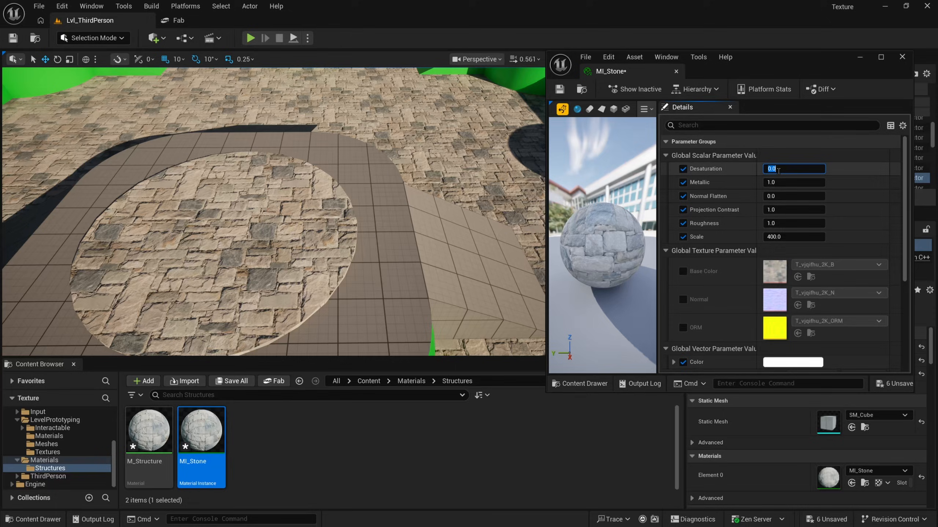
pyautogui.write('1.0')
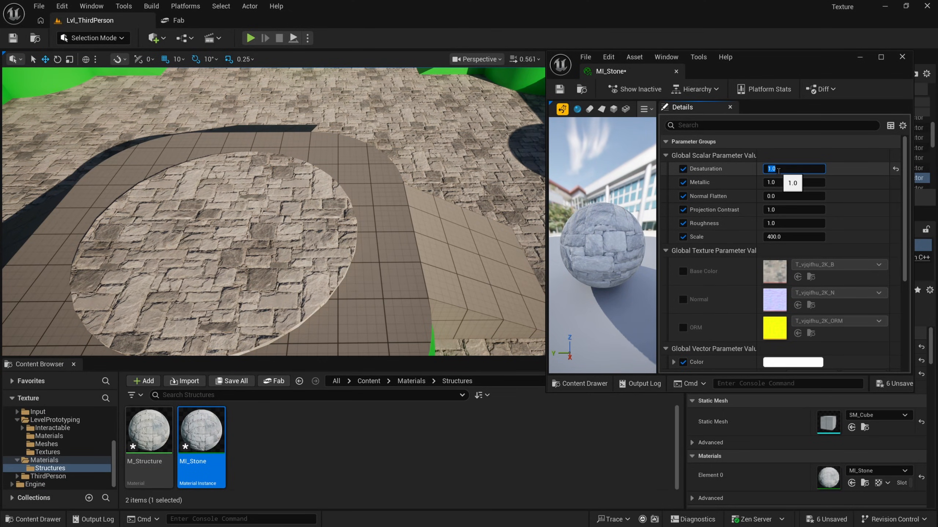
pyautogui.click(793, 362)
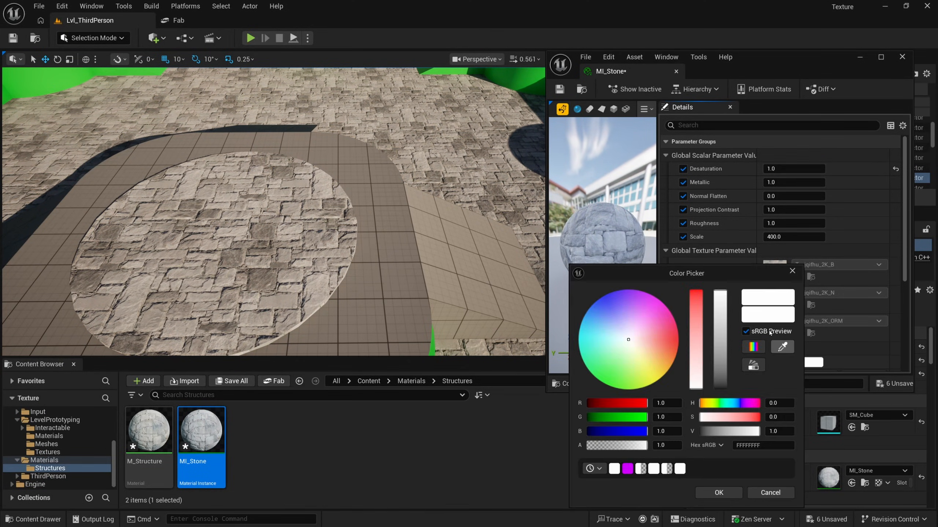
pyautogui.click(770, 492)
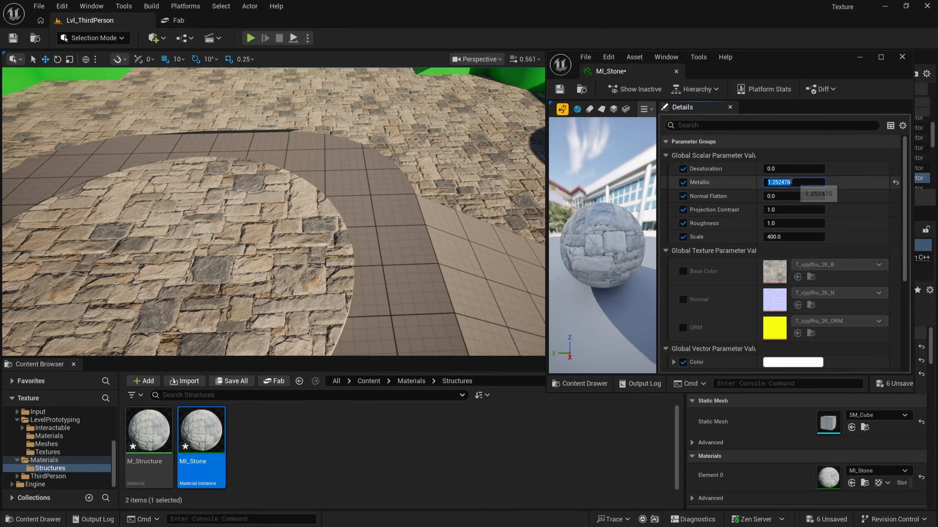
pyautogui.write('1.0')
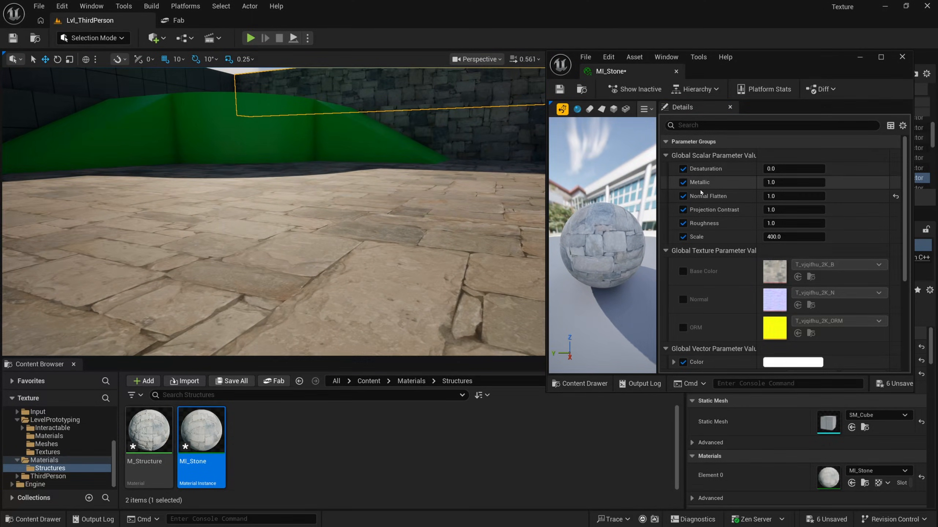
pyautogui.click(793, 197)
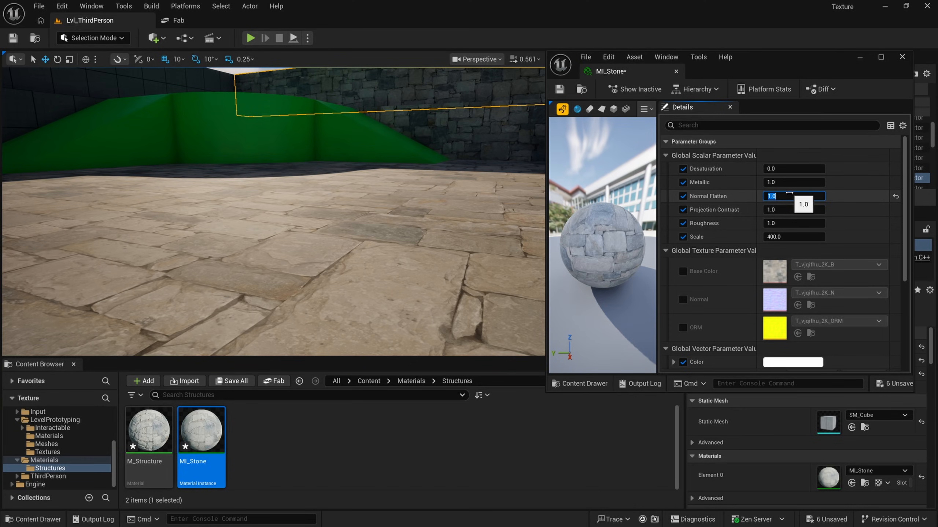
pyautogui.write('0.0')
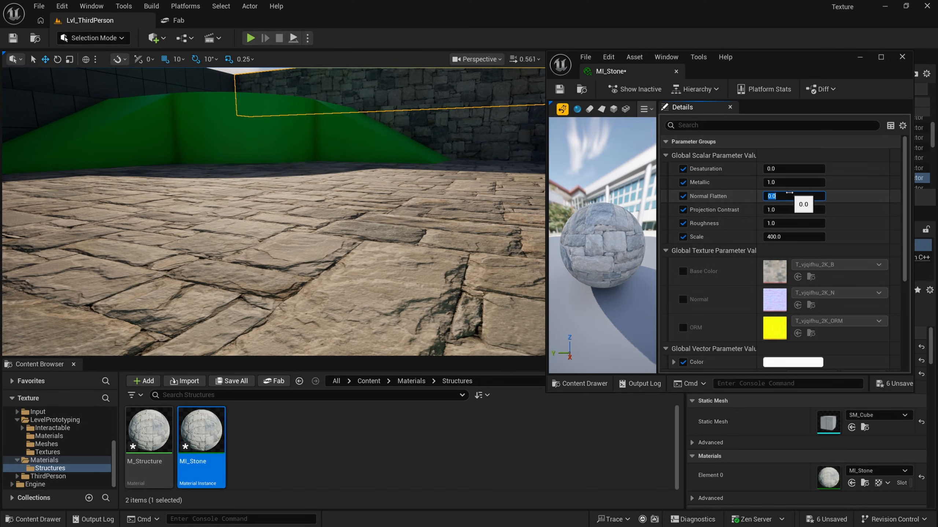
pyautogui.write('0.5')
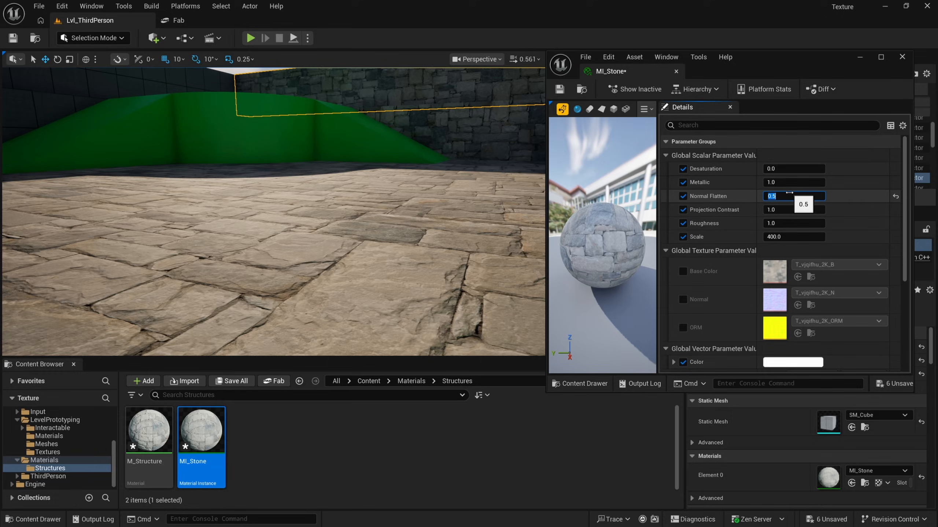
pyautogui.write('0.0')
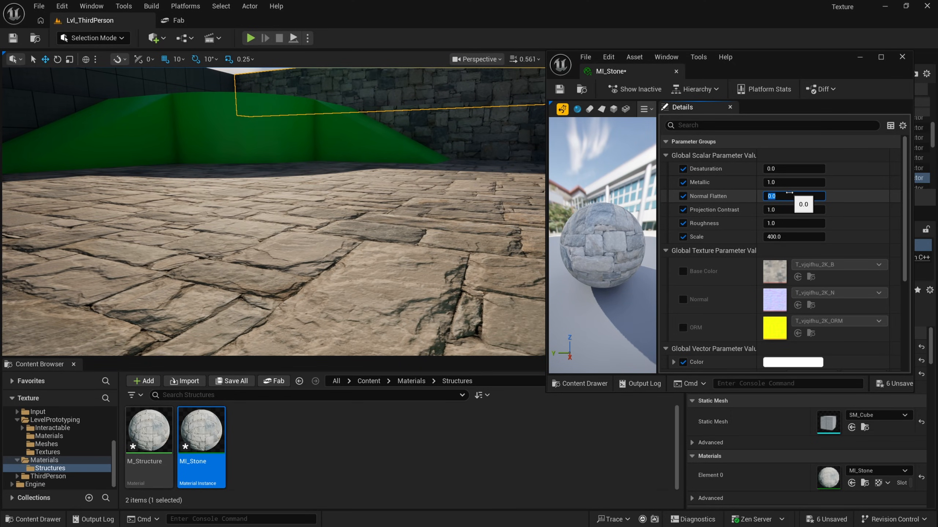
pyautogui.write('-1.0')
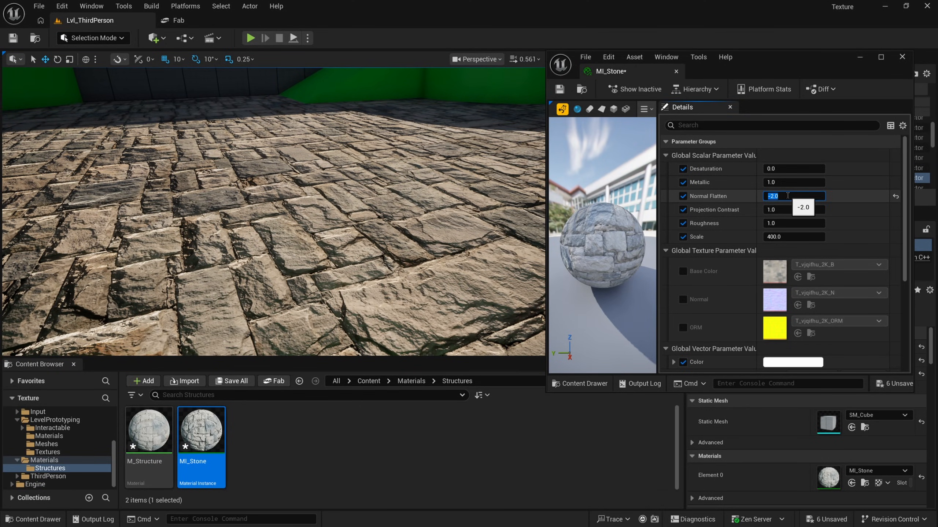
pyautogui.write('0.0')
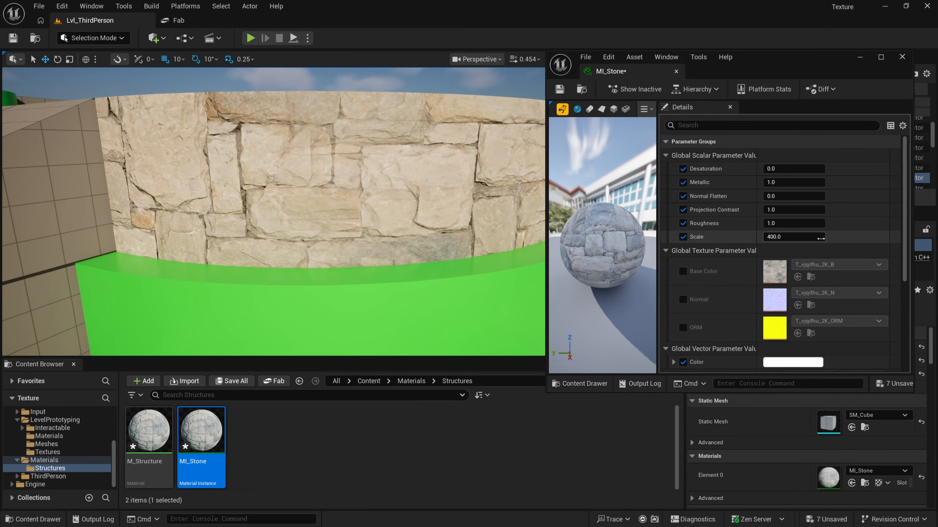
pyautogui.write('32.37936')
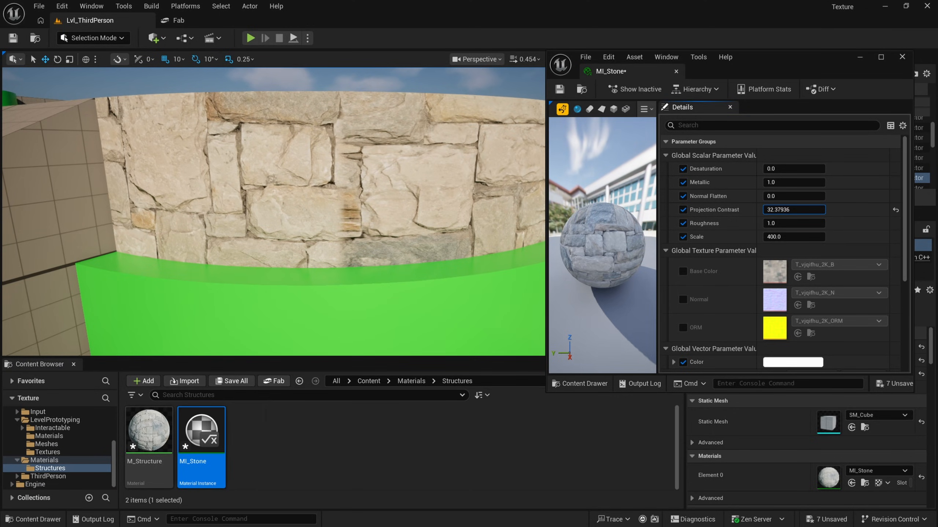
pyautogui.write('2.911465')
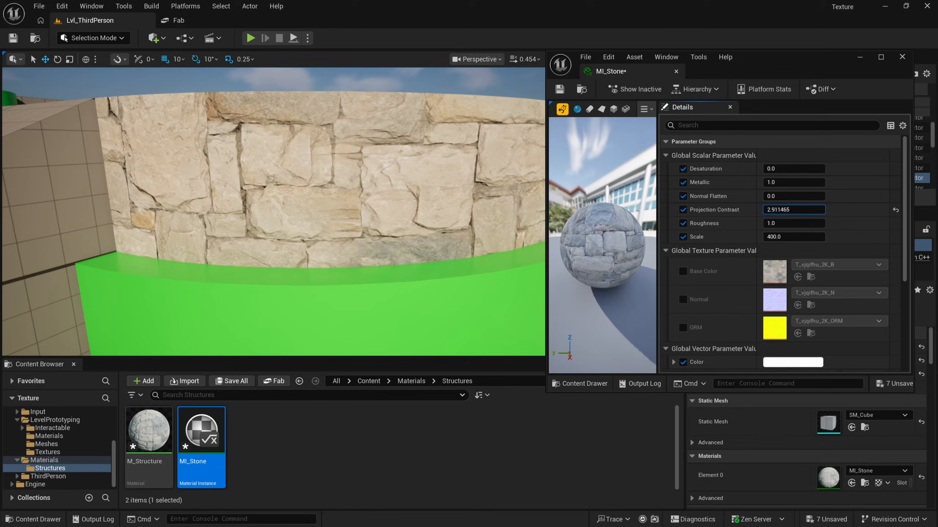
pyautogui.write('0.436527')
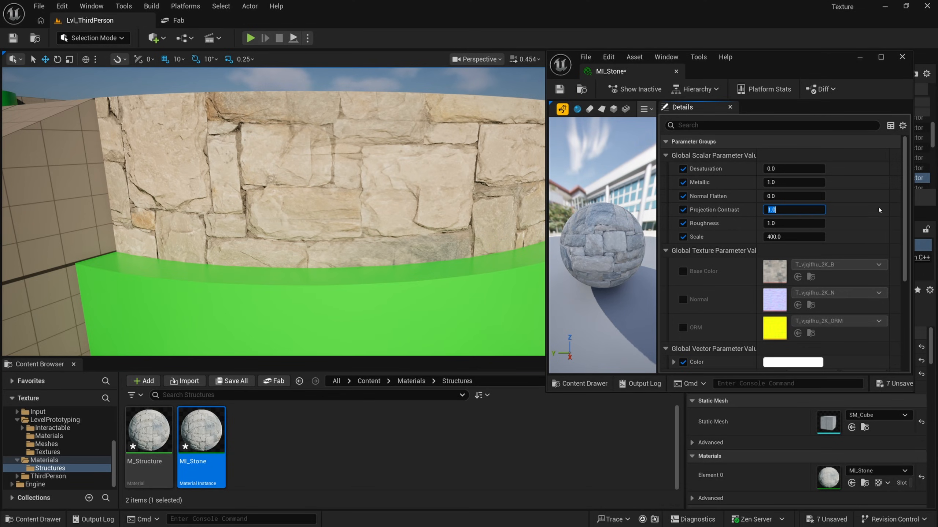
pyautogui.write('6.738241')
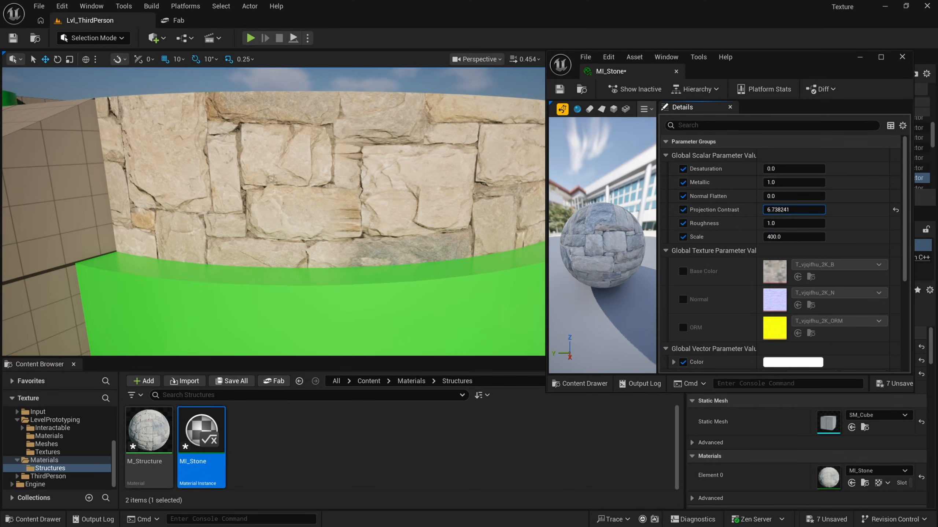
pyautogui.write('8.341847')
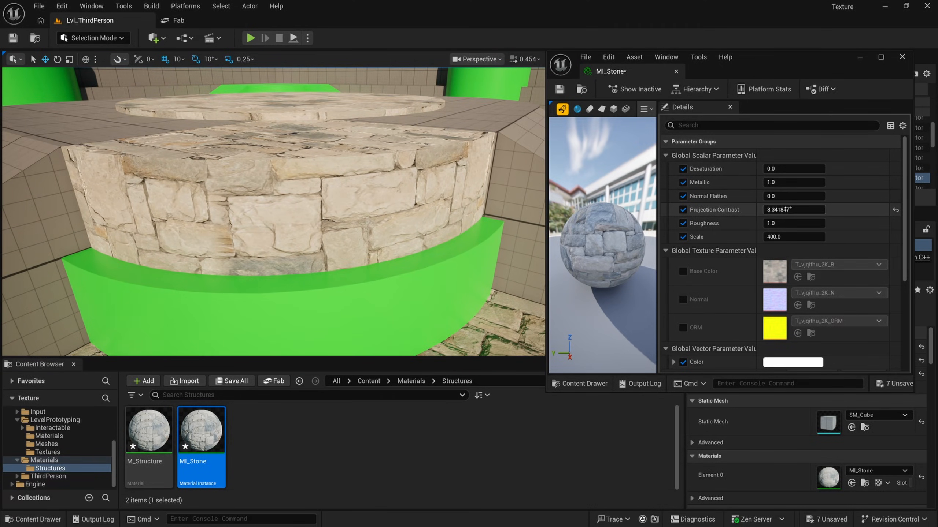
pyautogui.write('2.059731')
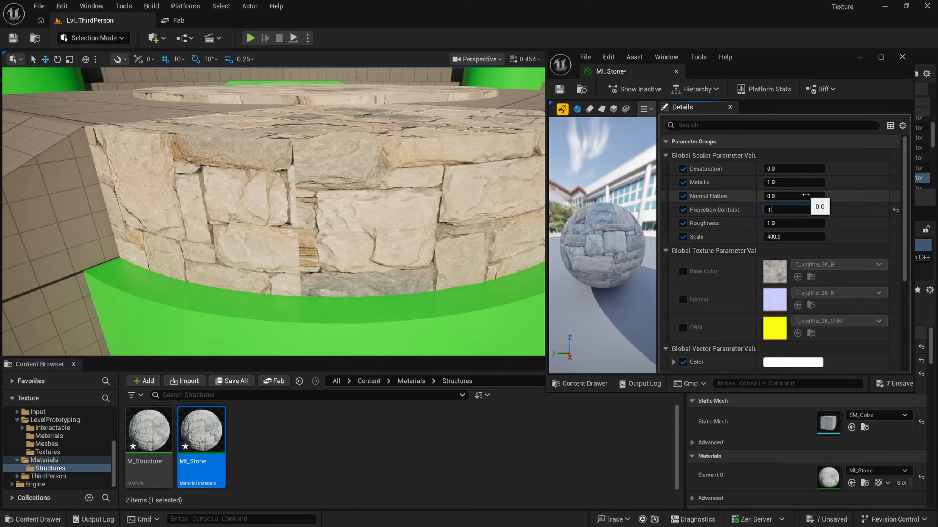
pyautogui.write('10.0')
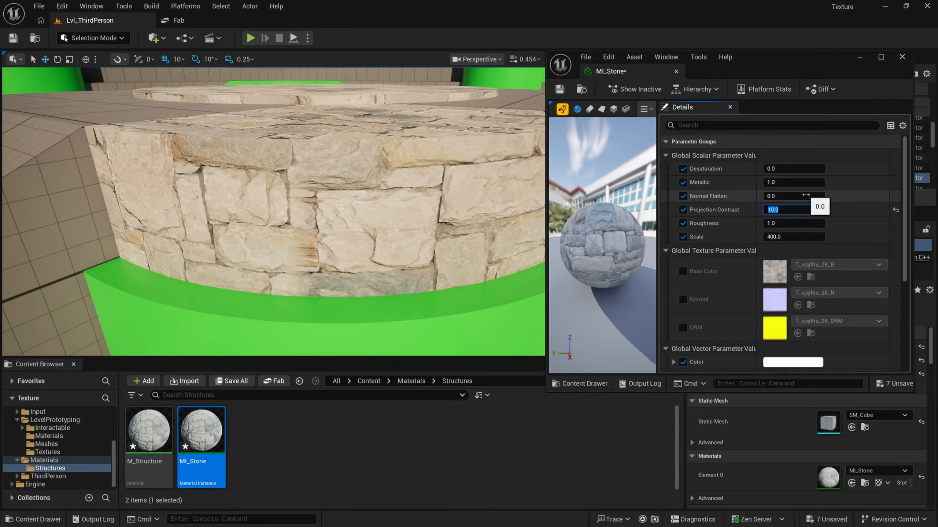
pyautogui.write('1')
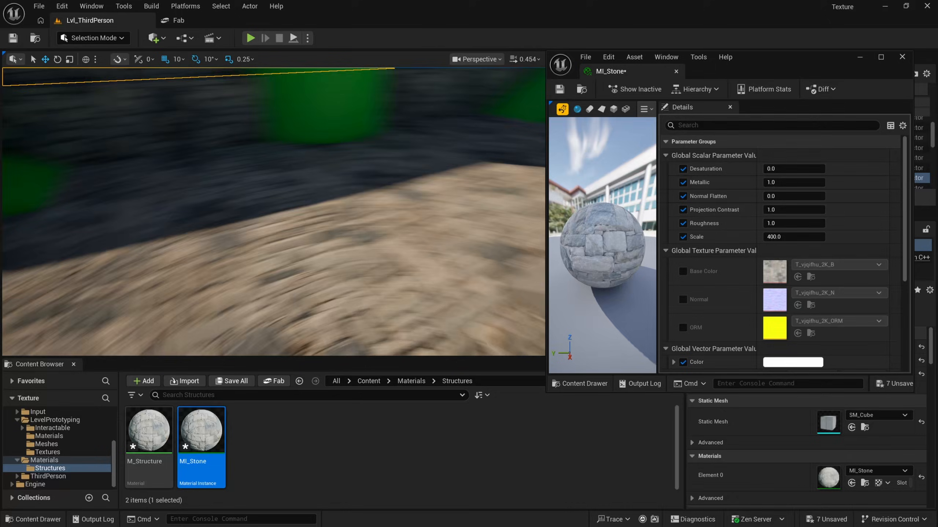
# Step: Try Roughness and Scale values, reset Scale to 400, and start tinting Color pale blue
pyautogui.write('0.138909')
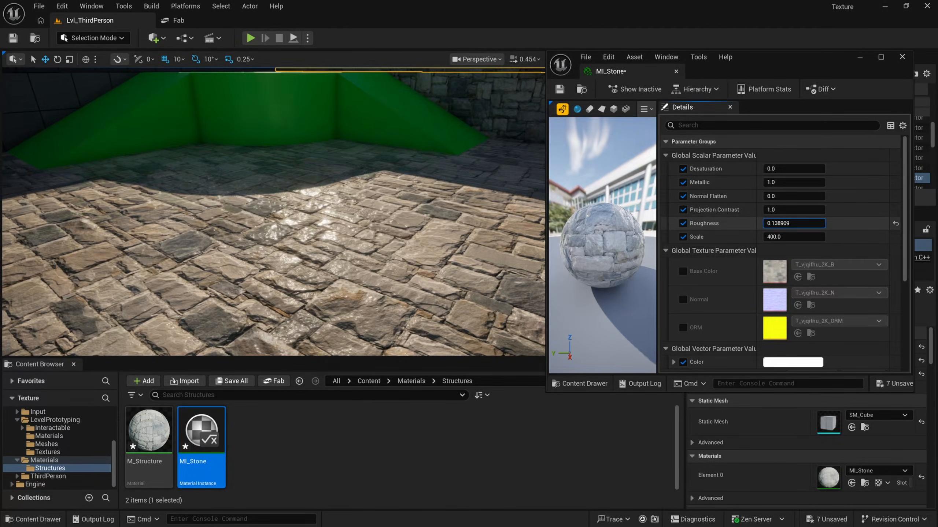
pyautogui.write('0.506281')
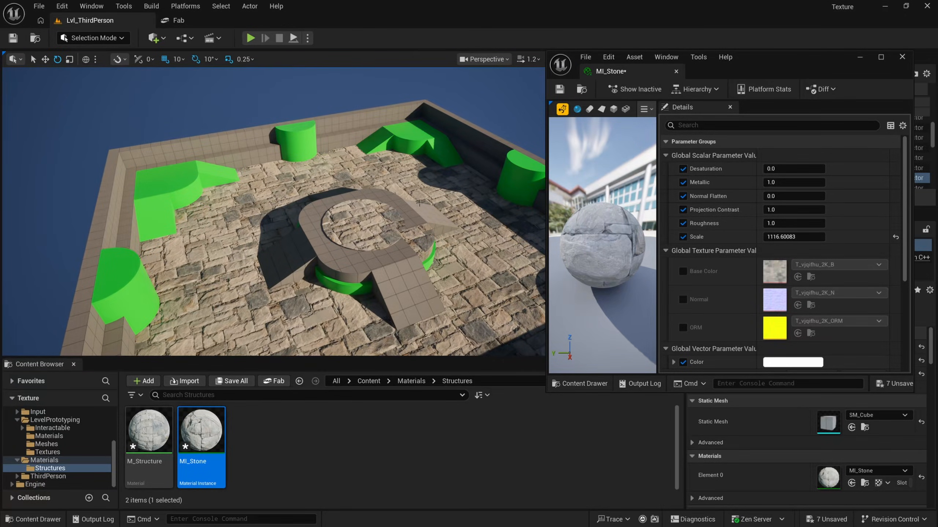
pyautogui.doubleClick(793, 236)
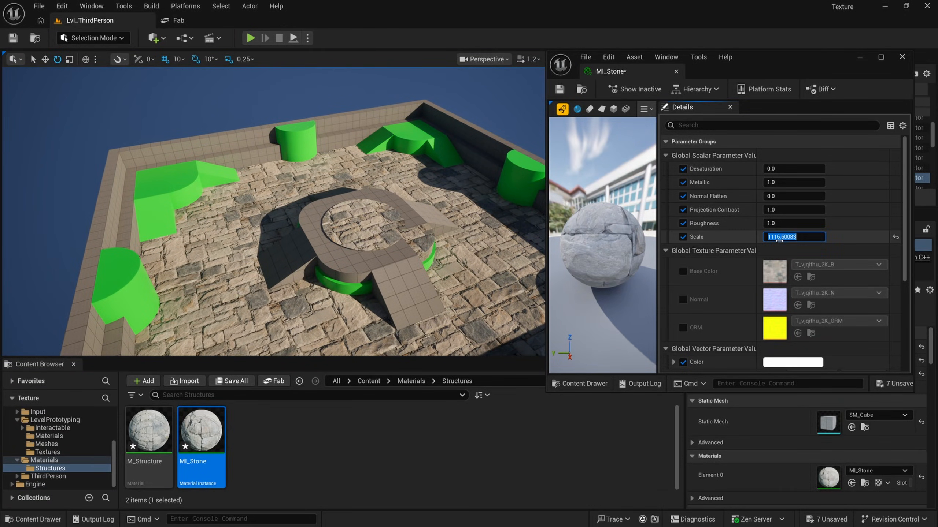
pyautogui.write('400.0')
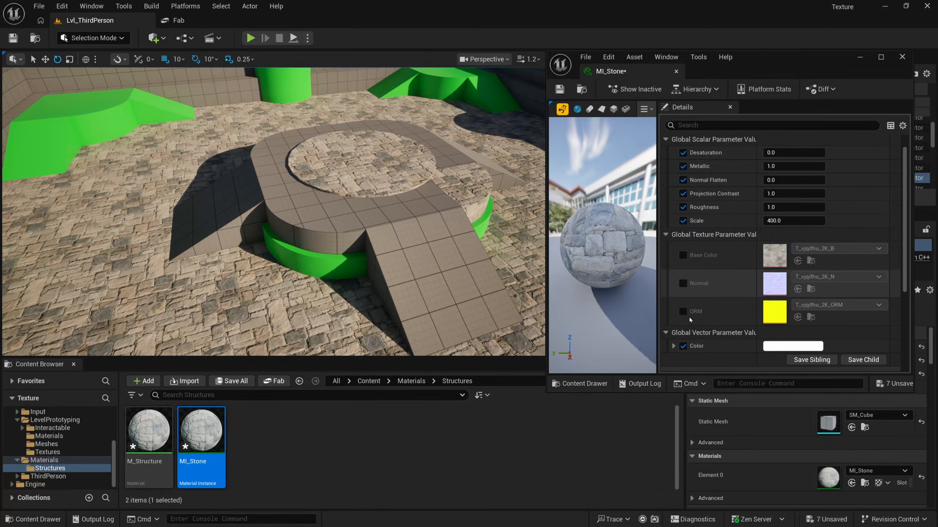
pyautogui.click(792, 346)
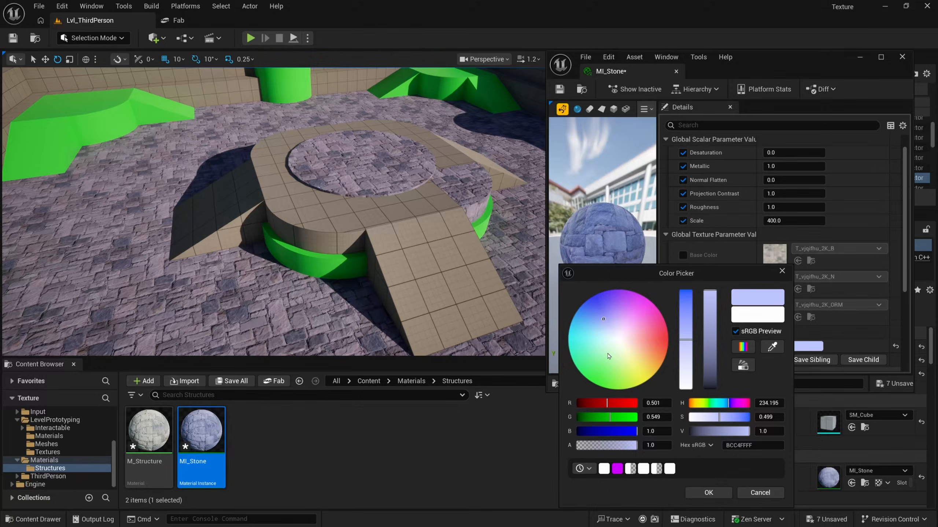